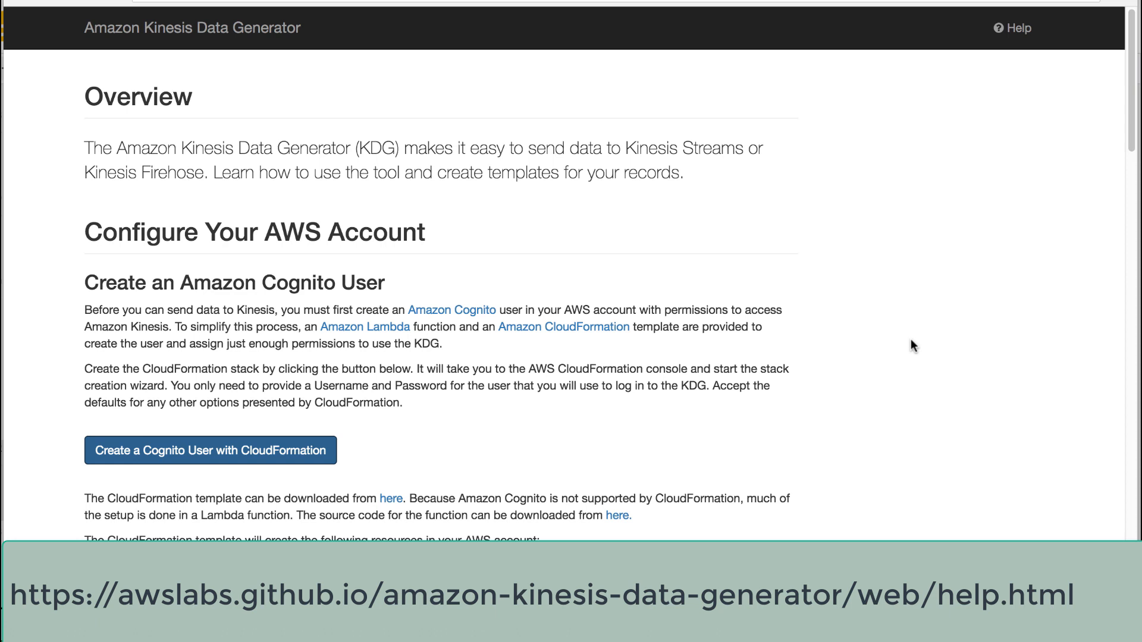
pyautogui.moveTo(948, 432)
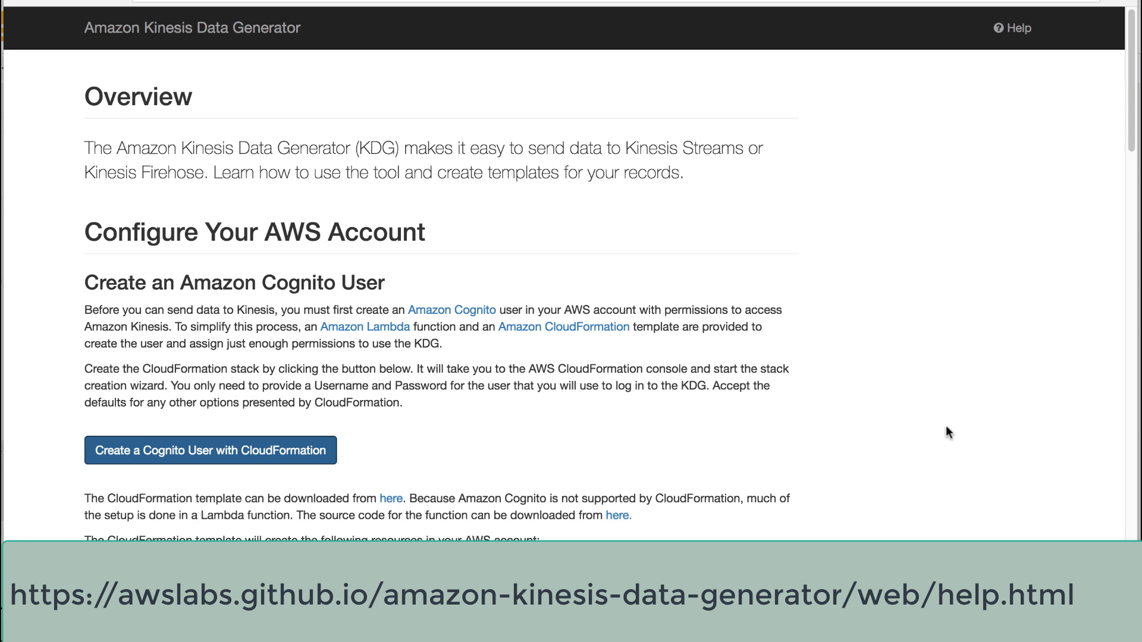
# Step: Start the Cognito user stack from the preset template and enter username testkdg with a password
pyautogui.scroll(-3)
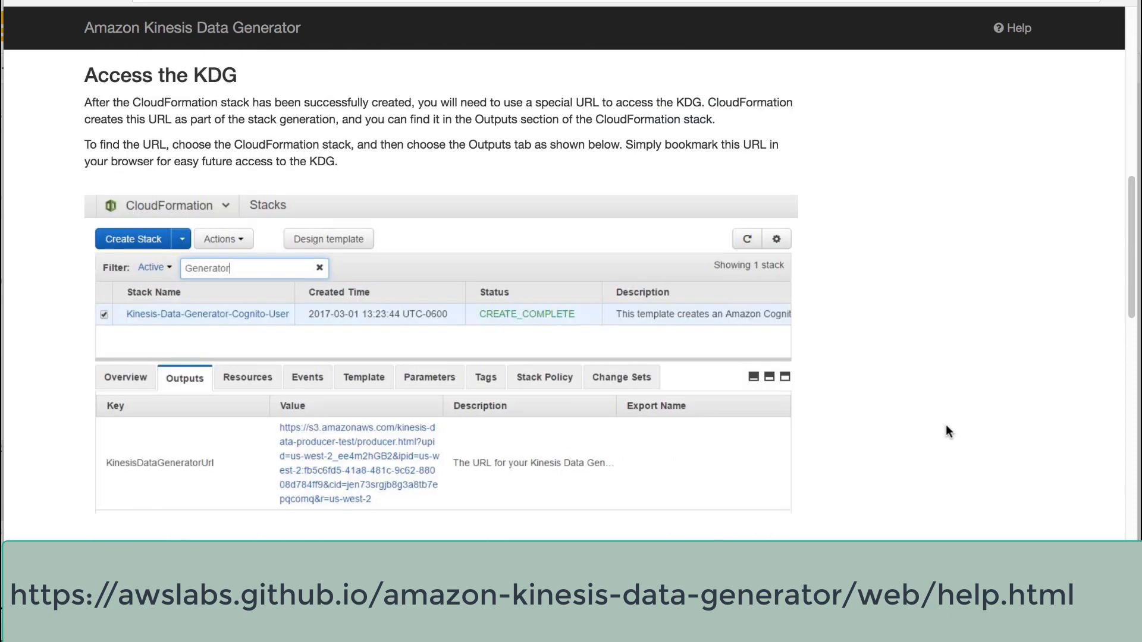
pyautogui.scroll(-3)
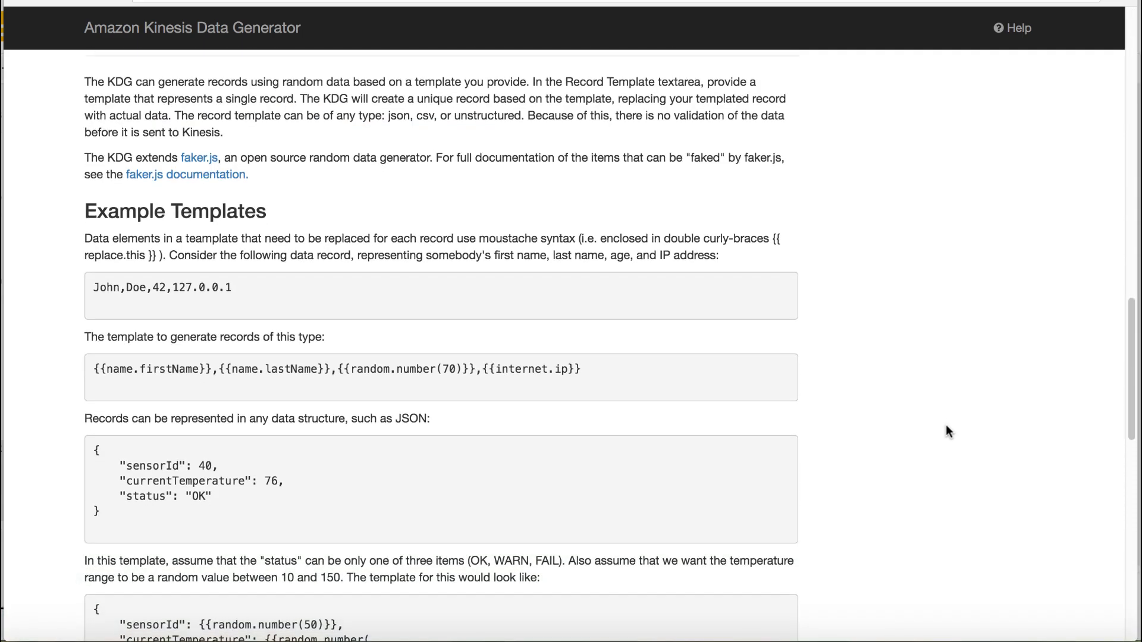
pyautogui.scroll(-3)
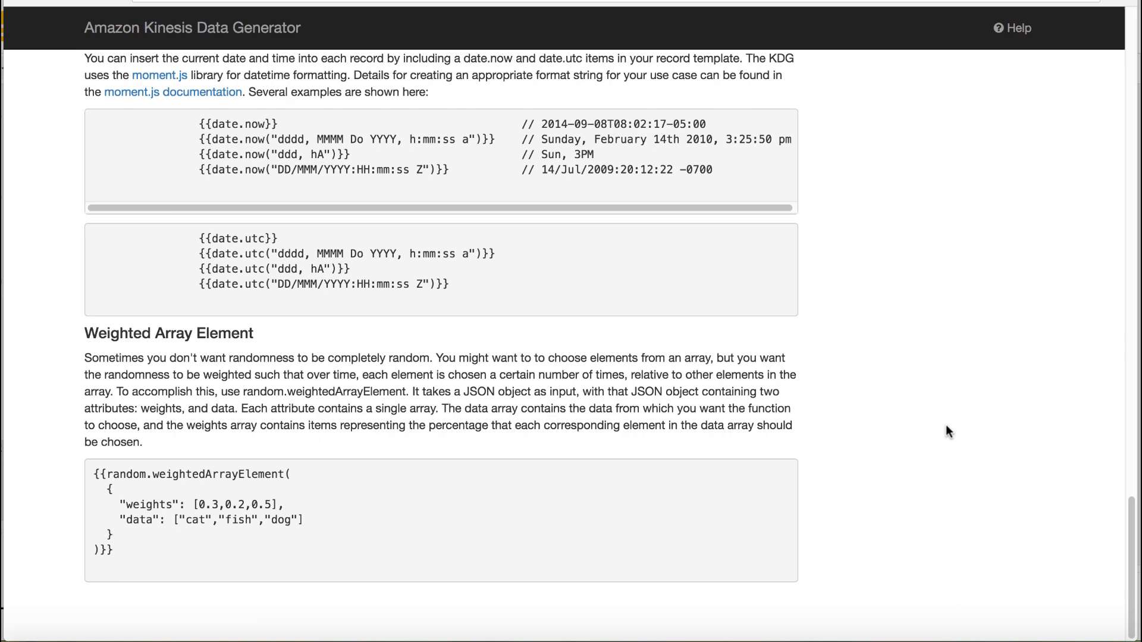
pyautogui.scroll(3)
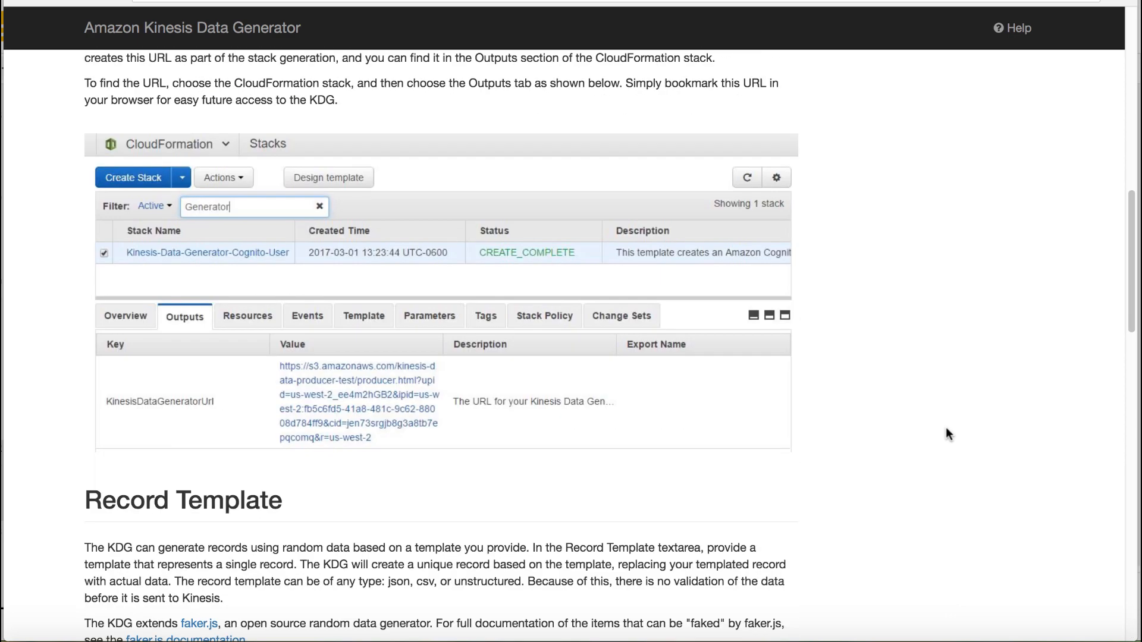
pyautogui.scroll(3)
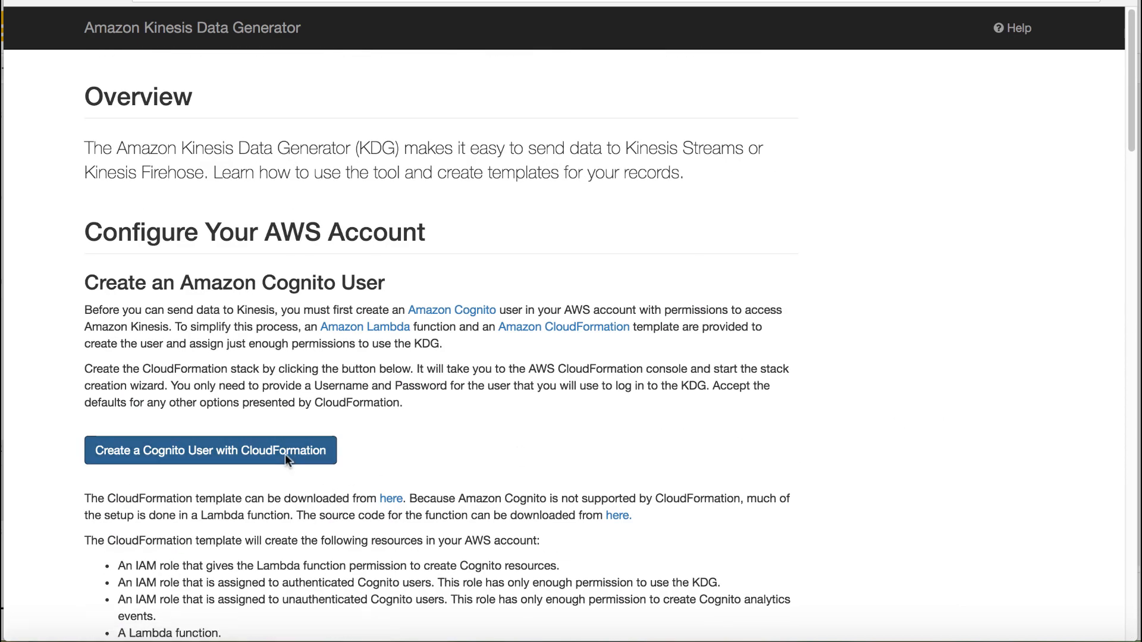
pyautogui.click(210, 449)
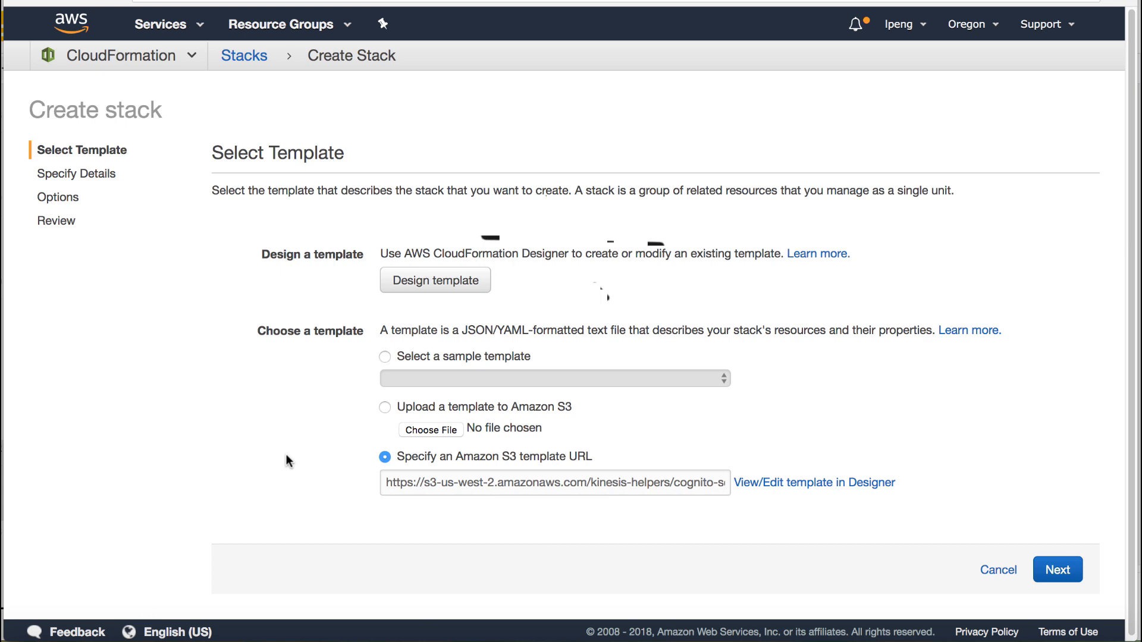
pyautogui.click(1056, 568)
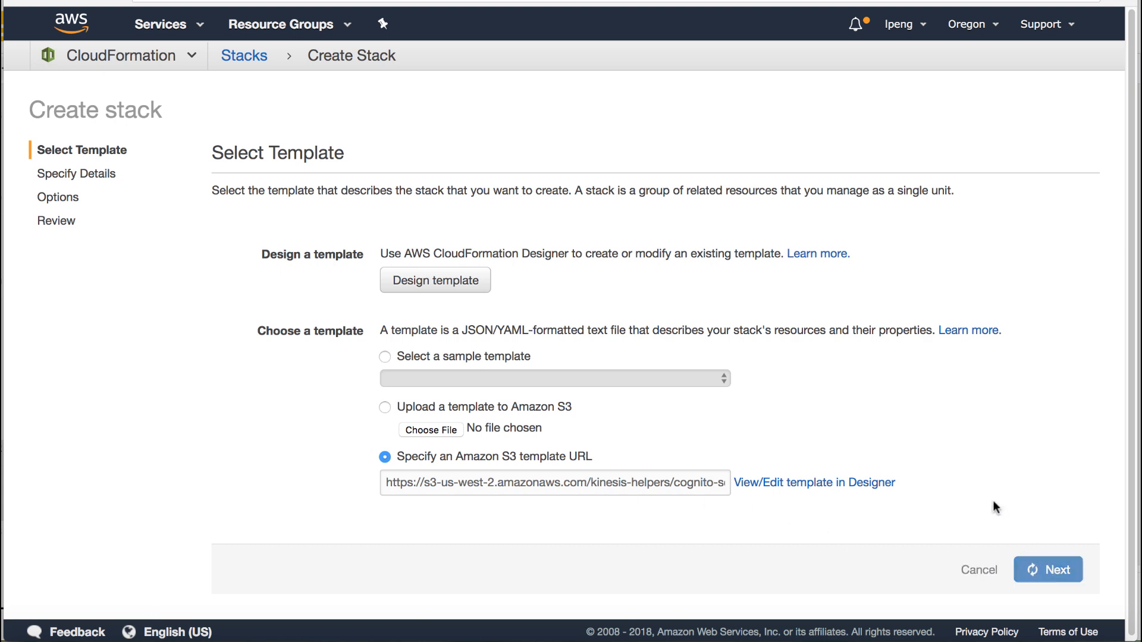
pyautogui.click(1047, 569)
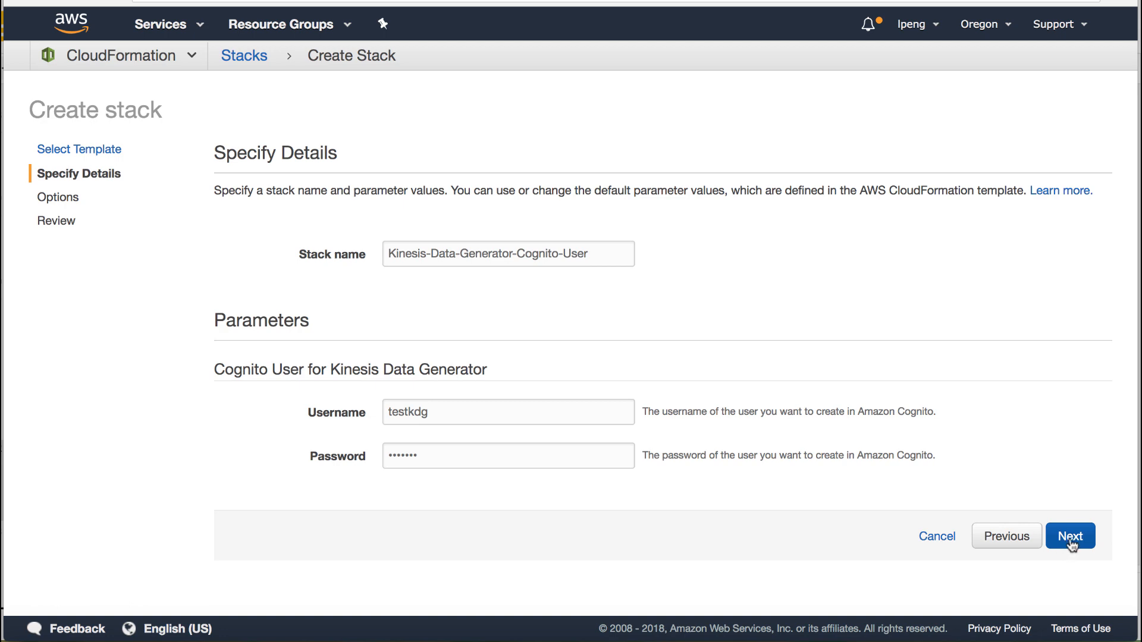
# Step: Acknowledge IAM resource creation on Review and submit the Kinesis-Data-Generator-Cognito-User stack
pyautogui.click(1069, 537)
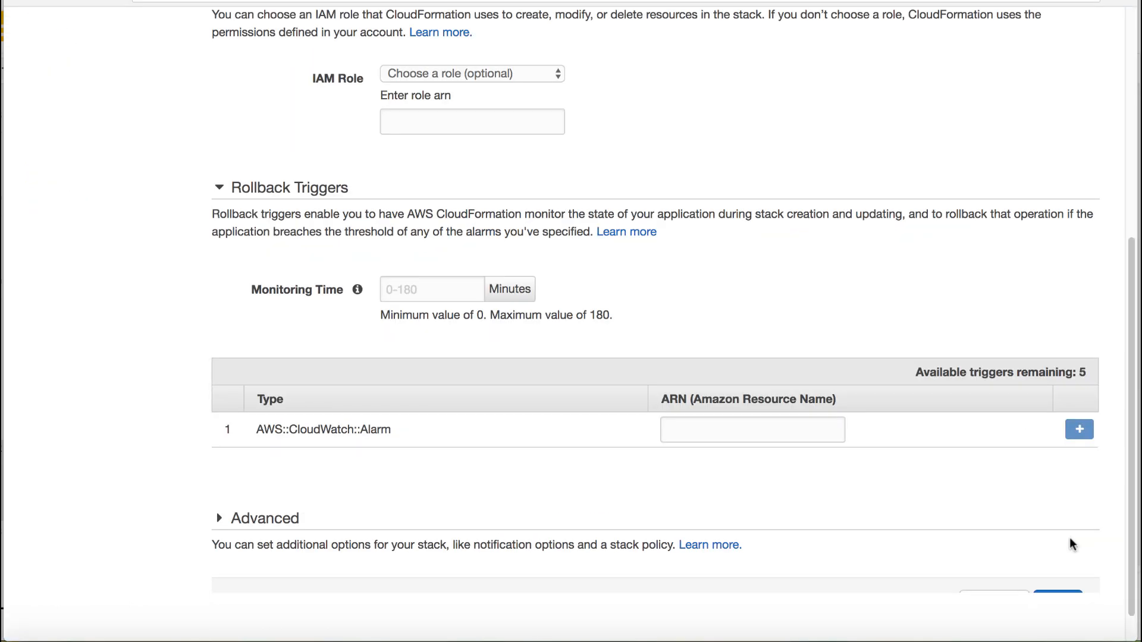
pyautogui.scroll(-3)
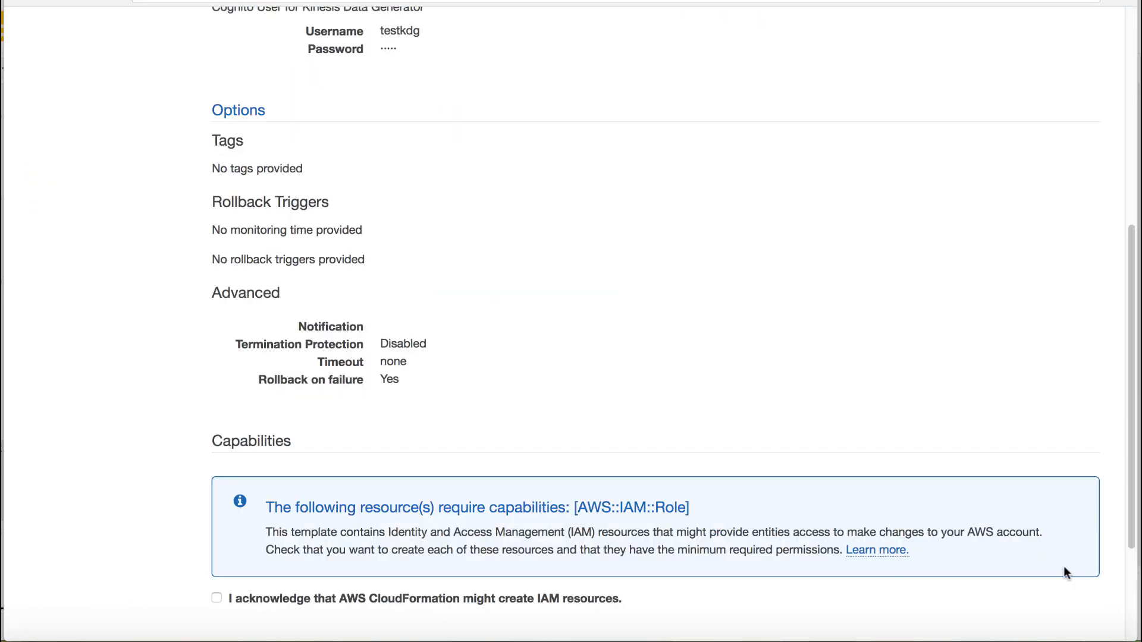
pyautogui.moveTo(982, 568)
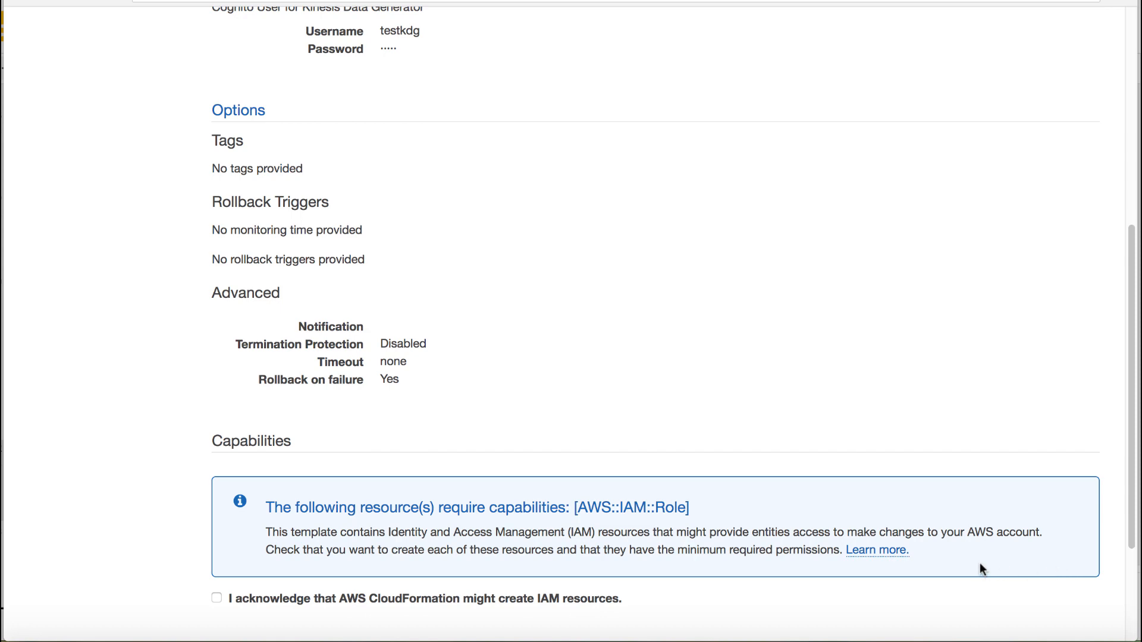
pyautogui.scroll(3)
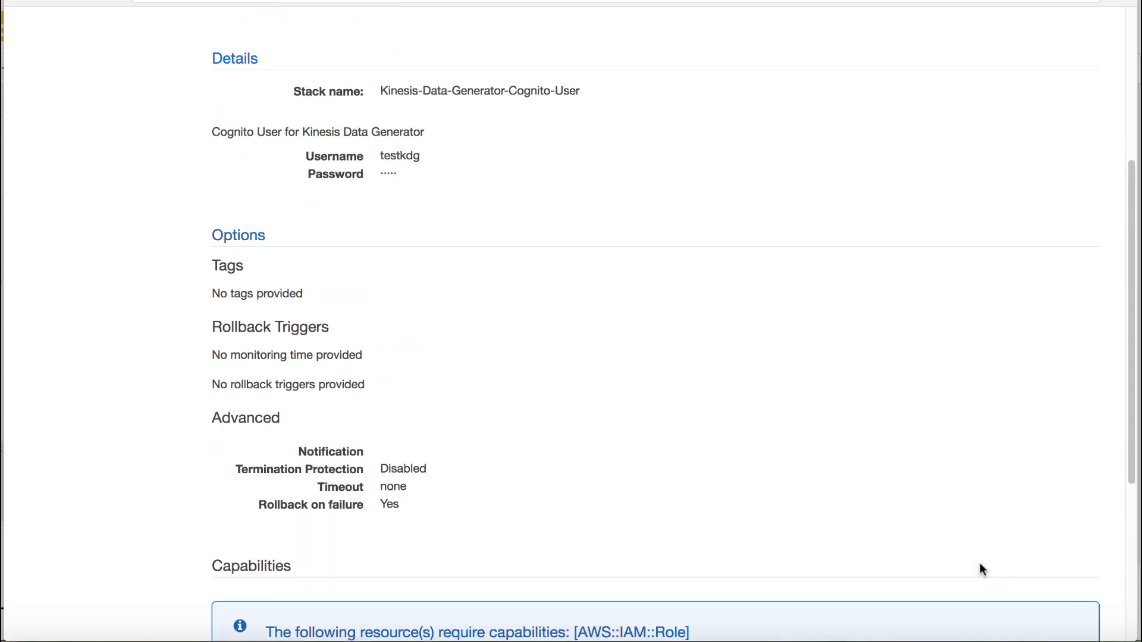
pyautogui.scroll(-3)
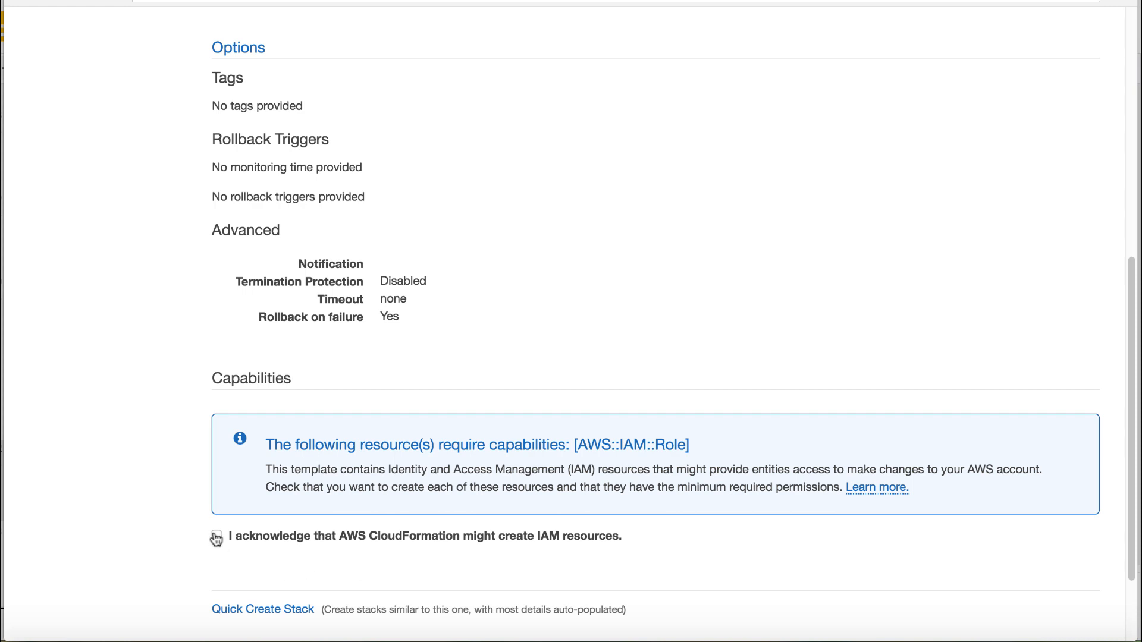
pyautogui.click(217, 535)
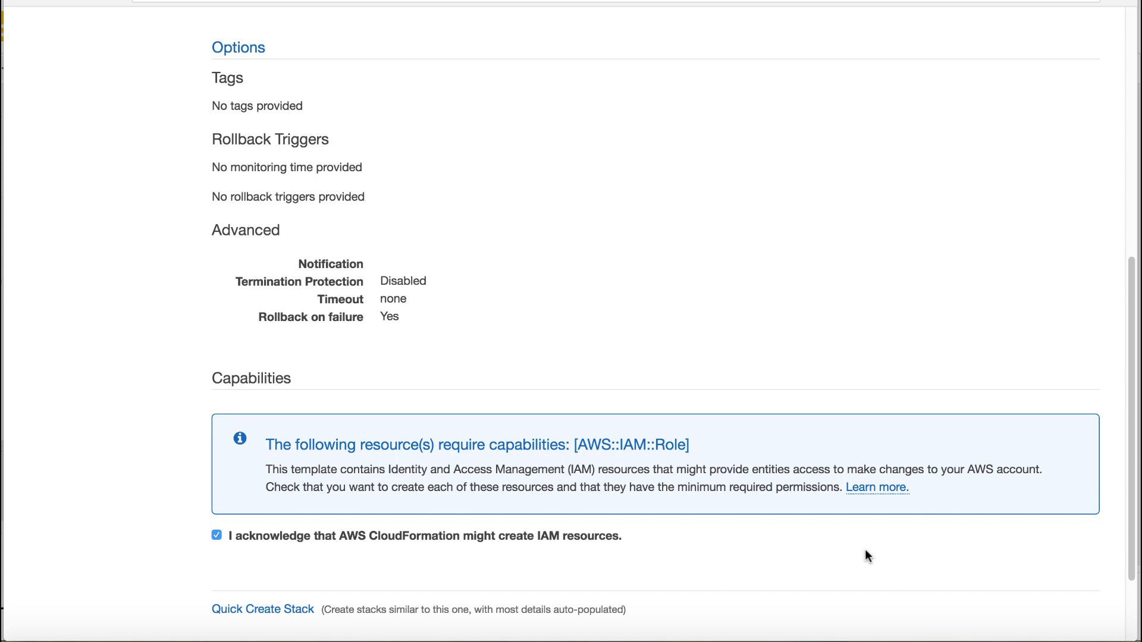
pyautogui.scroll(-3)
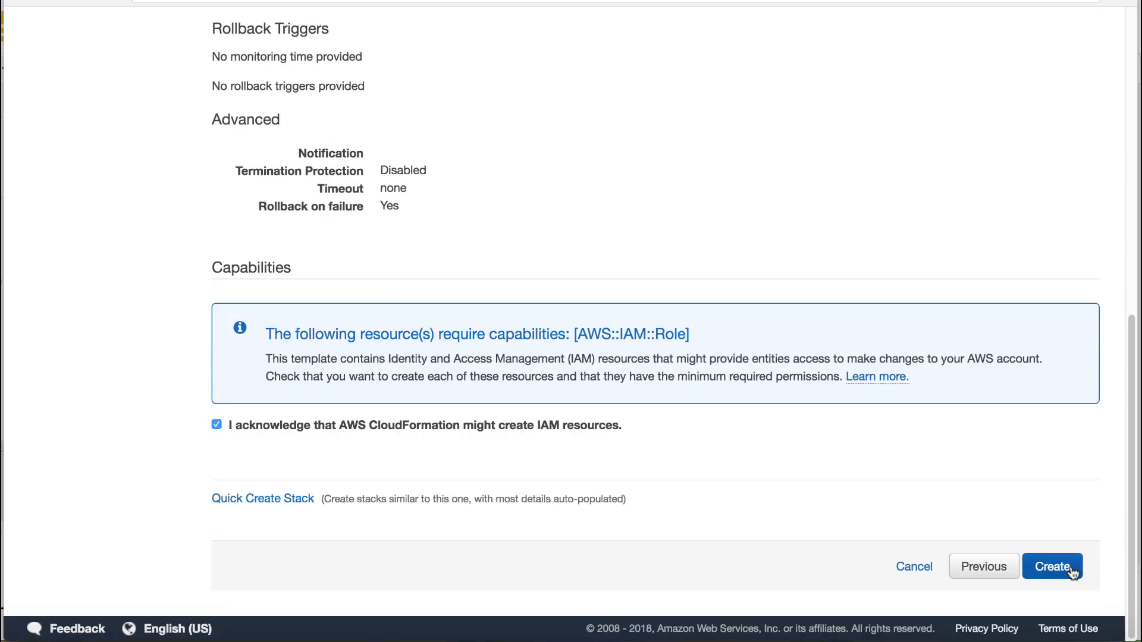
pyautogui.click(1051, 566)
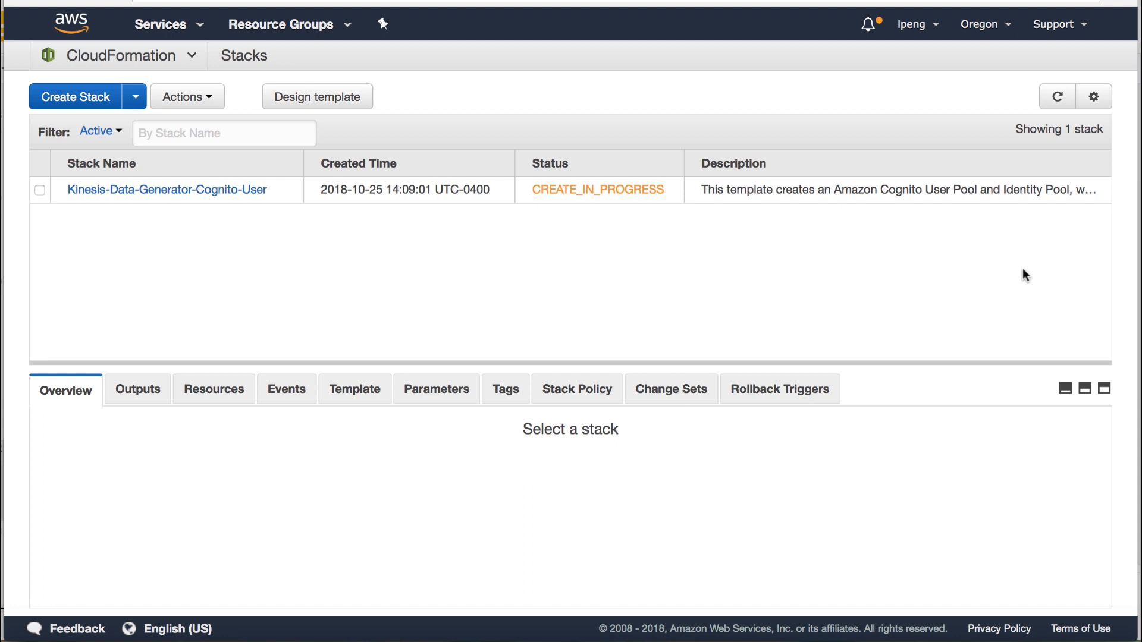
# Step: Refresh to CREATE_COMPLETE and view the stack's resources and KinesisDataGeneratorUrl output
pyautogui.click(1055, 96)
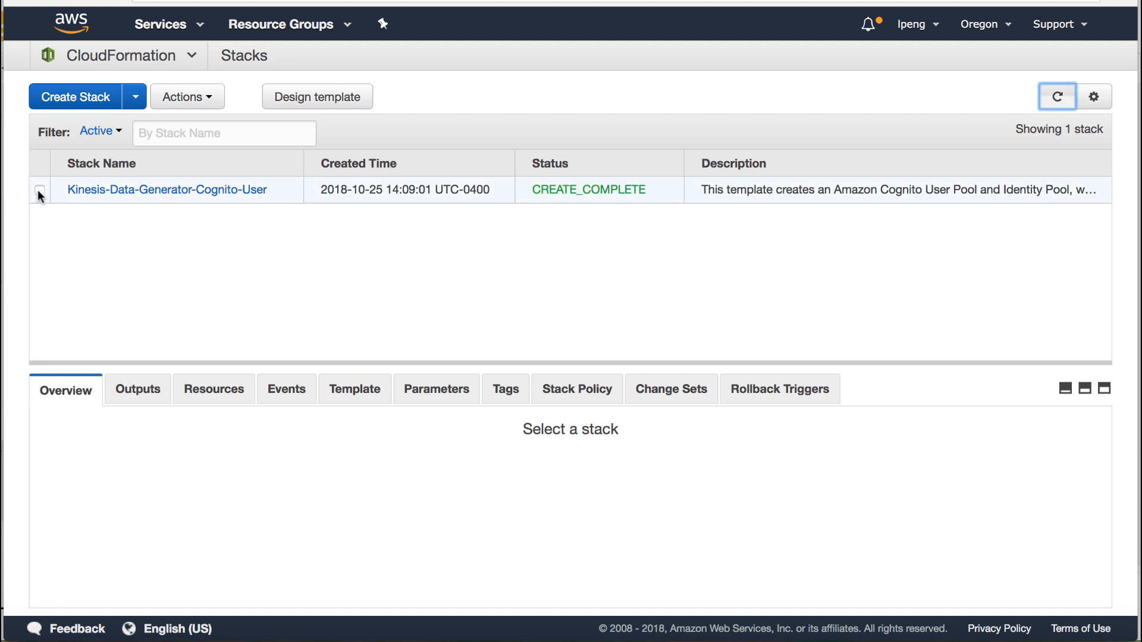
pyautogui.click(40, 189)
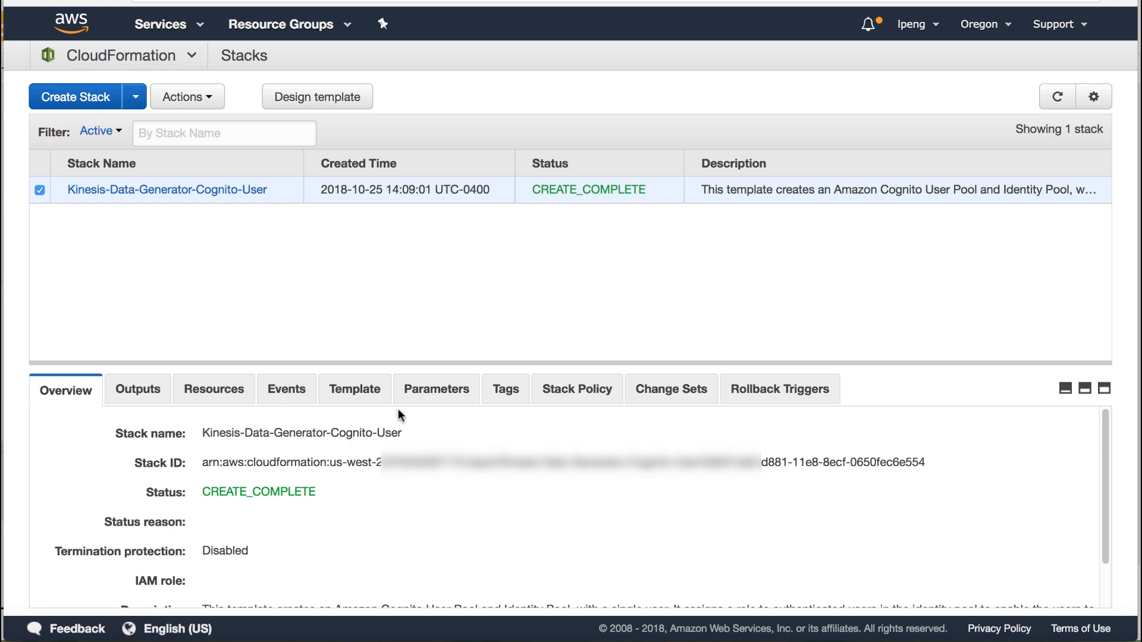
pyautogui.moveTo(214, 408)
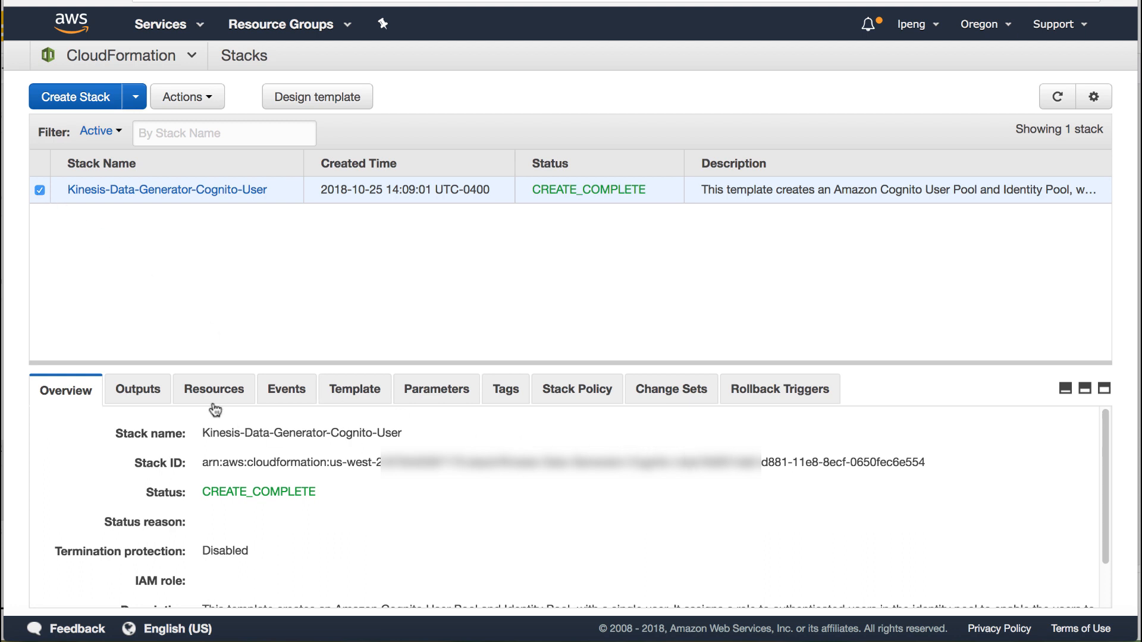
pyautogui.click(213, 389)
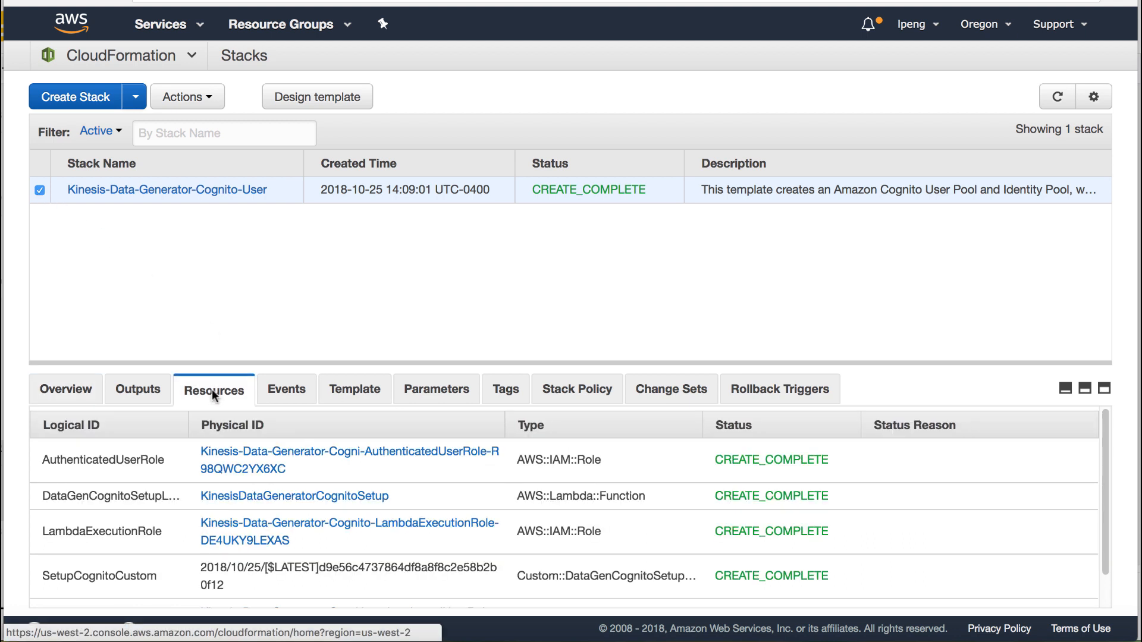
pyautogui.moveTo(138, 394)
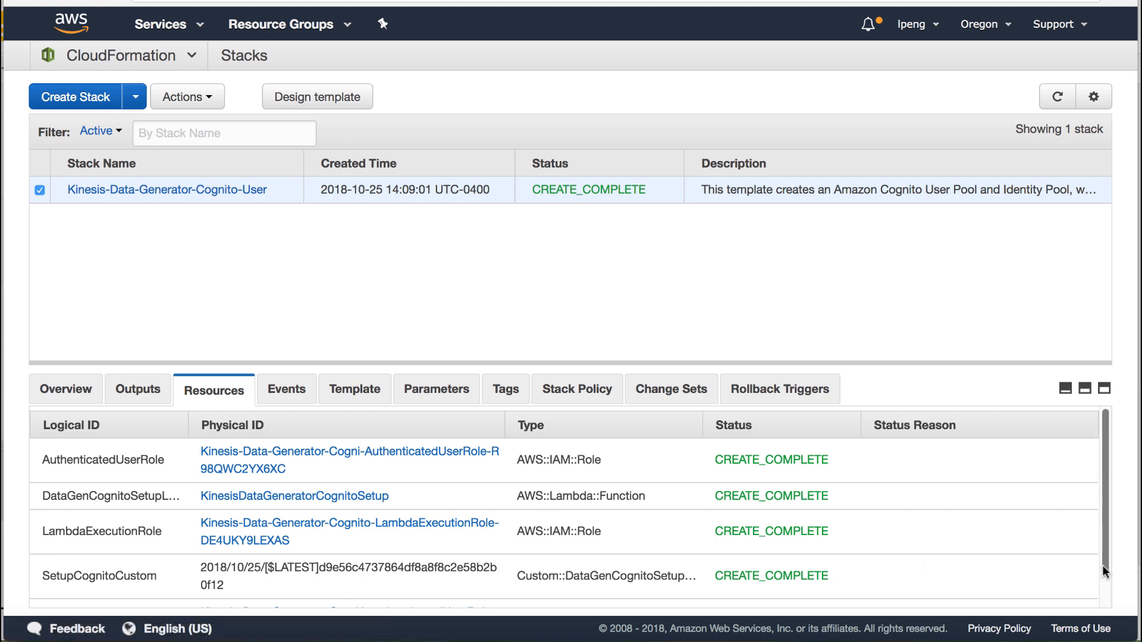
pyautogui.moveTo(1114, 556)
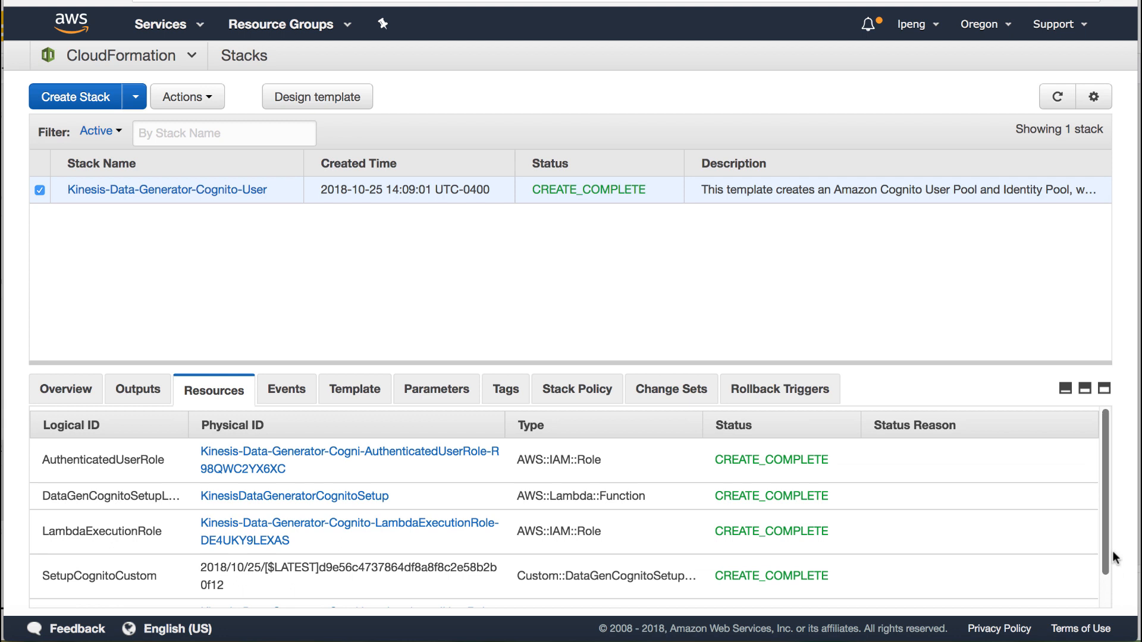
pyautogui.click(138, 389)
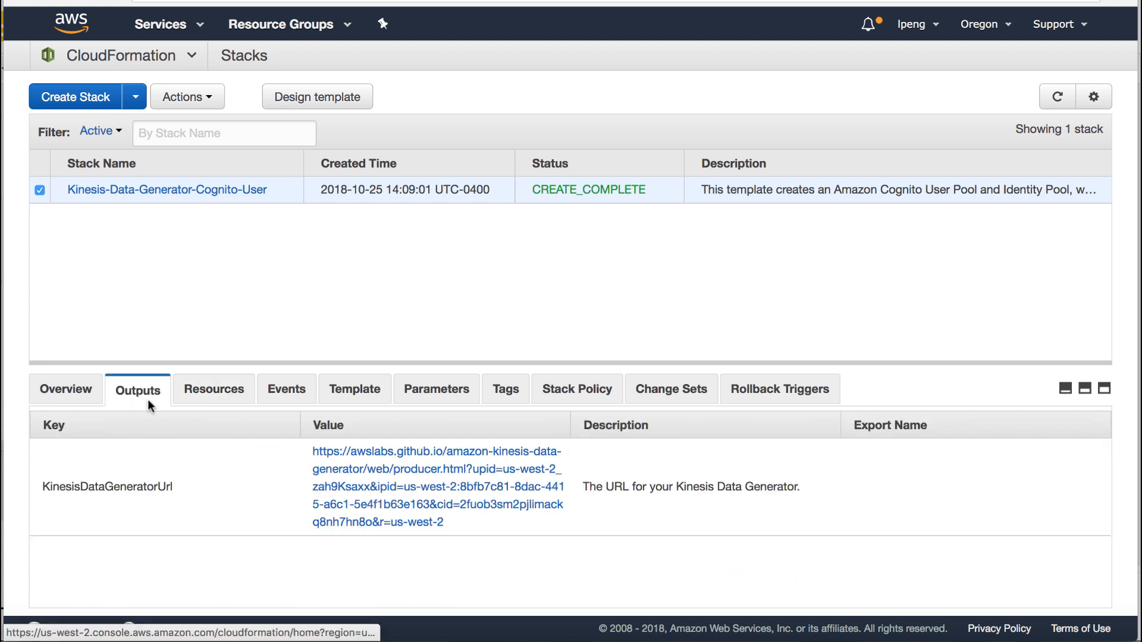
pyautogui.moveTo(419, 517)
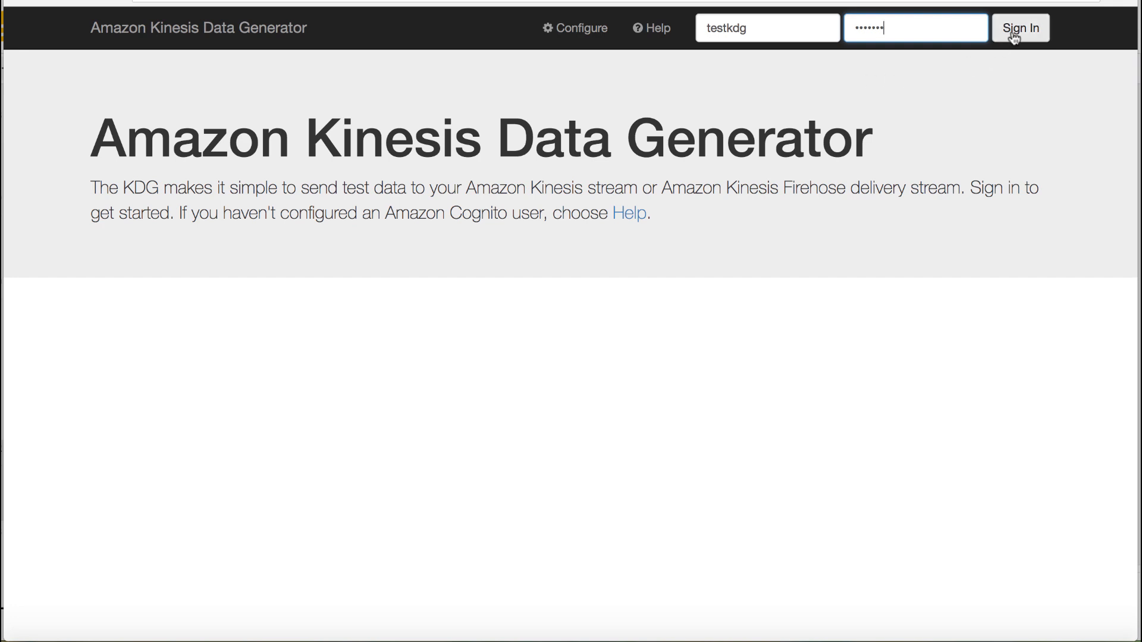
# Step: Sign in as testkdg and test Template 1 to preview device_id, temperature and timestamp records
pyautogui.click(1019, 27)
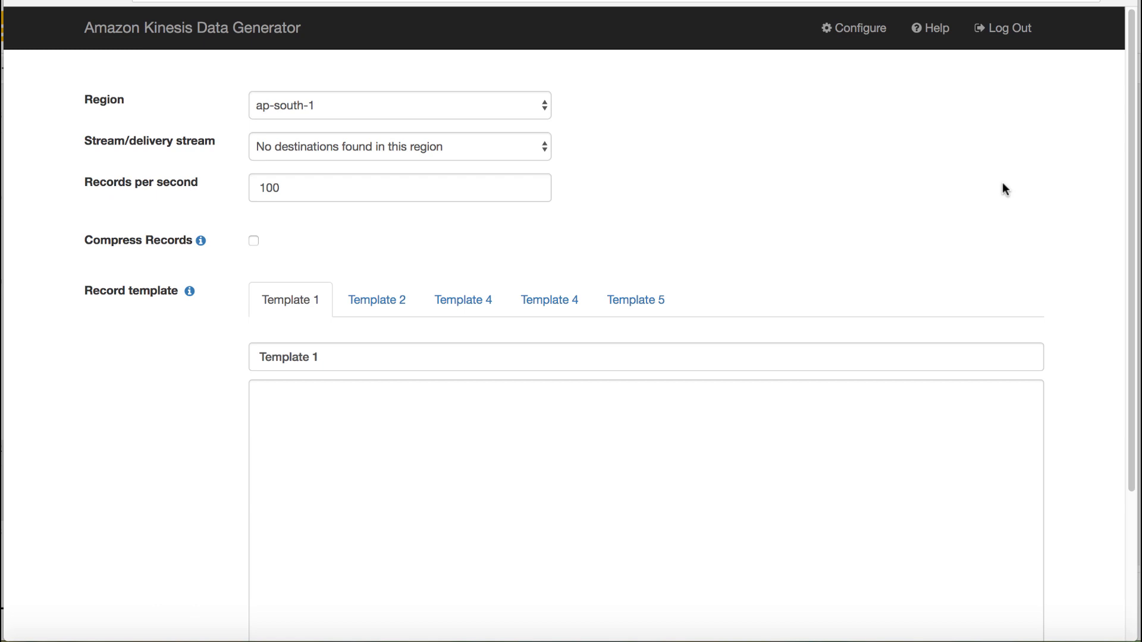
pyautogui.moveTo(1000, 221)
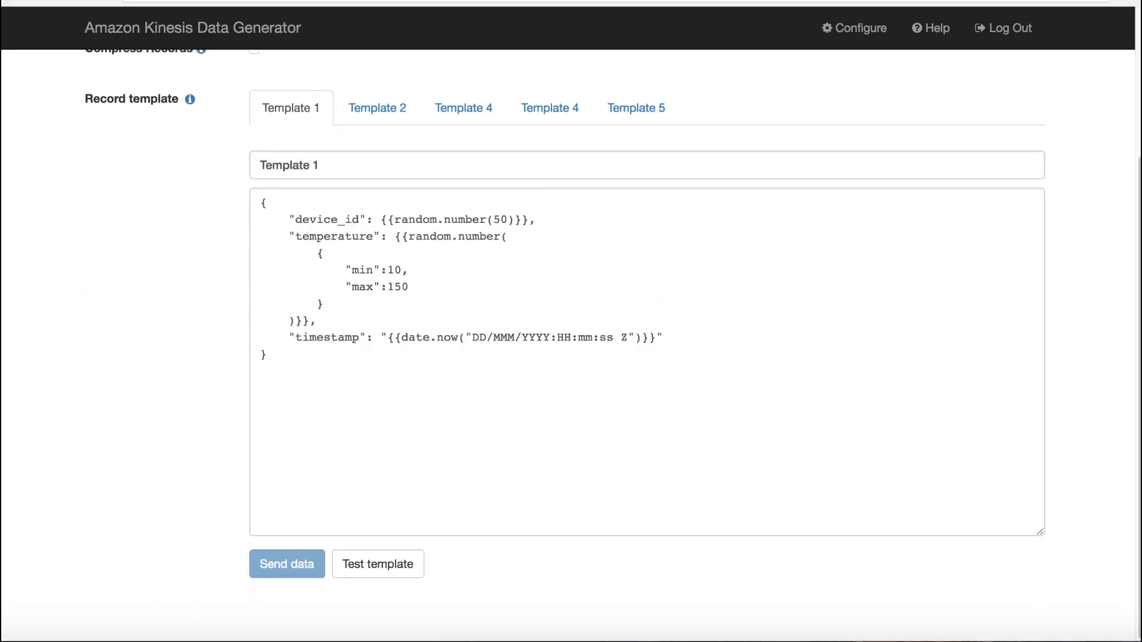
pyautogui.moveTo(1026, 415)
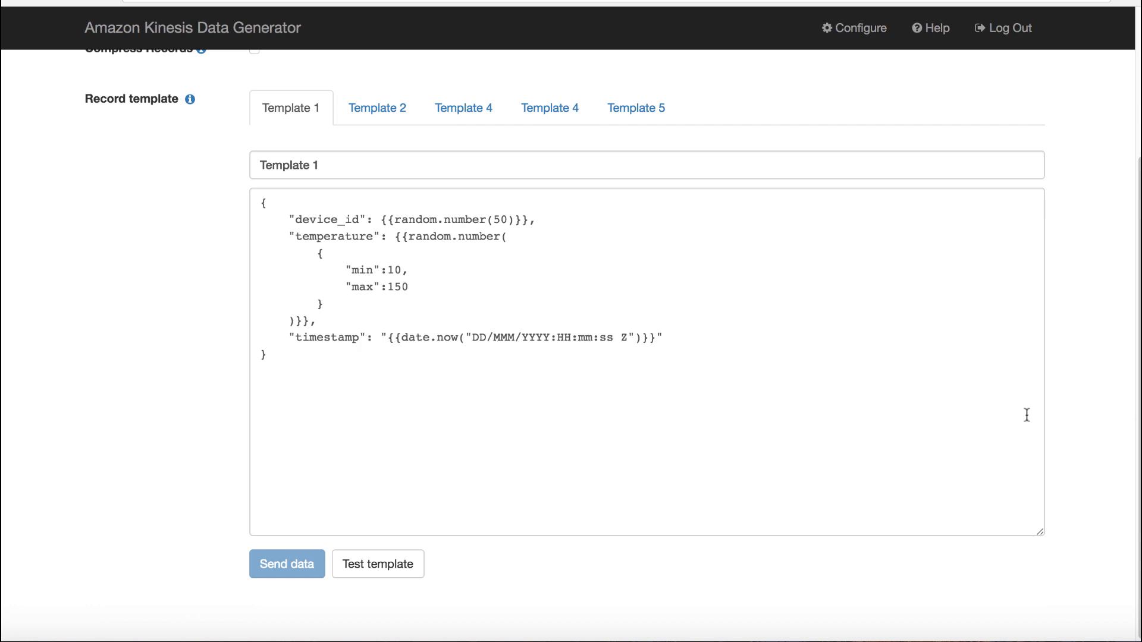
pyautogui.moveTo(377, 563)
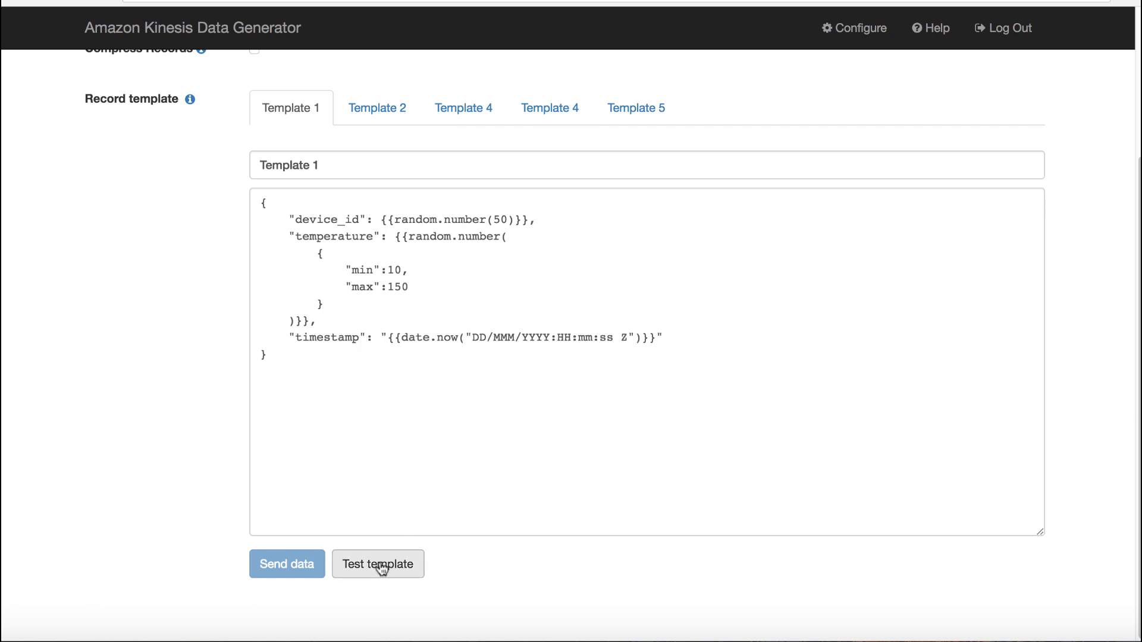
pyautogui.click(379, 564)
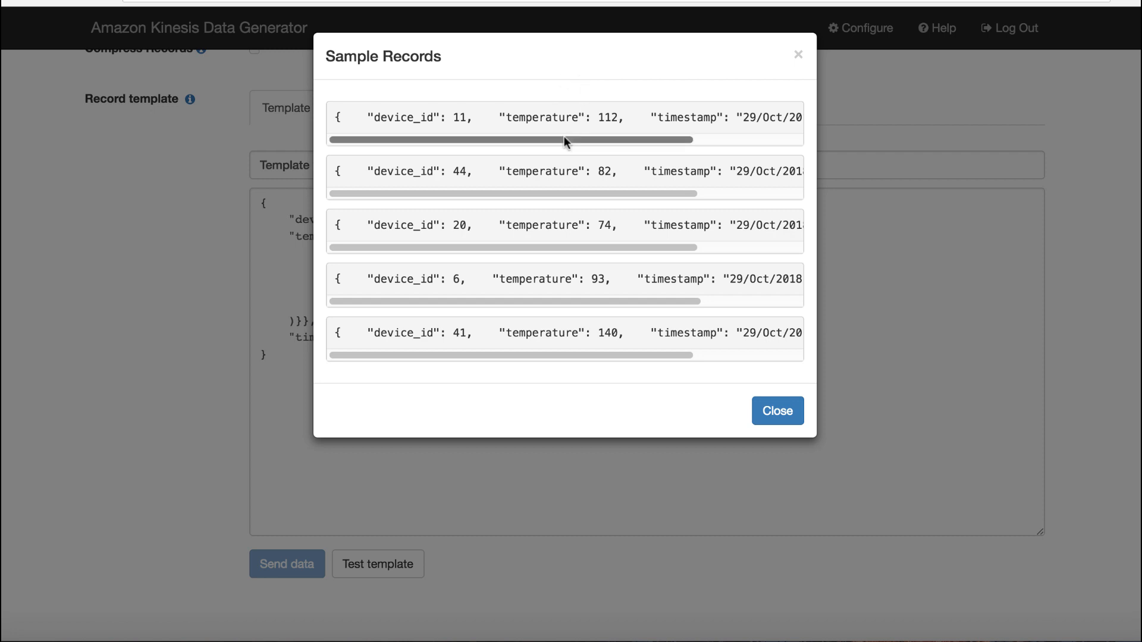
pyautogui.hscroll(3)
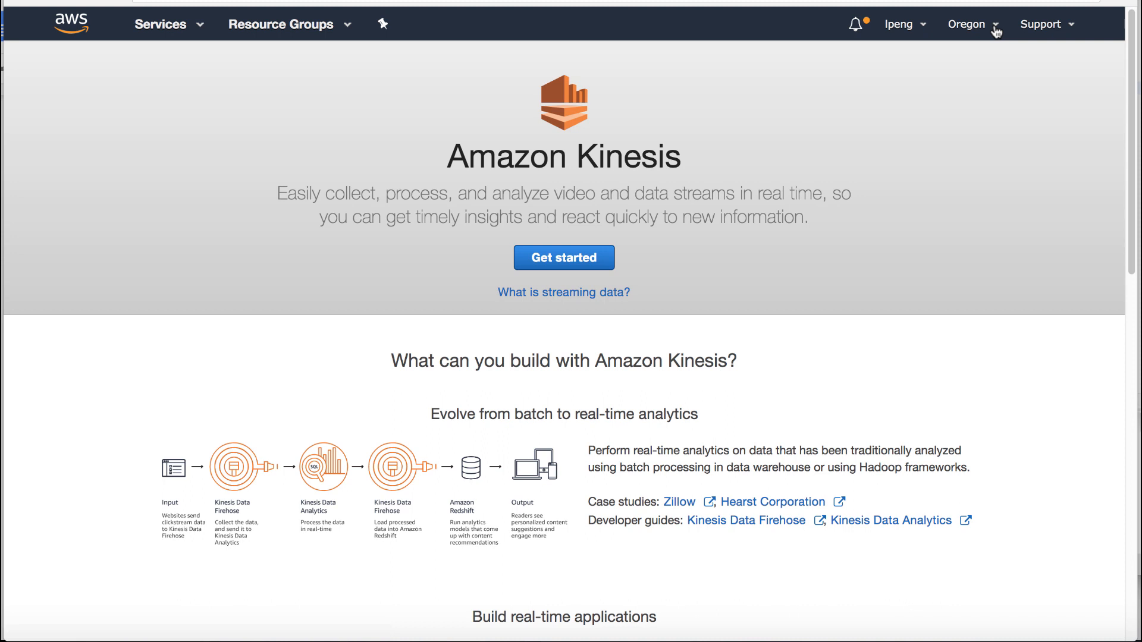
# Step: Keep US West (Oregon), start a Firehose delivery stream and leave transformation and conversion Disabled
pyautogui.click(968, 24)
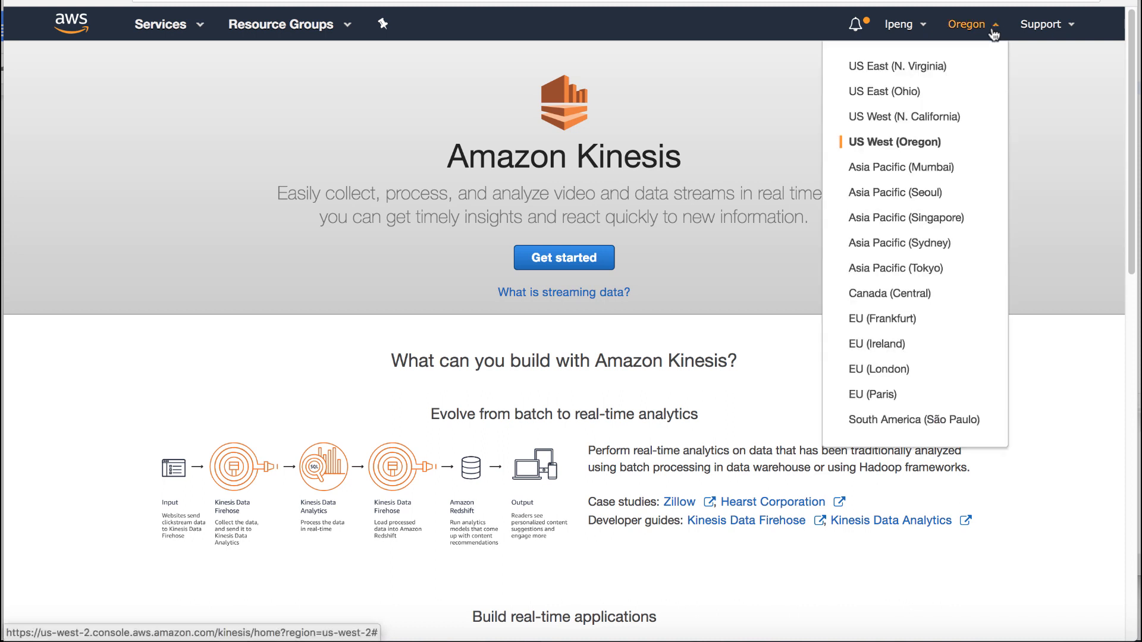
pyautogui.moveTo(913, 148)
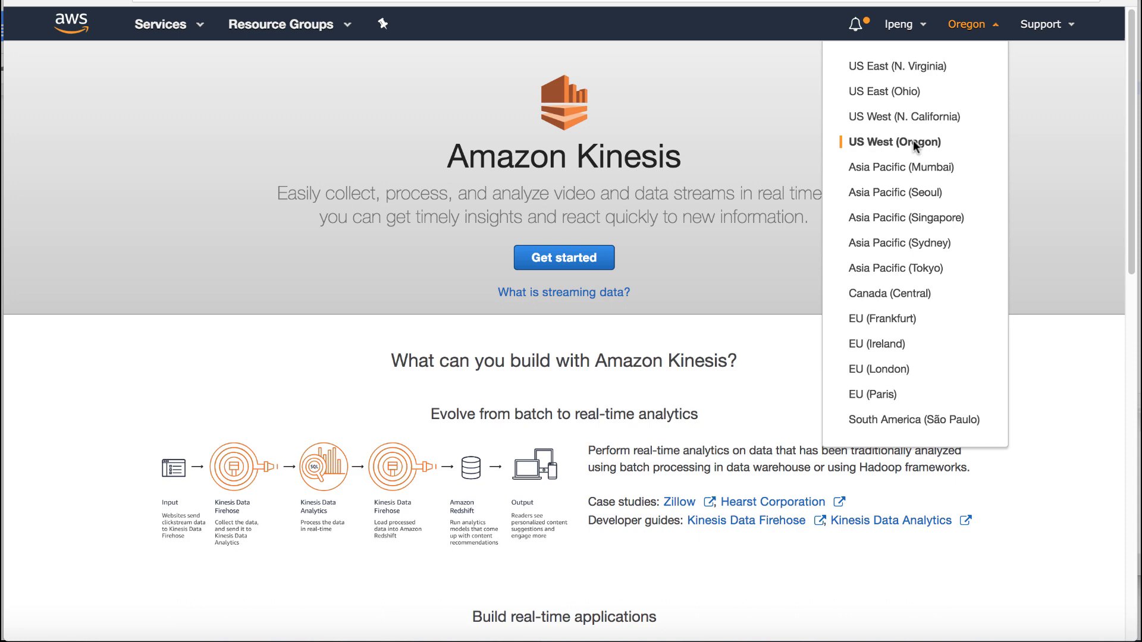
pyautogui.click(562, 256)
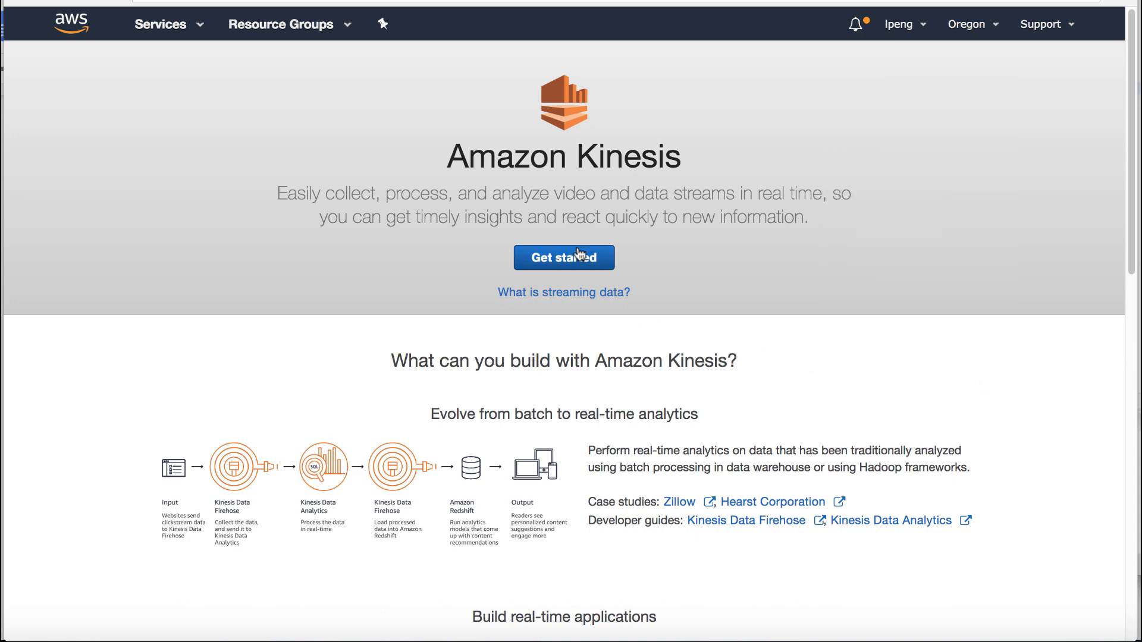
pyautogui.click(563, 257)
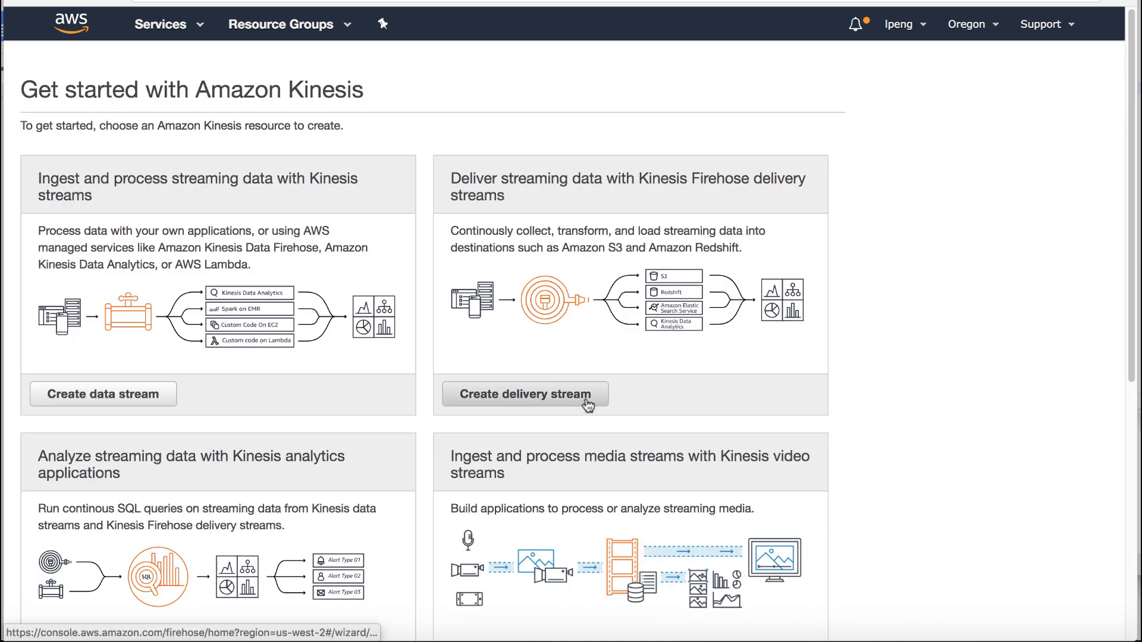
pyautogui.click(523, 394)
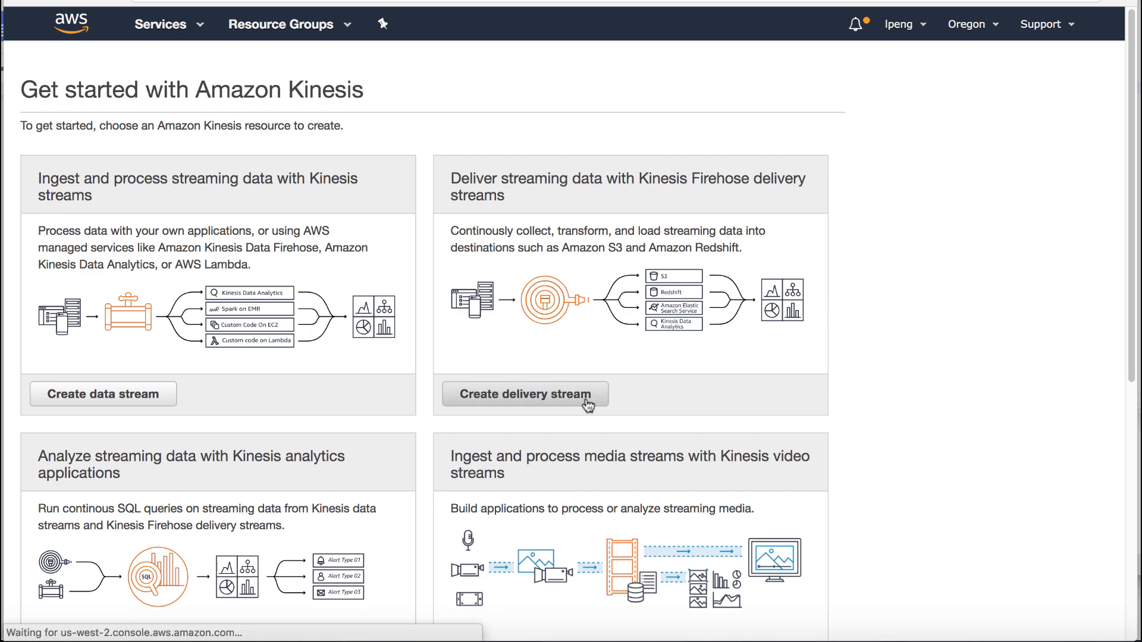
pyautogui.click(523, 393)
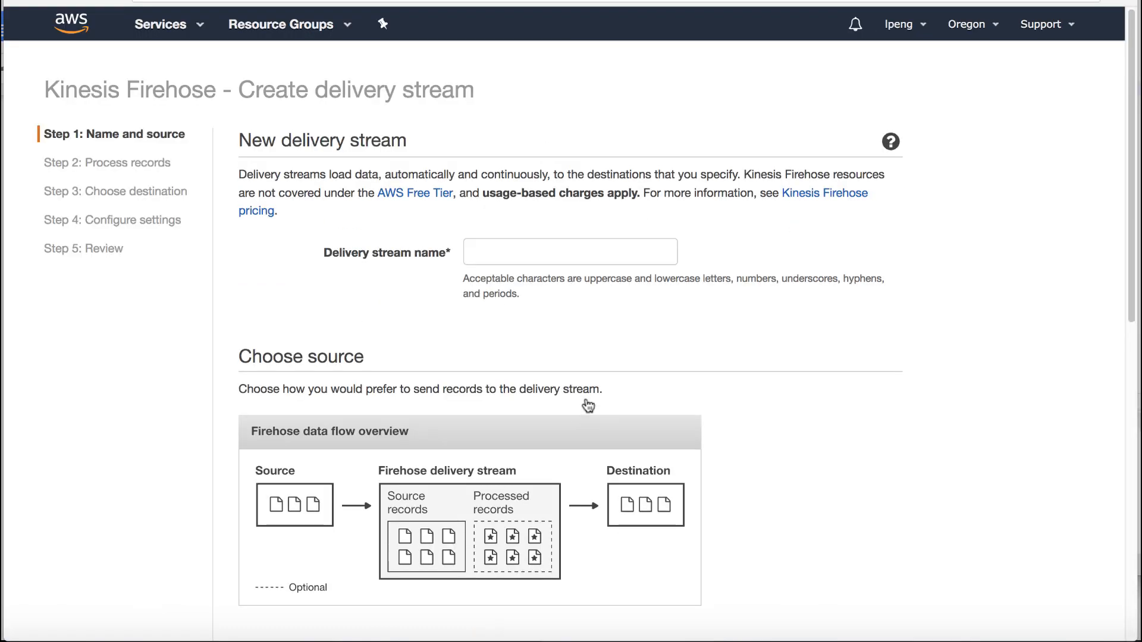
pyautogui.scroll(-3)
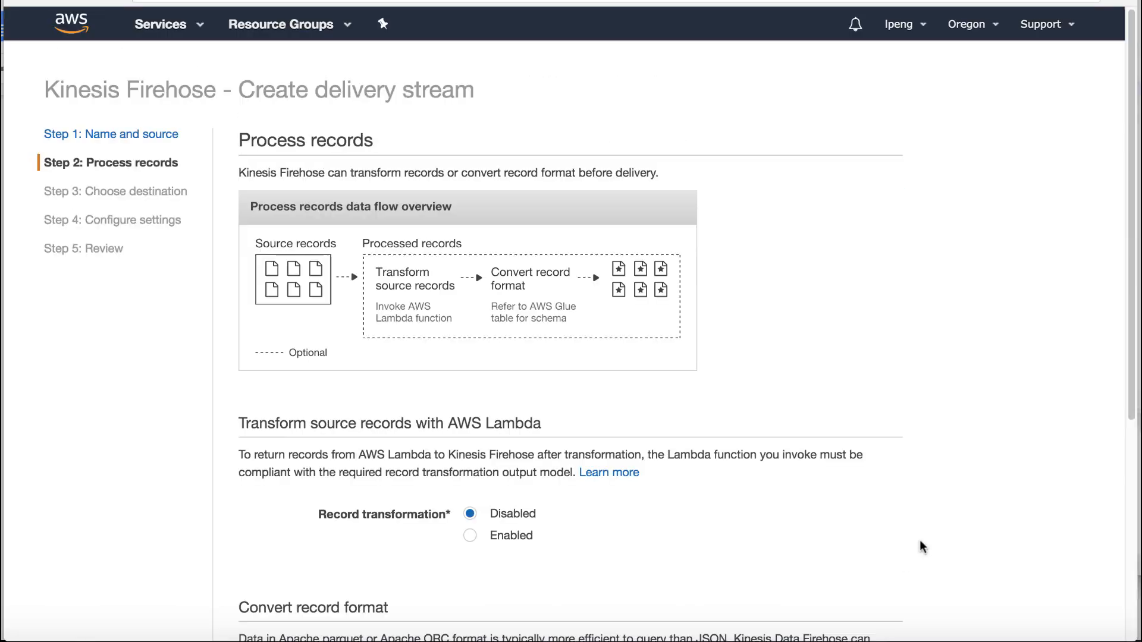
pyautogui.scroll(-3)
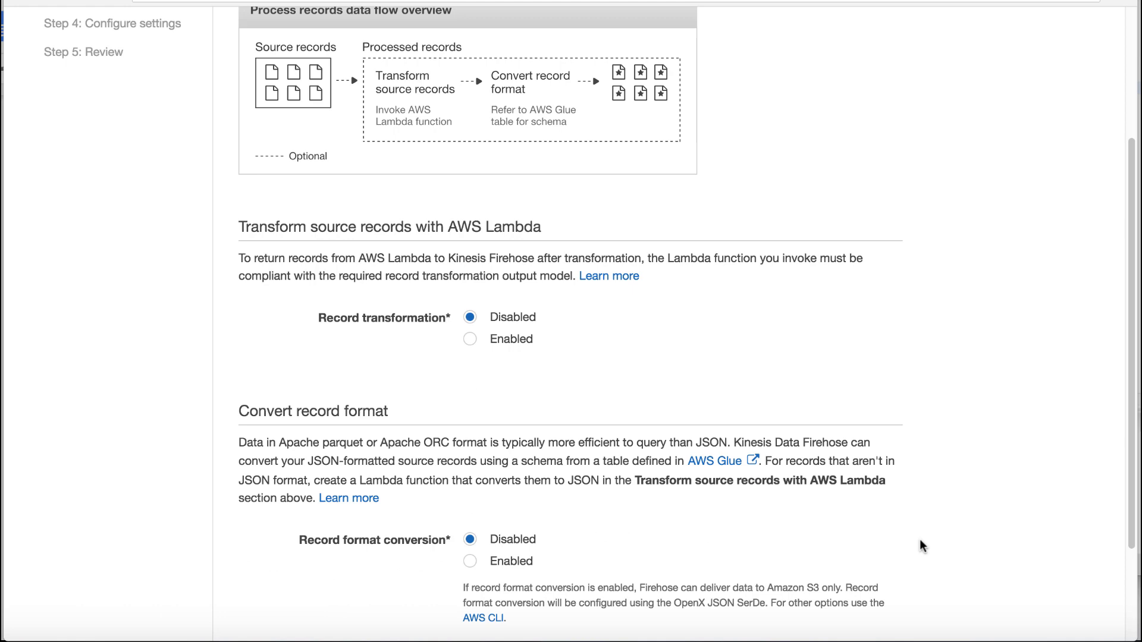
pyautogui.scroll(-3)
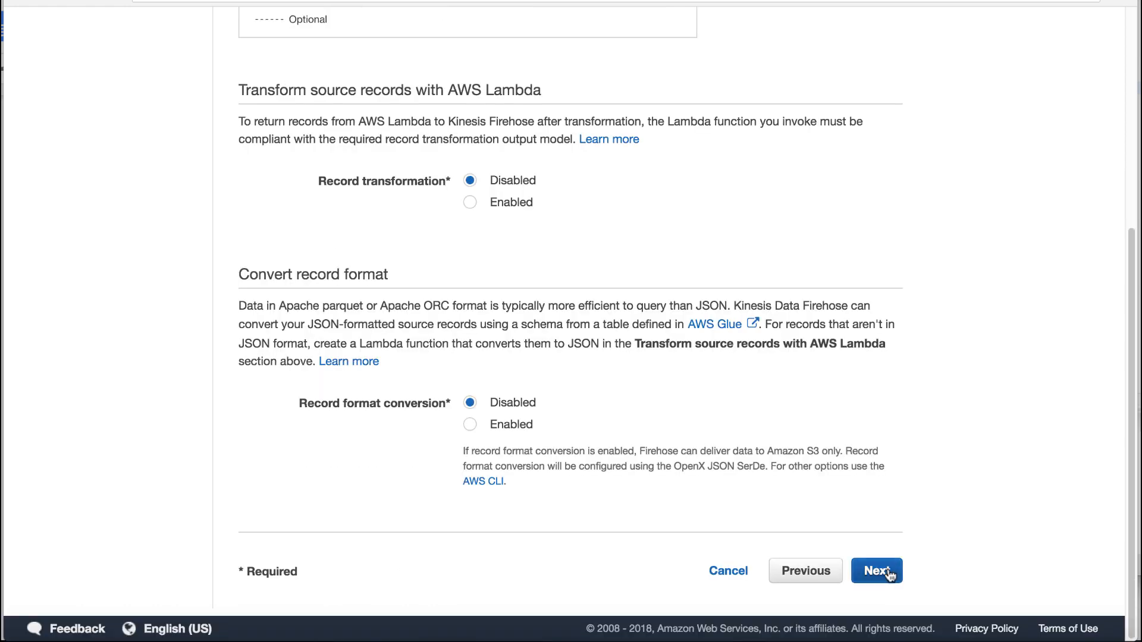
pyautogui.moveTo(925, 541)
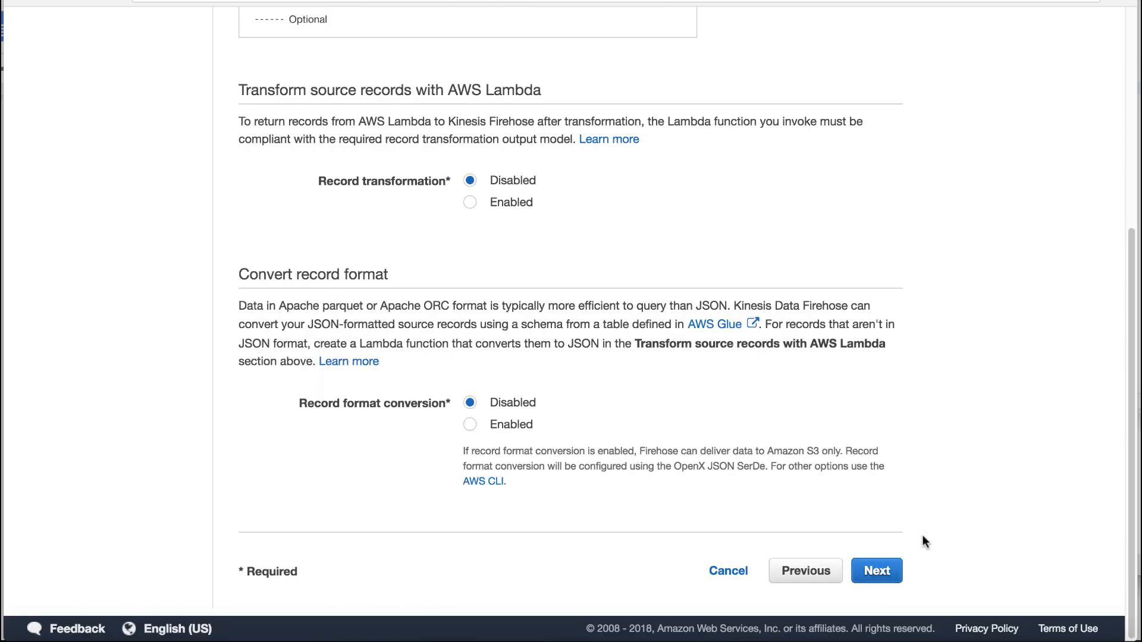
# Step: Choose Amazon Redshift as the destination; settings show no Redshift clusters in this region
pyautogui.click(877, 570)
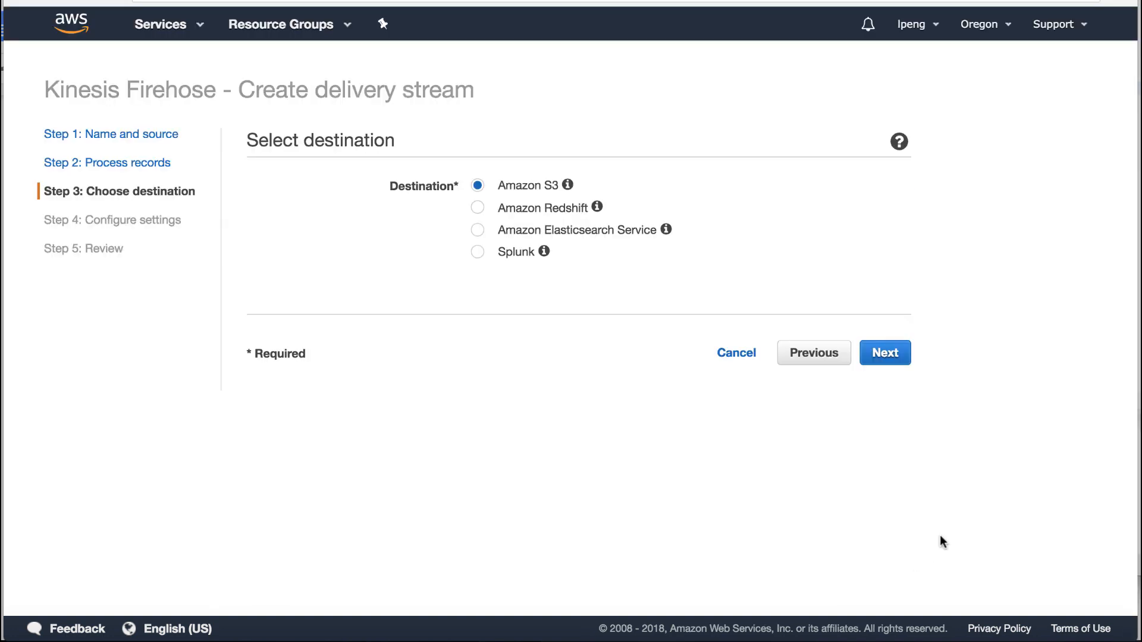
pyautogui.click(478, 185)
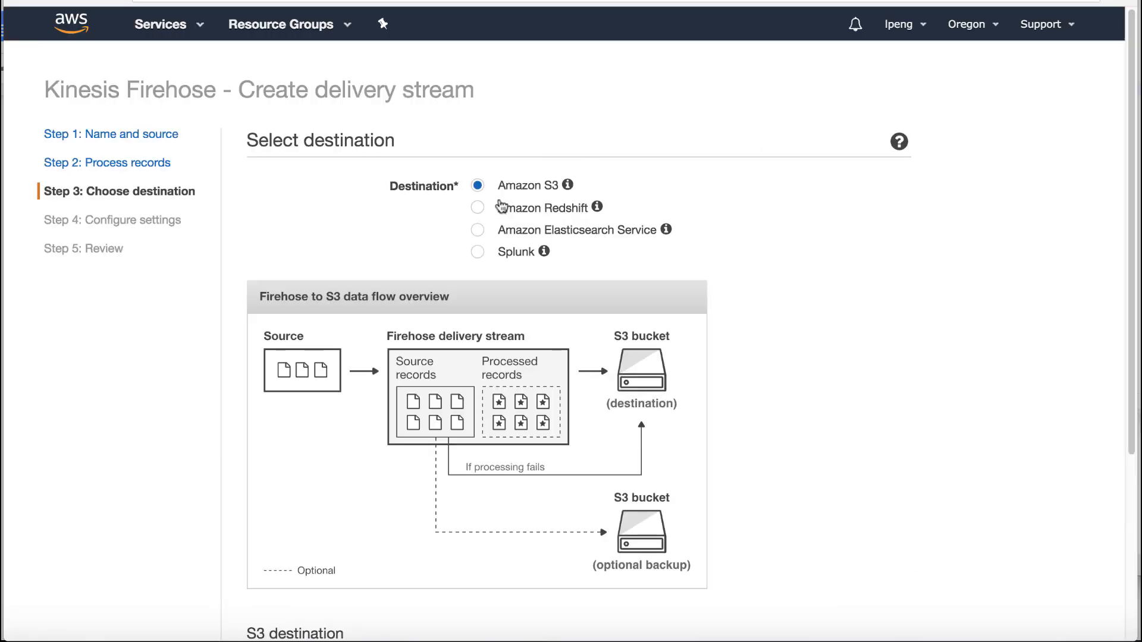
pyautogui.click(478, 207)
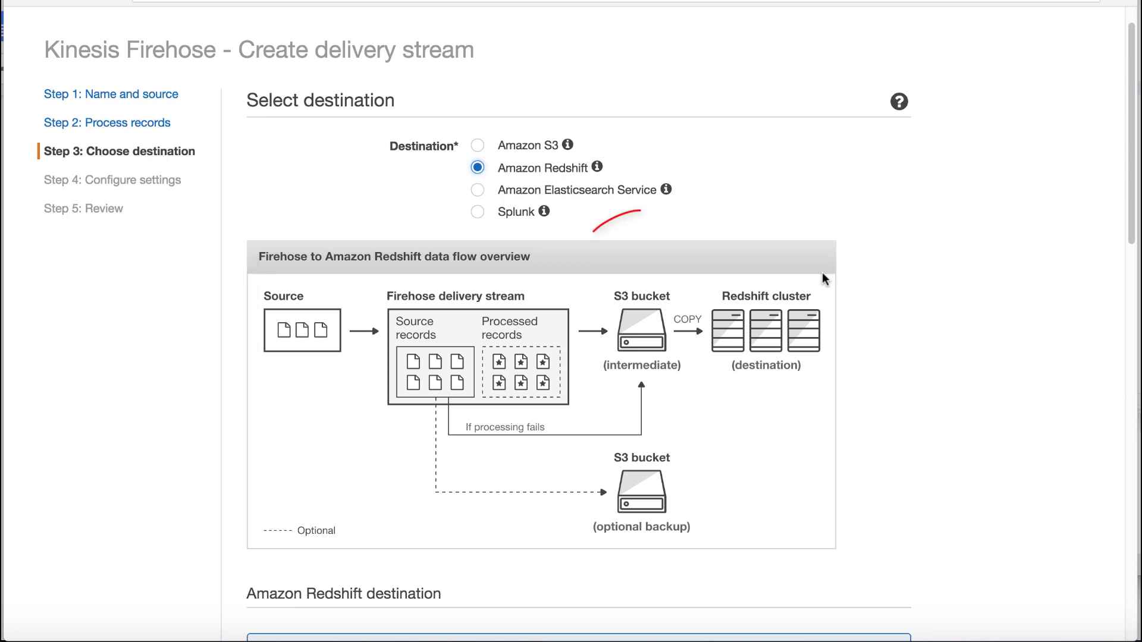
pyautogui.scroll(-3)
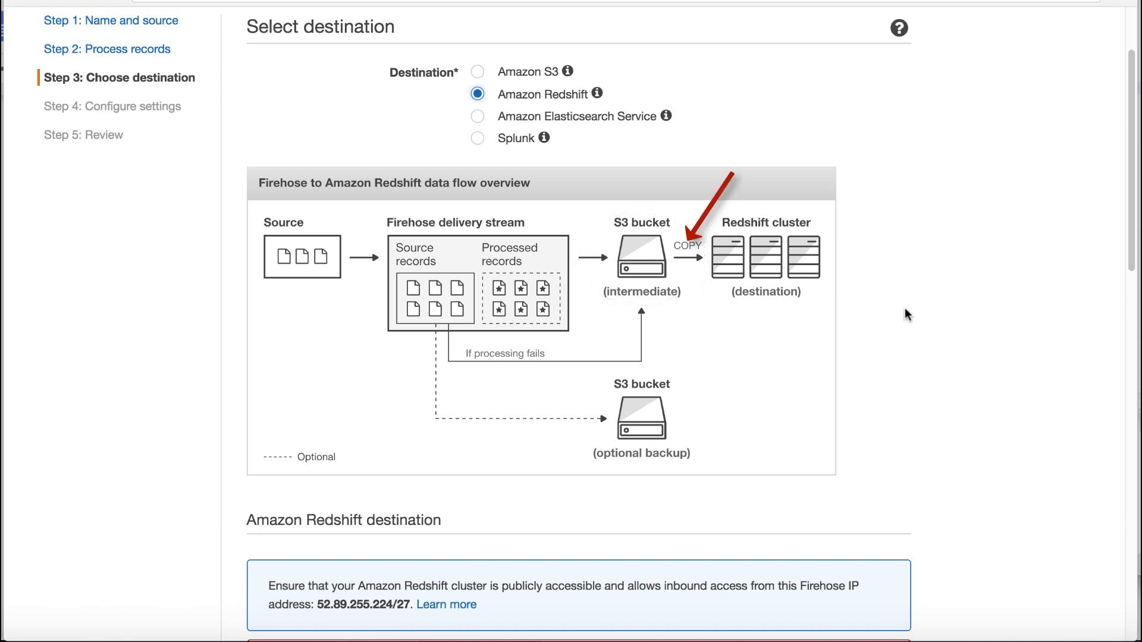
pyautogui.moveTo(1013, 452)
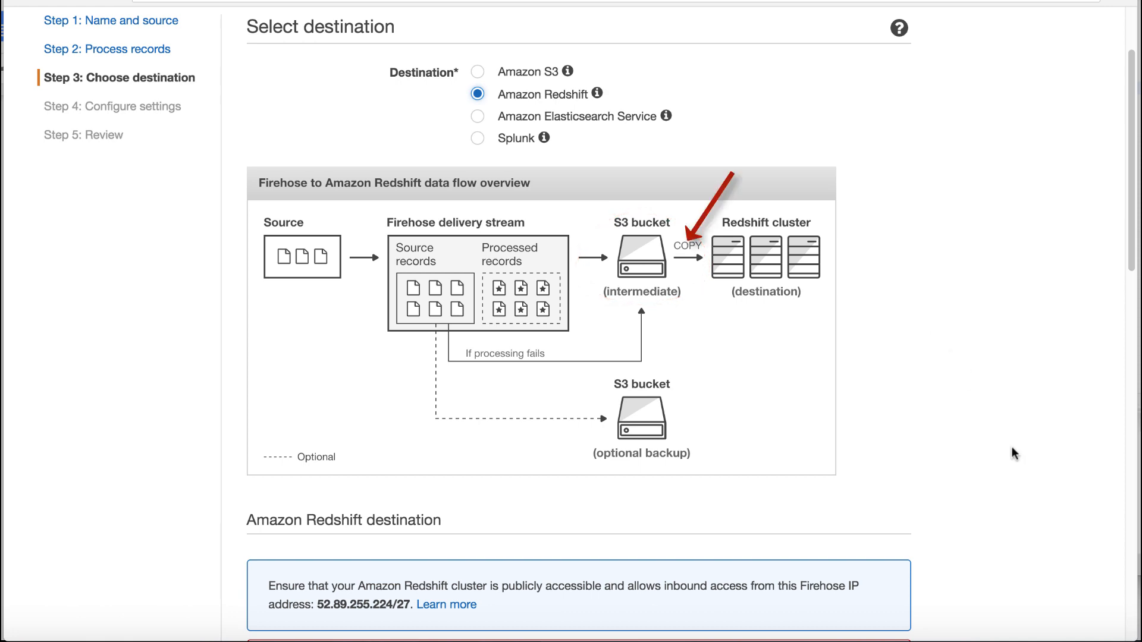
pyautogui.scroll(-3)
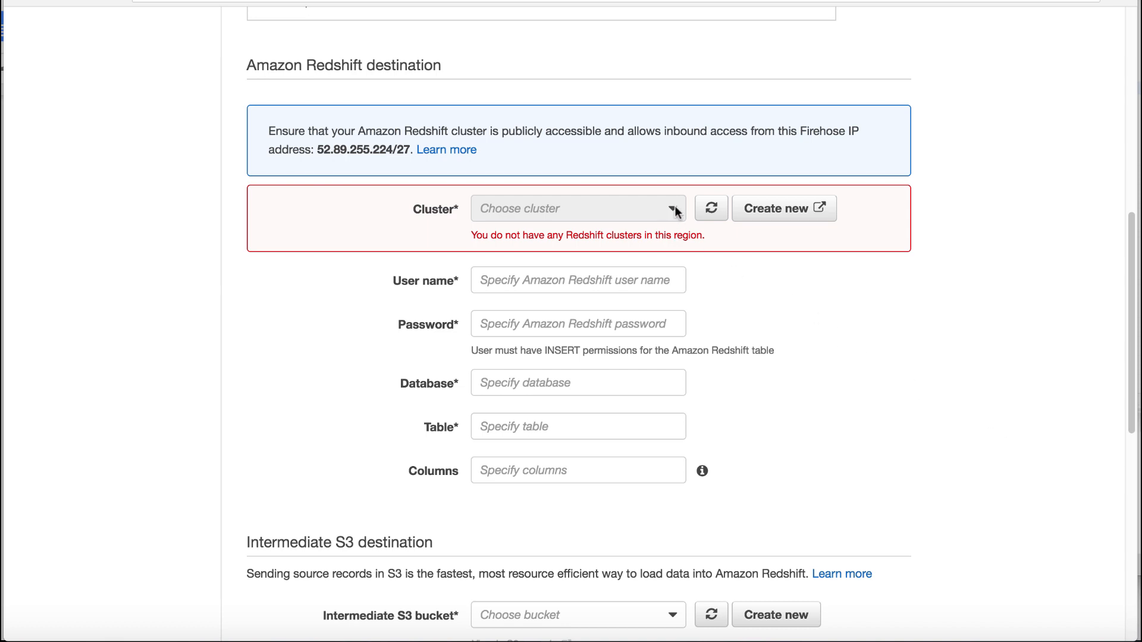
pyautogui.moveTo(784, 208)
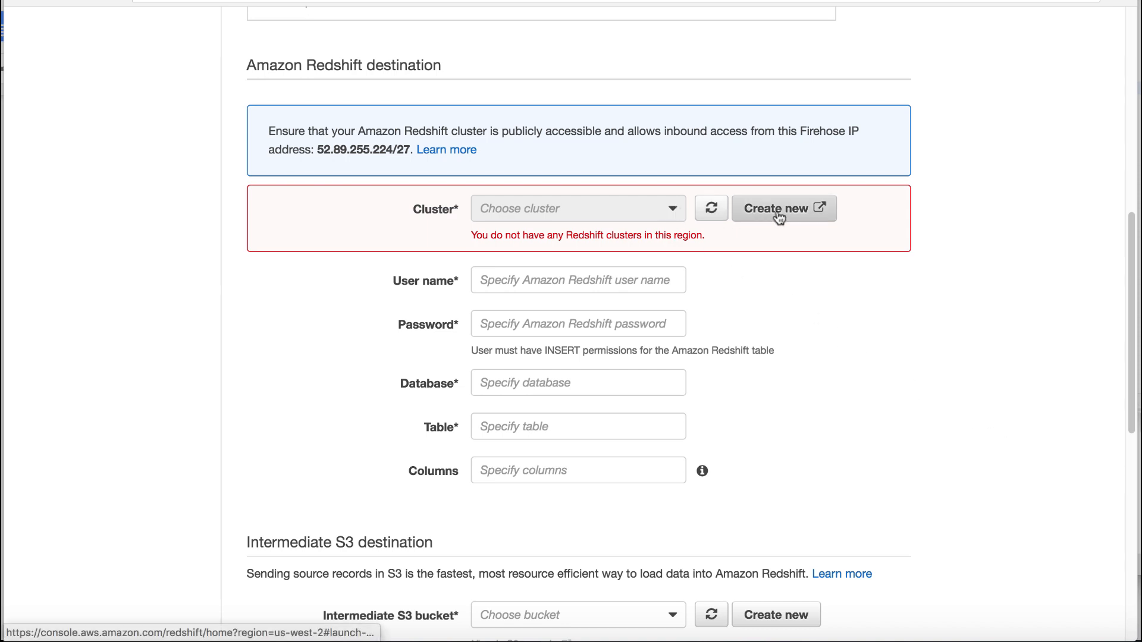
# Step: Create a new Redshift cluster with a single dc2.large node and proceed to additional settings
pyautogui.click(784, 208)
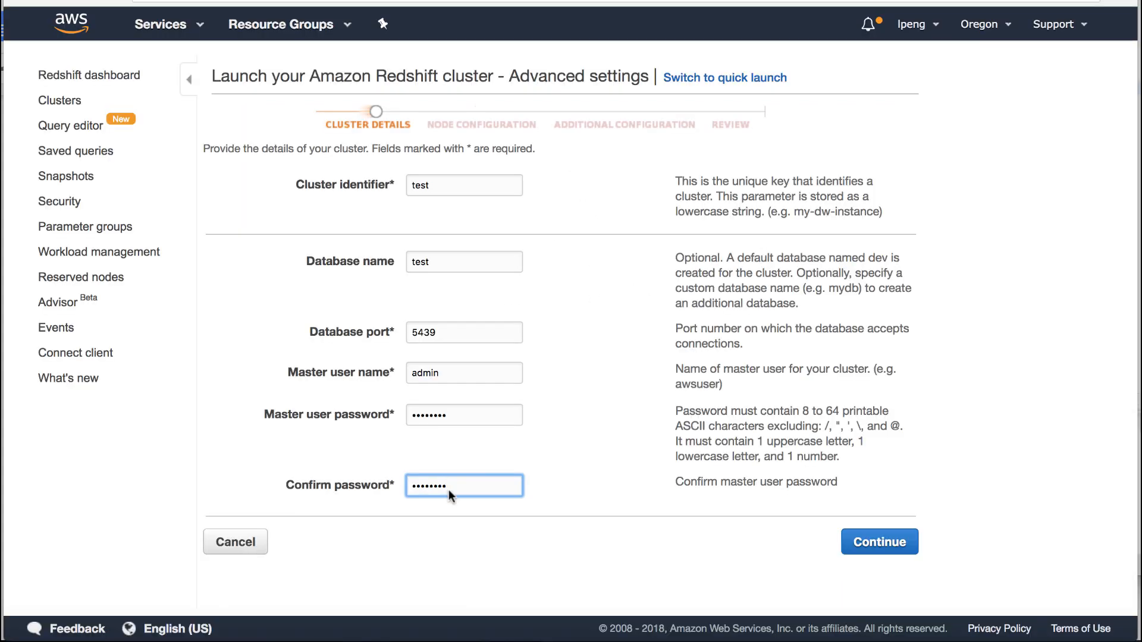
pyautogui.moveTo(879, 541)
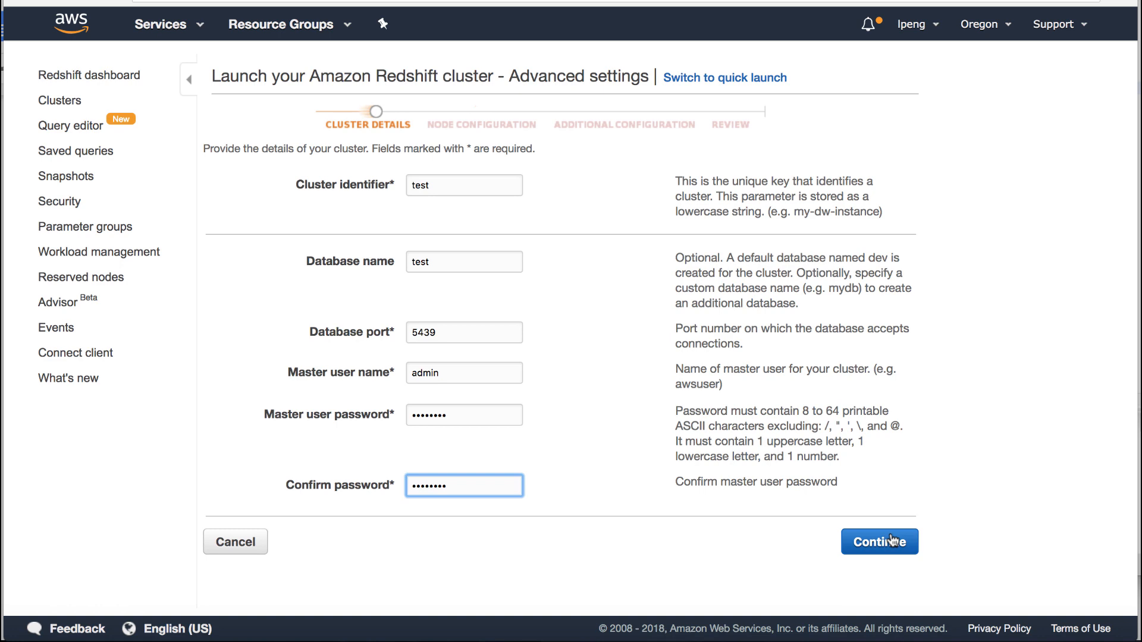
pyautogui.click(878, 541)
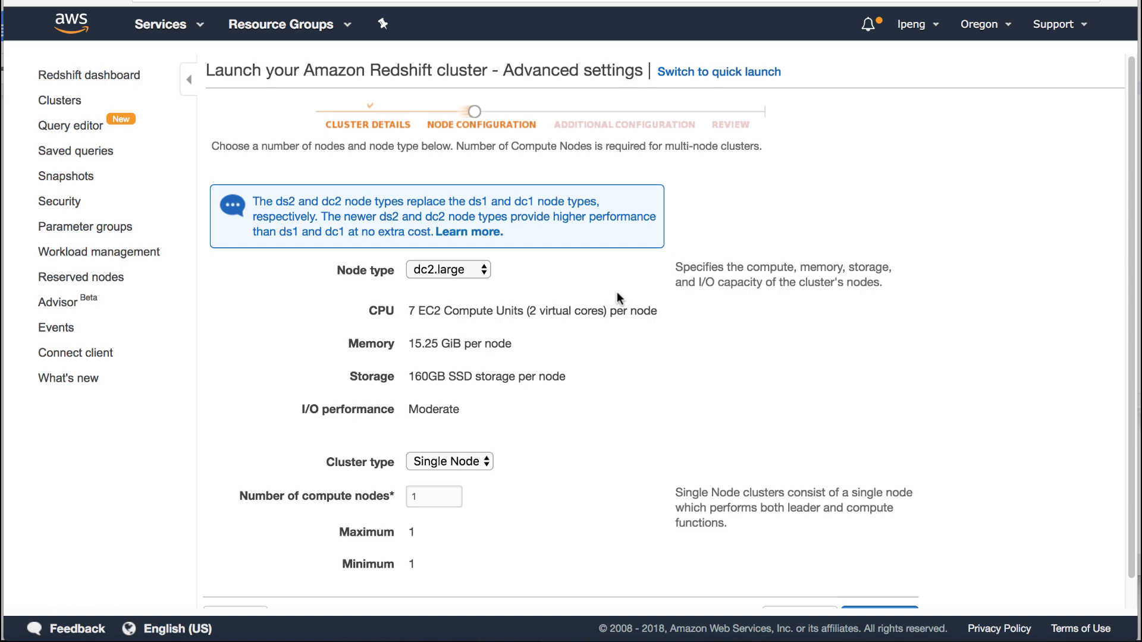
pyautogui.scroll(-3)
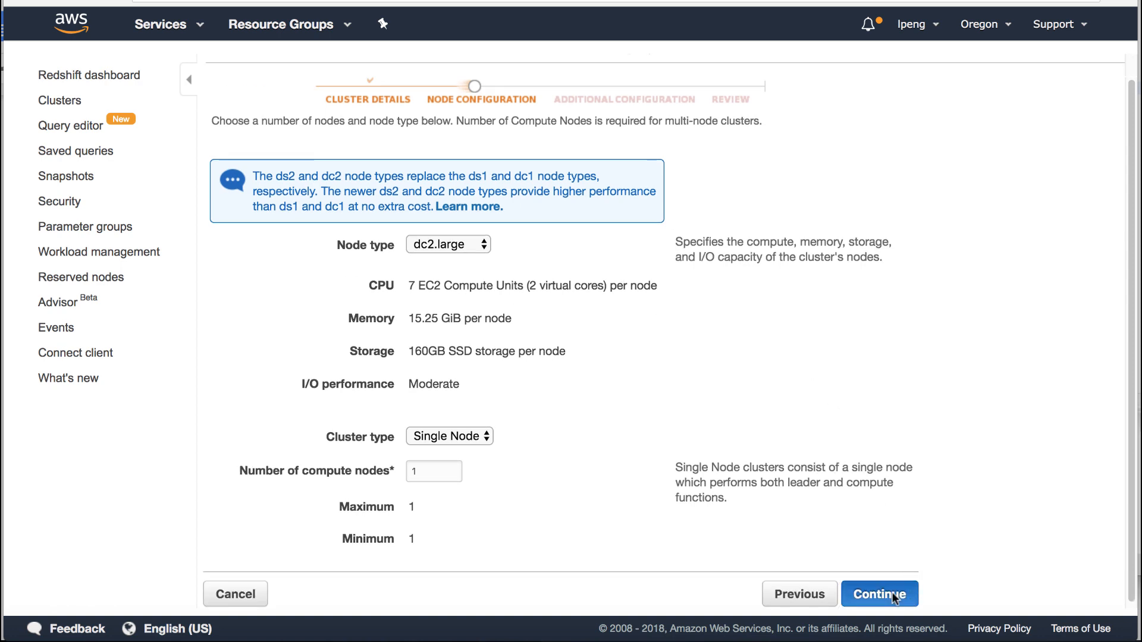
pyautogui.click(878, 592)
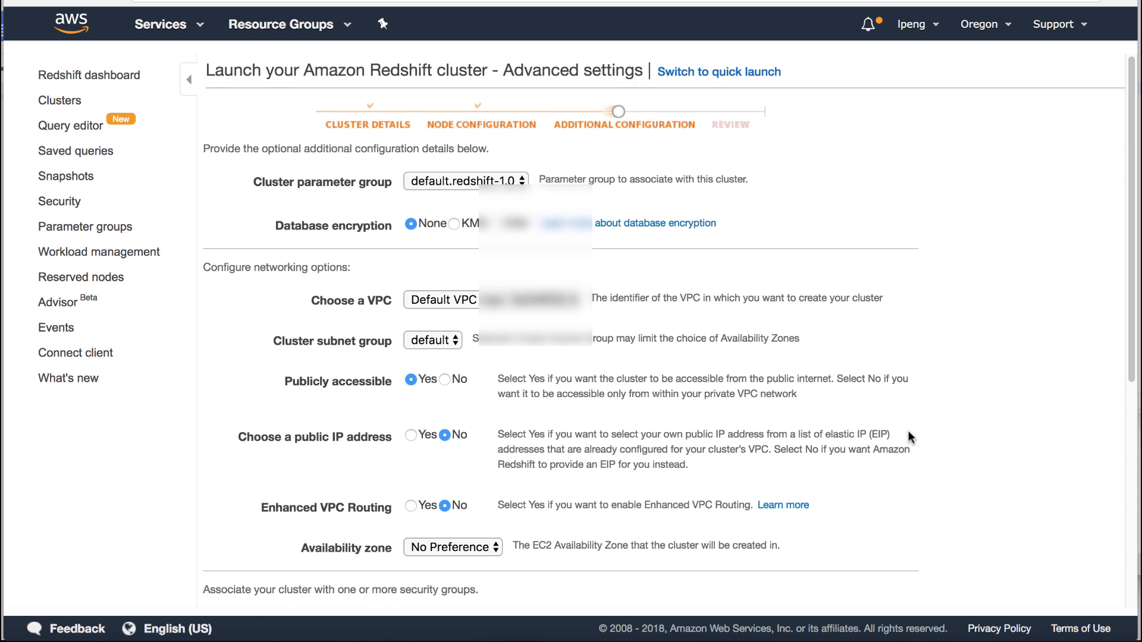
# Step: Keep the default security group and associate the myredshift IAM role with the cluster
pyautogui.scroll(-3)
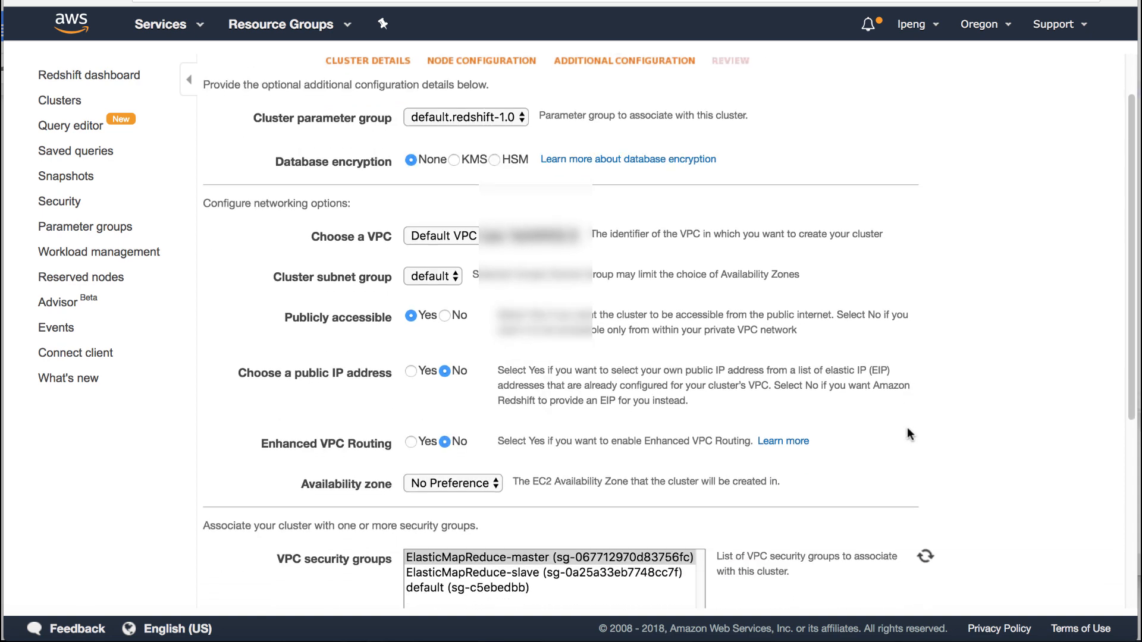
pyautogui.scroll(-3)
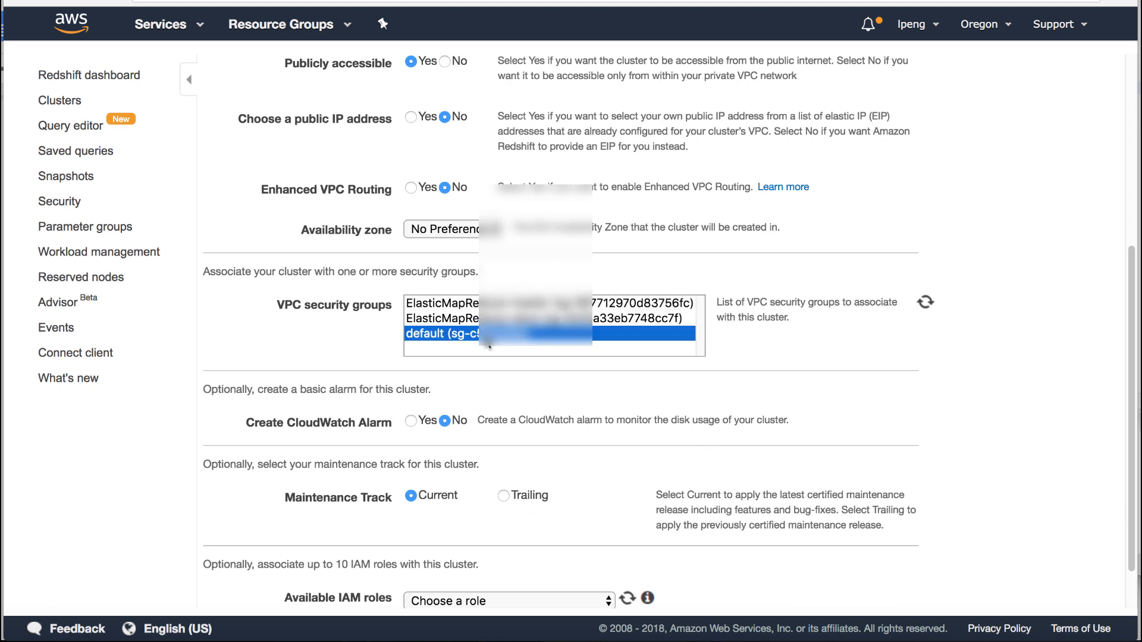
pyautogui.moveTo(836, 373)
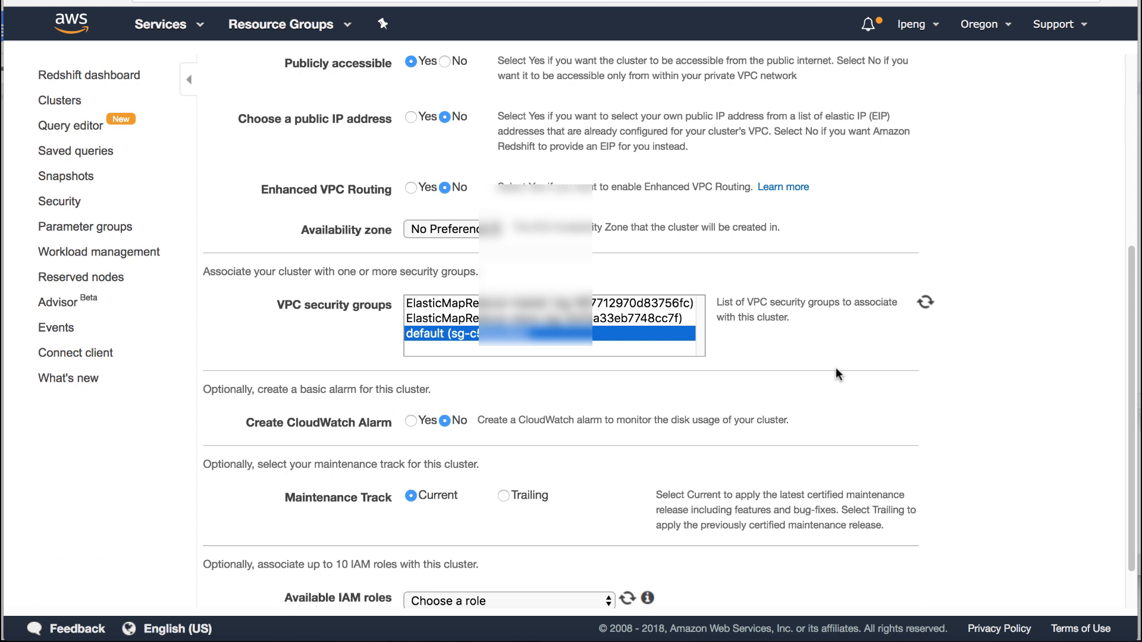
pyautogui.scroll(-3)
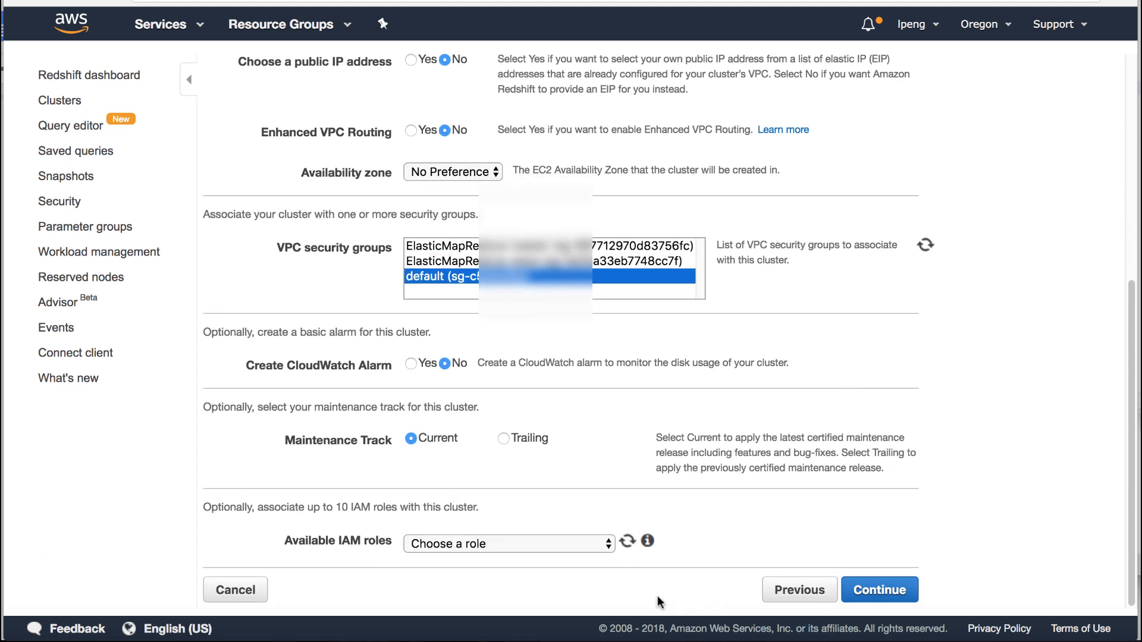
pyautogui.click(507, 544)
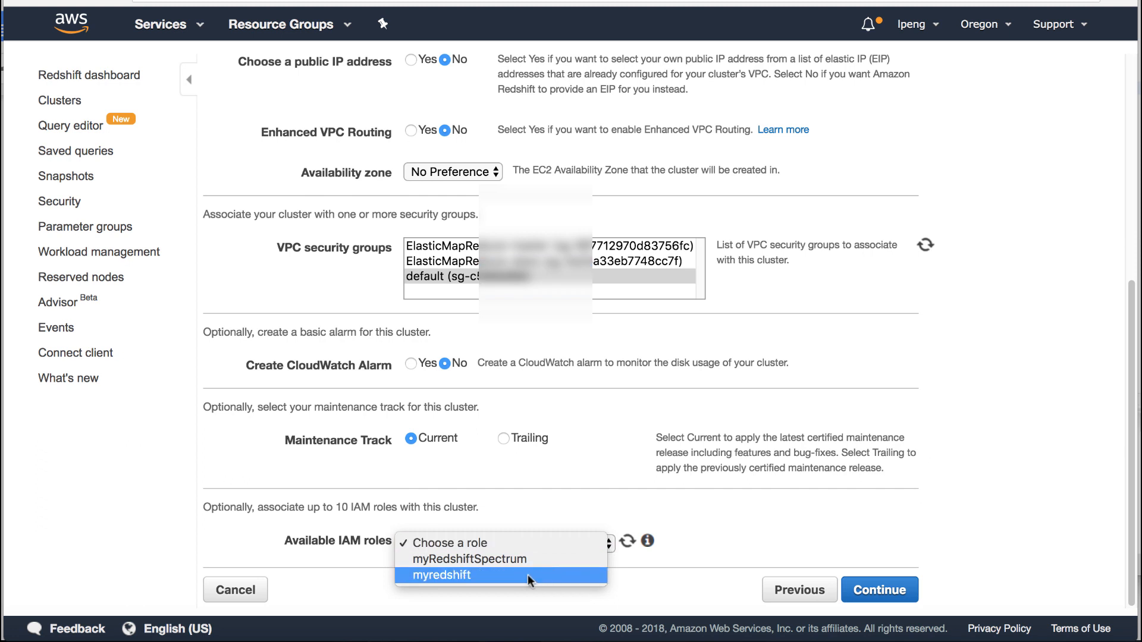
pyautogui.click(451, 576)
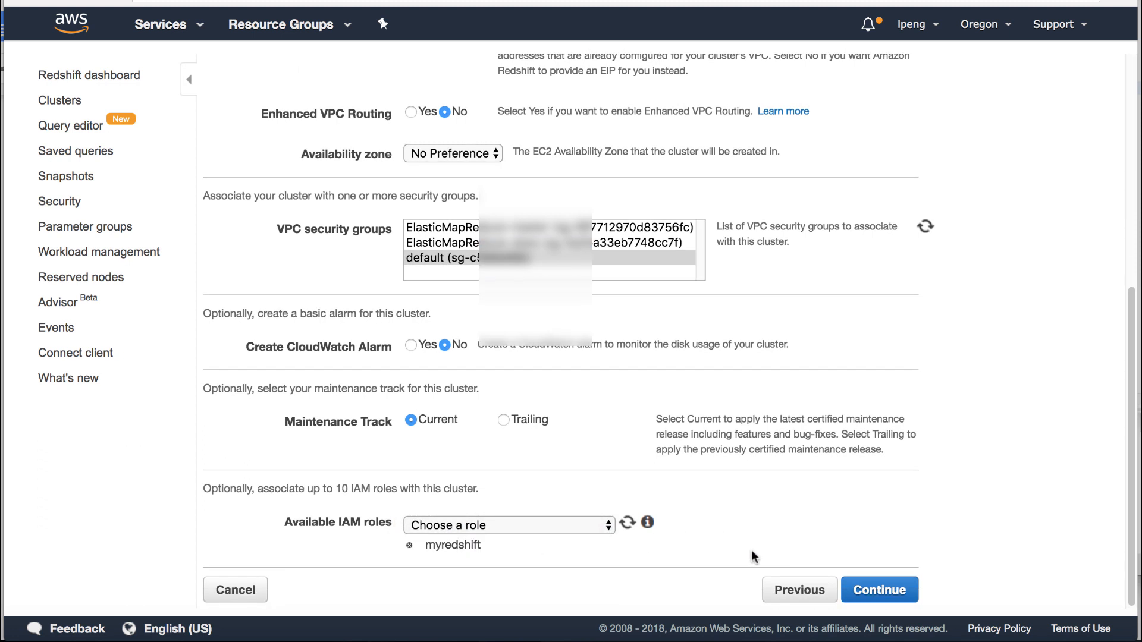
pyautogui.moveTo(879, 589)
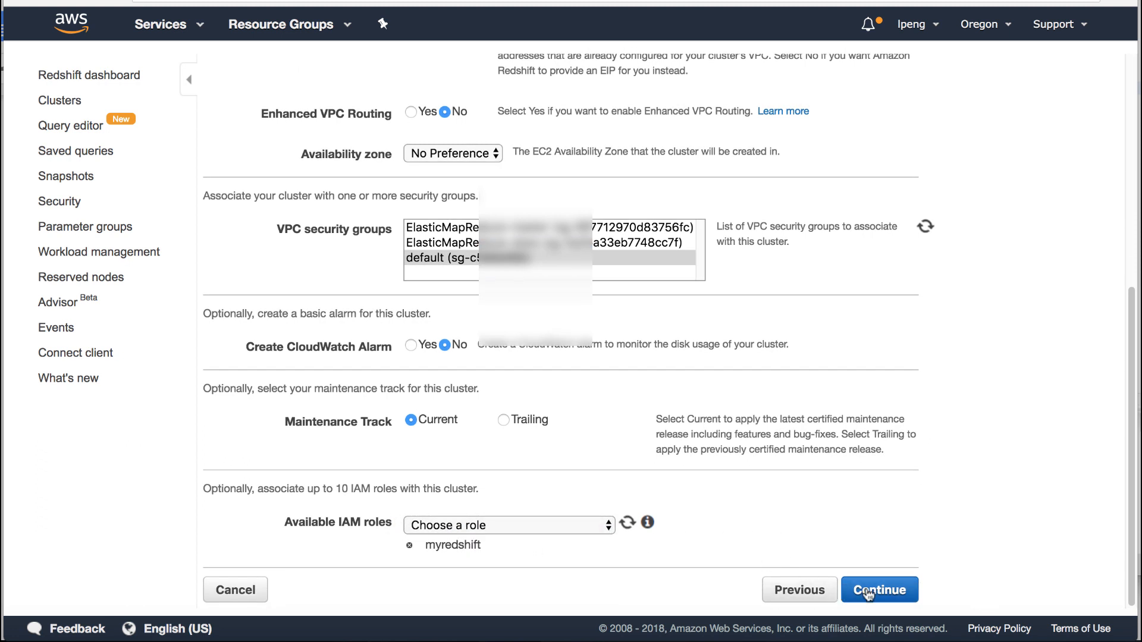
# Step: Launch cluster test and enter the Redshift query editor while it is still being created
pyautogui.click(877, 589)
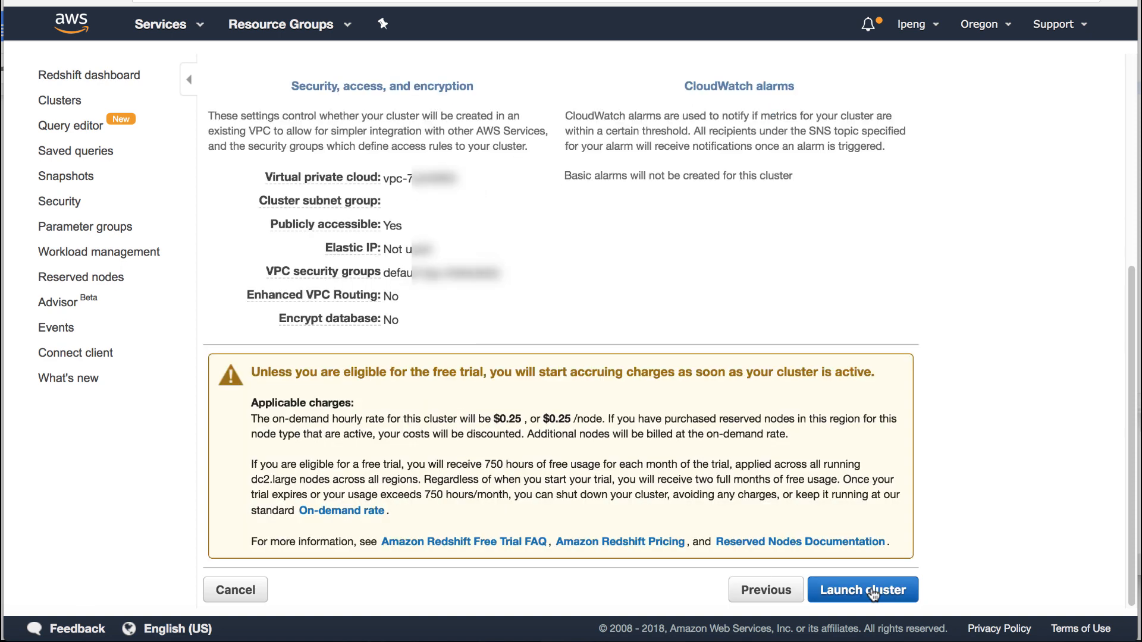
pyautogui.moveTo(975, 527)
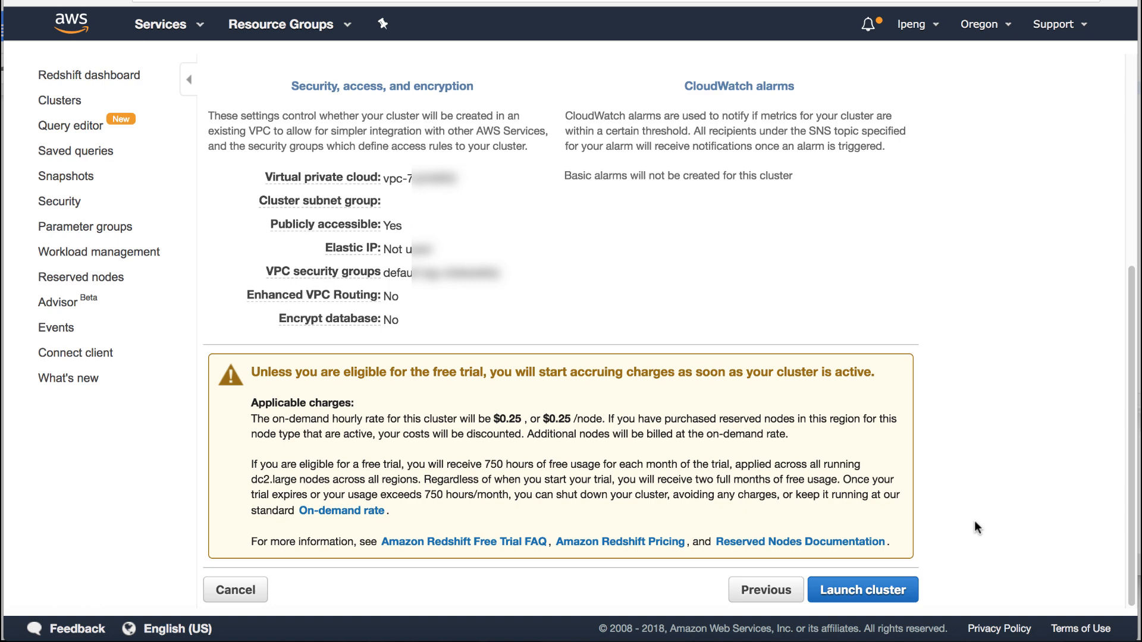
pyautogui.moveTo(884, 596)
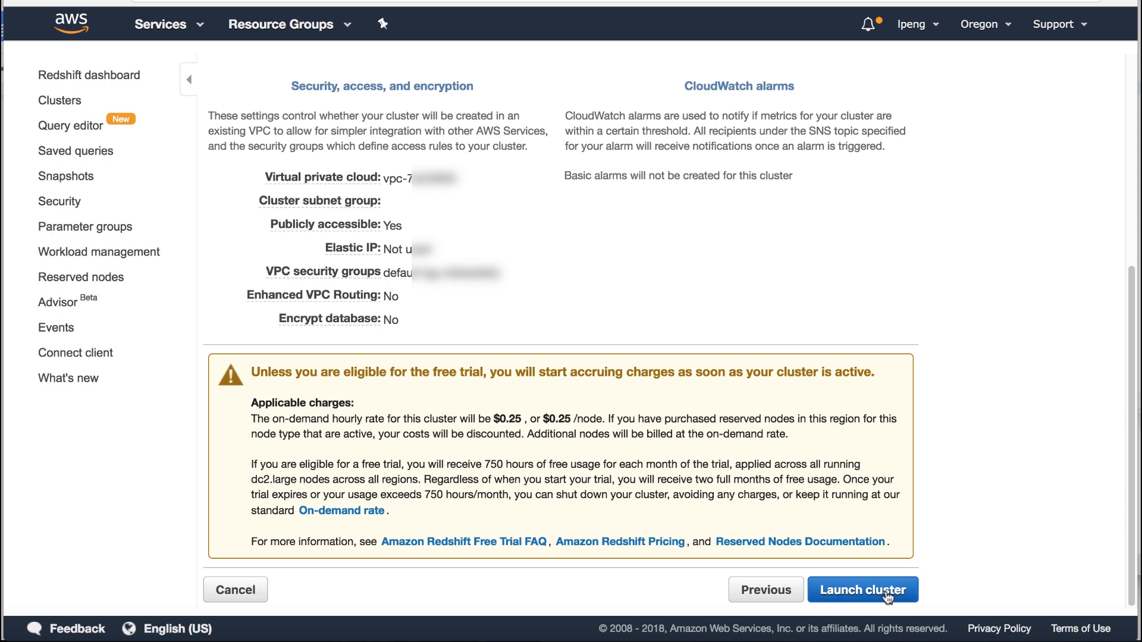
pyautogui.click(863, 588)
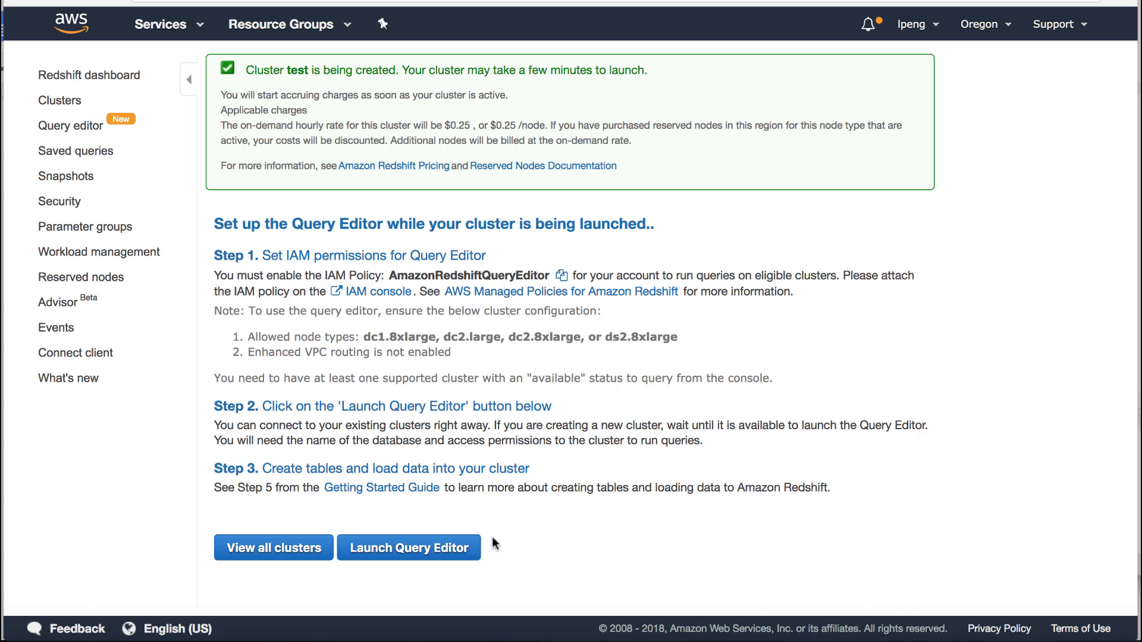
pyautogui.click(408, 547)
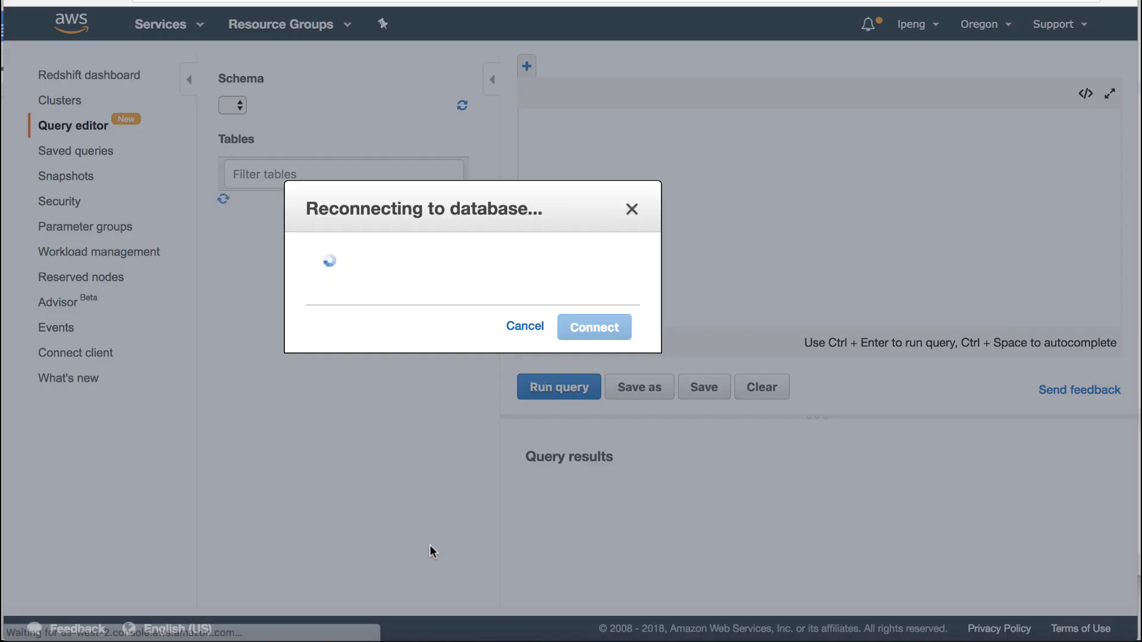
pyautogui.click(594, 325)
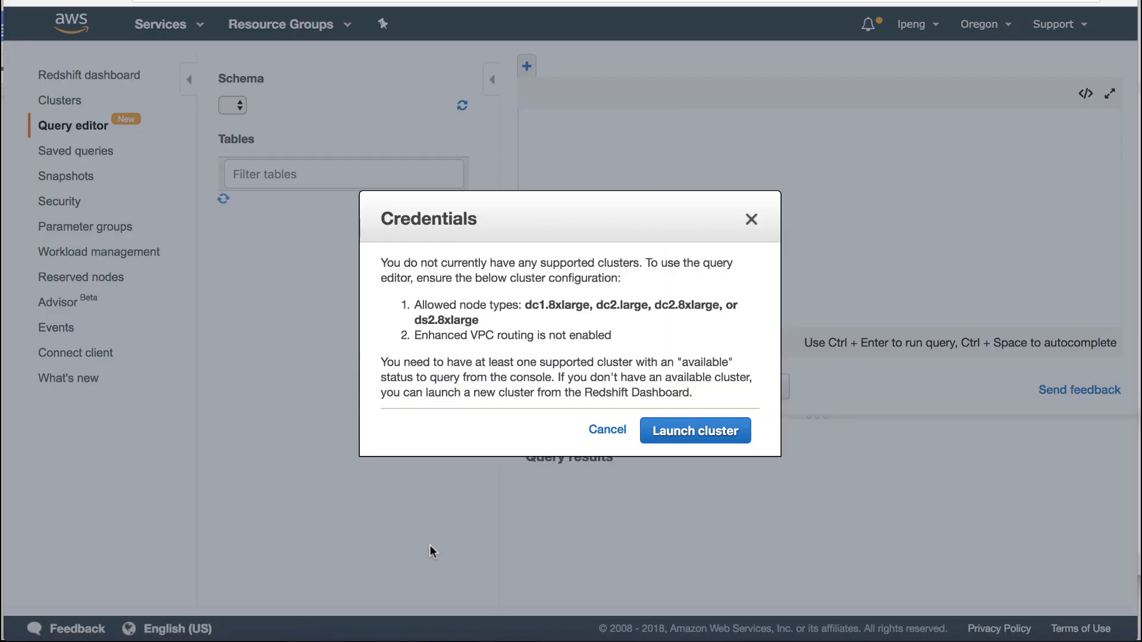
pyautogui.moveTo(694, 430)
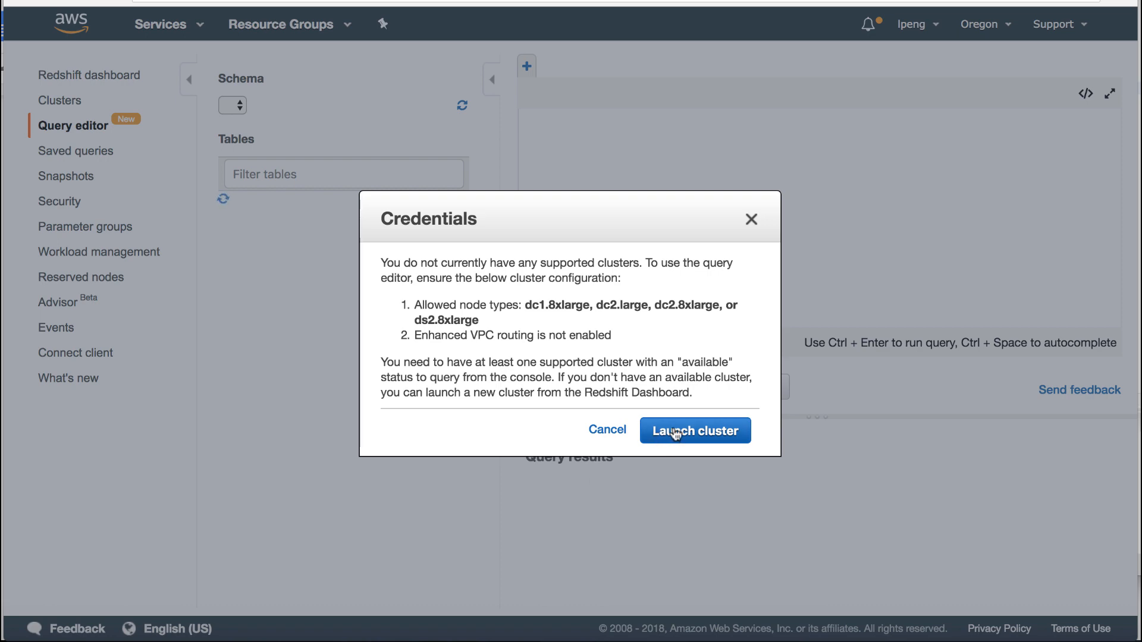
pyautogui.moveTo(606, 429)
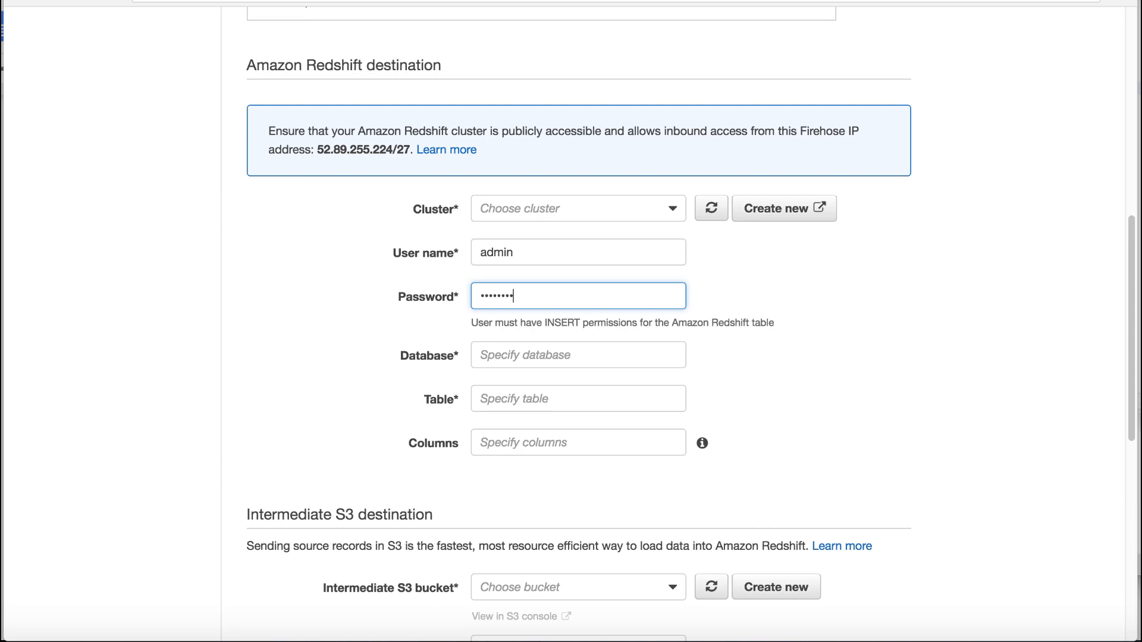
# Step: Enter user admin, a password, database test, table demo and intermediate S3 bucket demokdg
pyautogui.write('test')
pyautogui.click(578, 398)
pyautogui.write('demo')
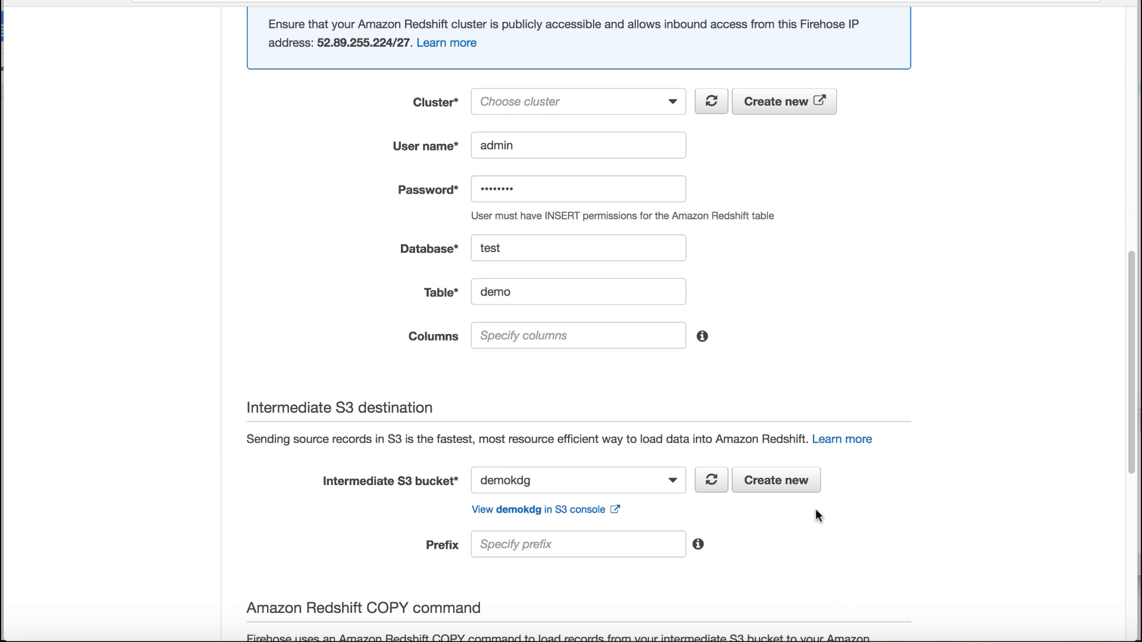
pyautogui.moveTo(535, 510)
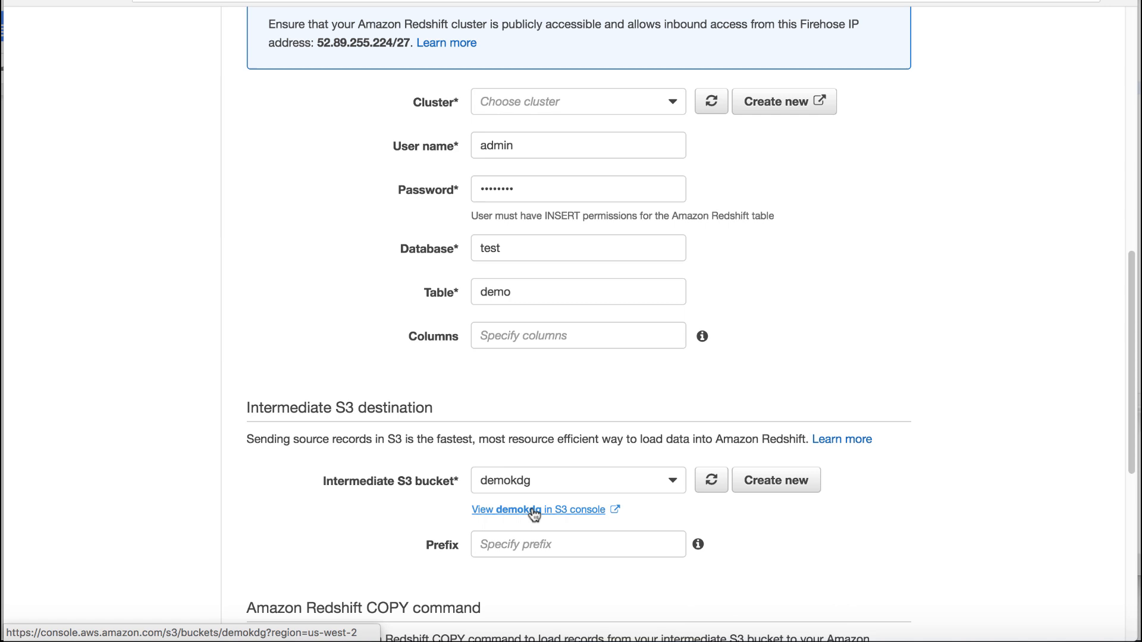
# Step: Upload into the demokdg bucket, refresh clusters to pick test, and return to the query editor
pyautogui.click(533, 509)
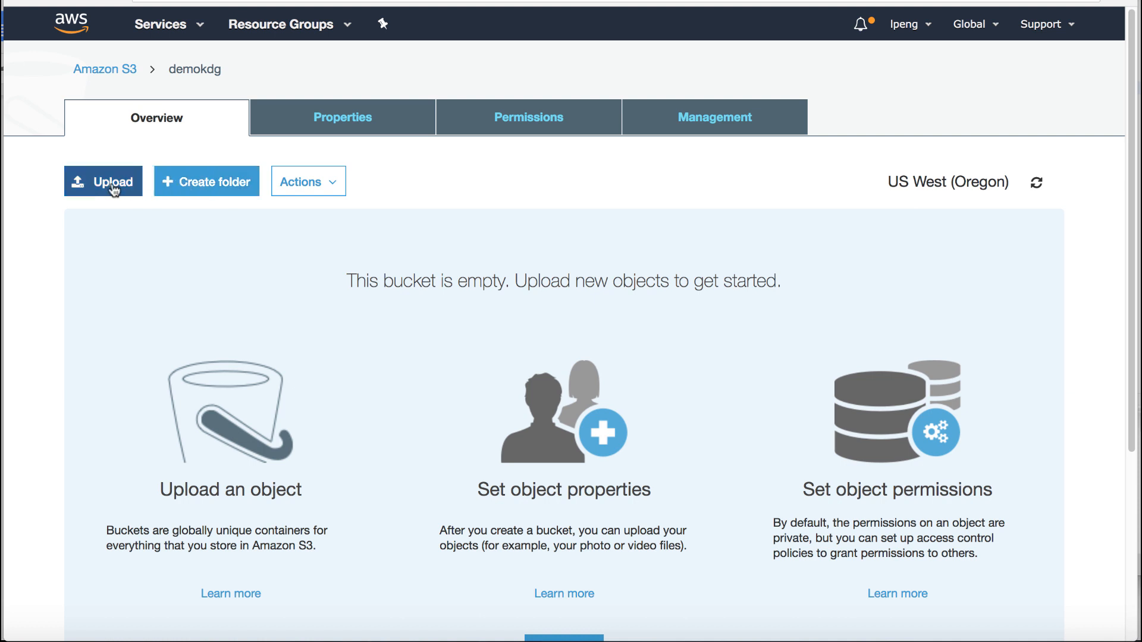
pyautogui.click(102, 181)
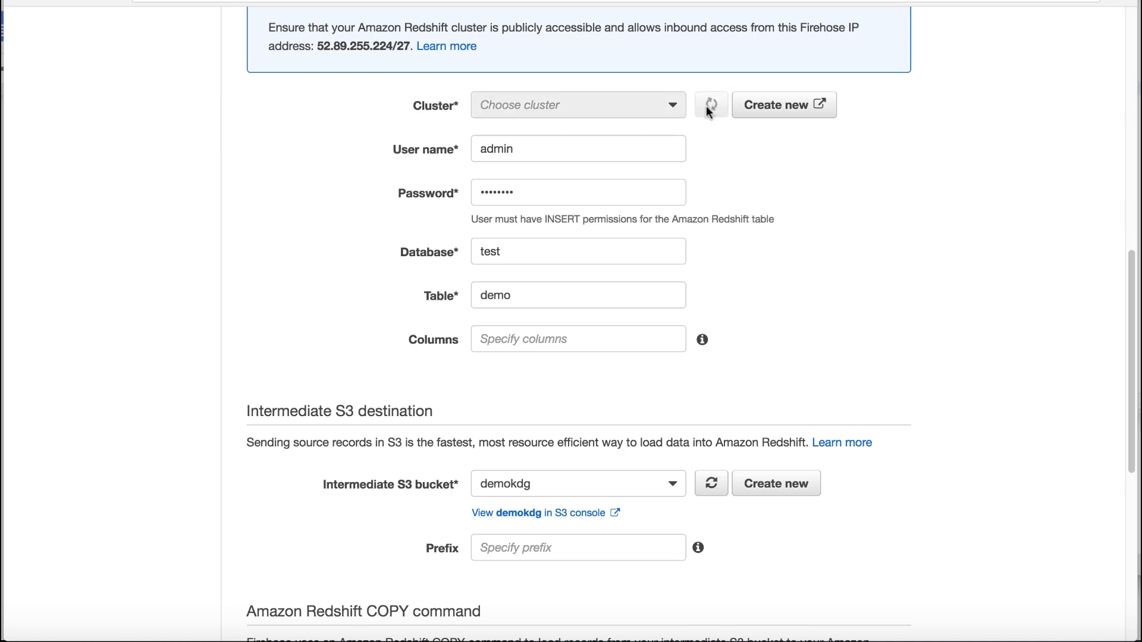
pyautogui.click(577, 105)
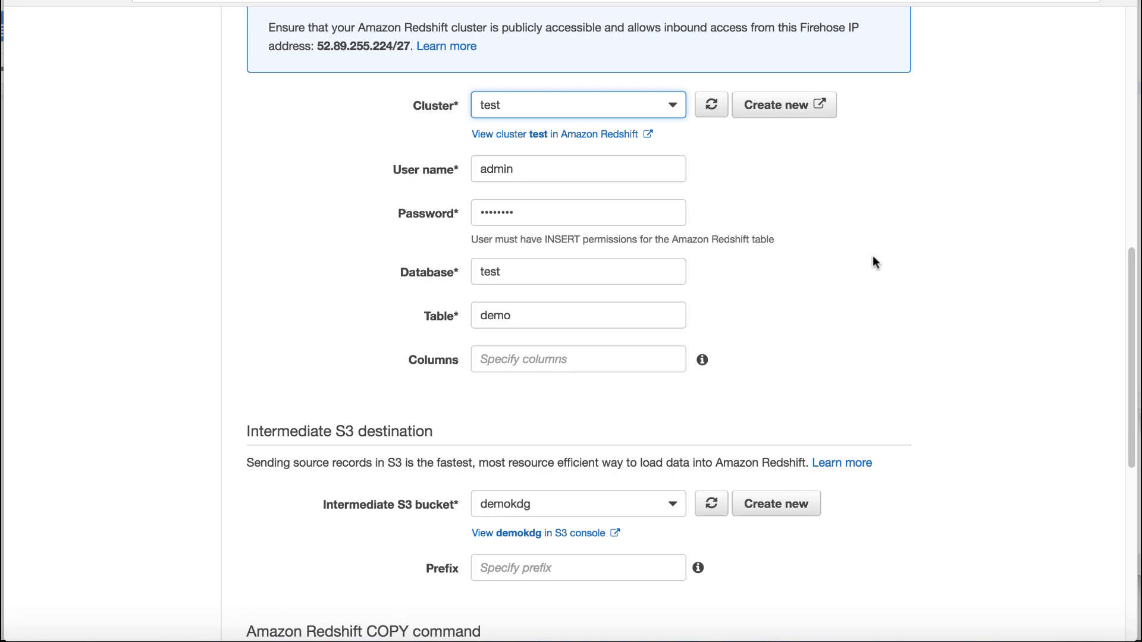
pyautogui.click(73, 125)
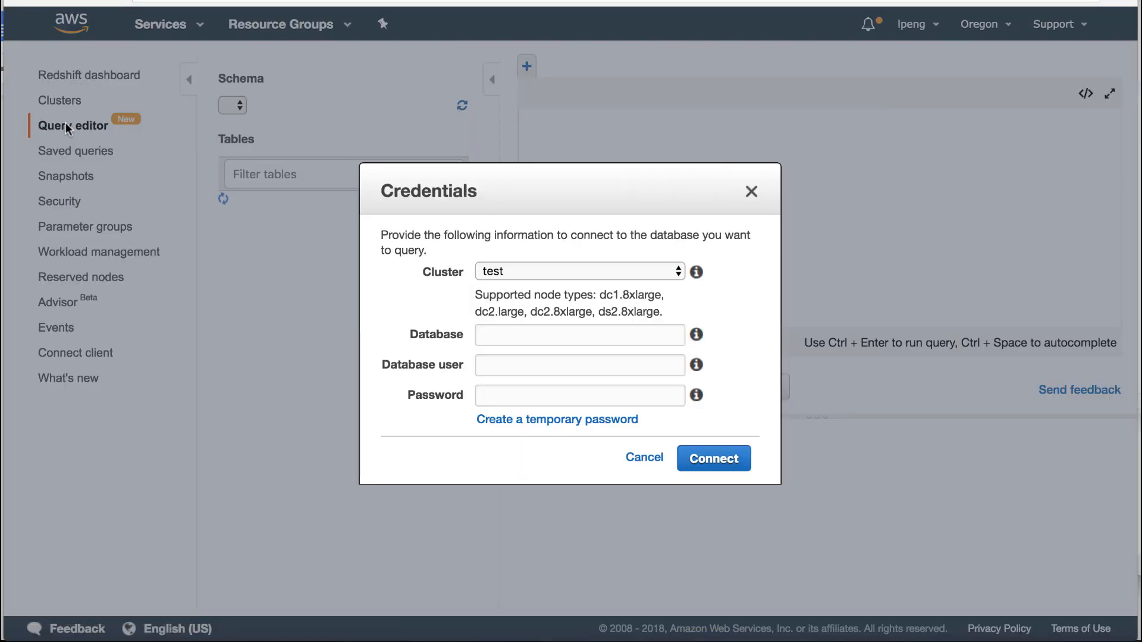
# Step: Connect the query editor to cluster test as admin and focus the editor
pyautogui.click(713, 458)
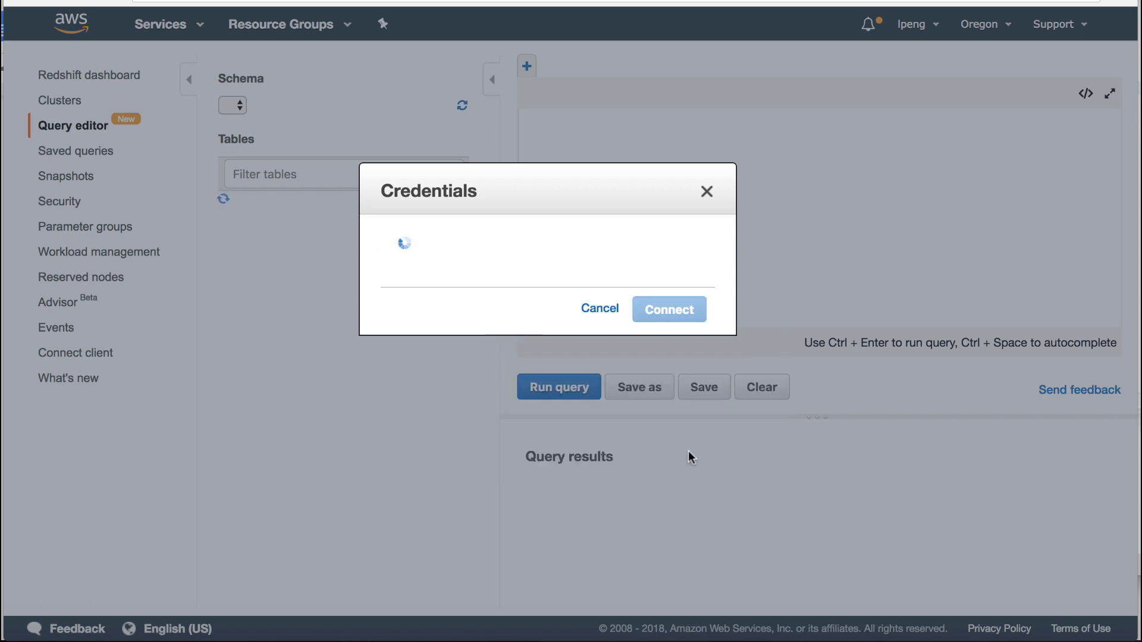
pyautogui.click(667, 309)
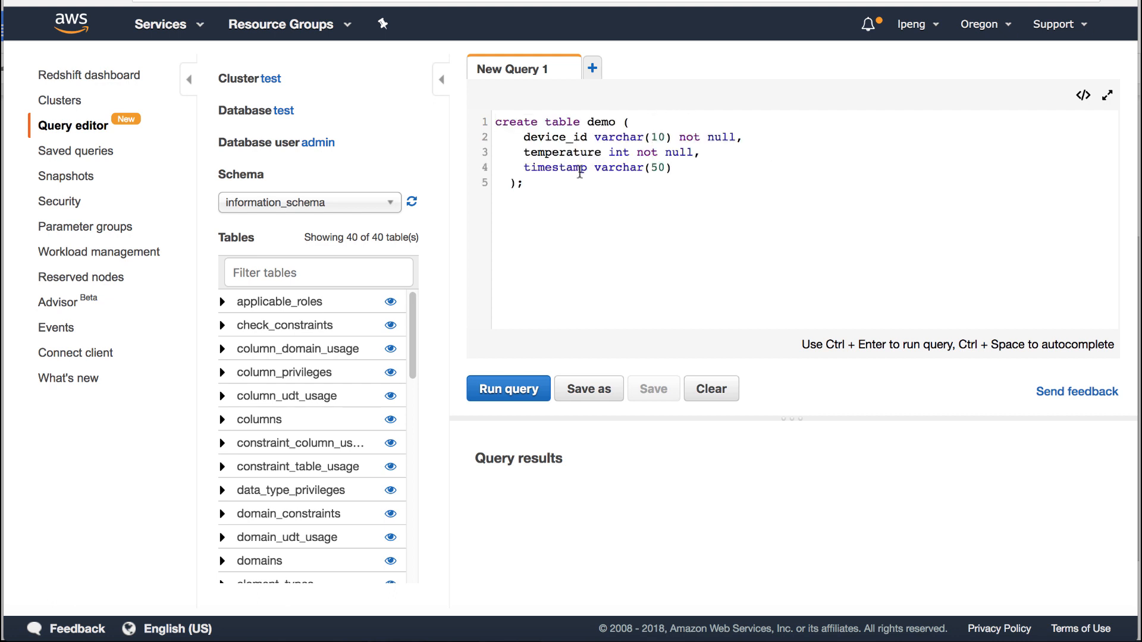
# Step: Run the CREATE TABLE demo statement with device_id, temperature and timestamp columns
pyautogui.press('ctrl+a')
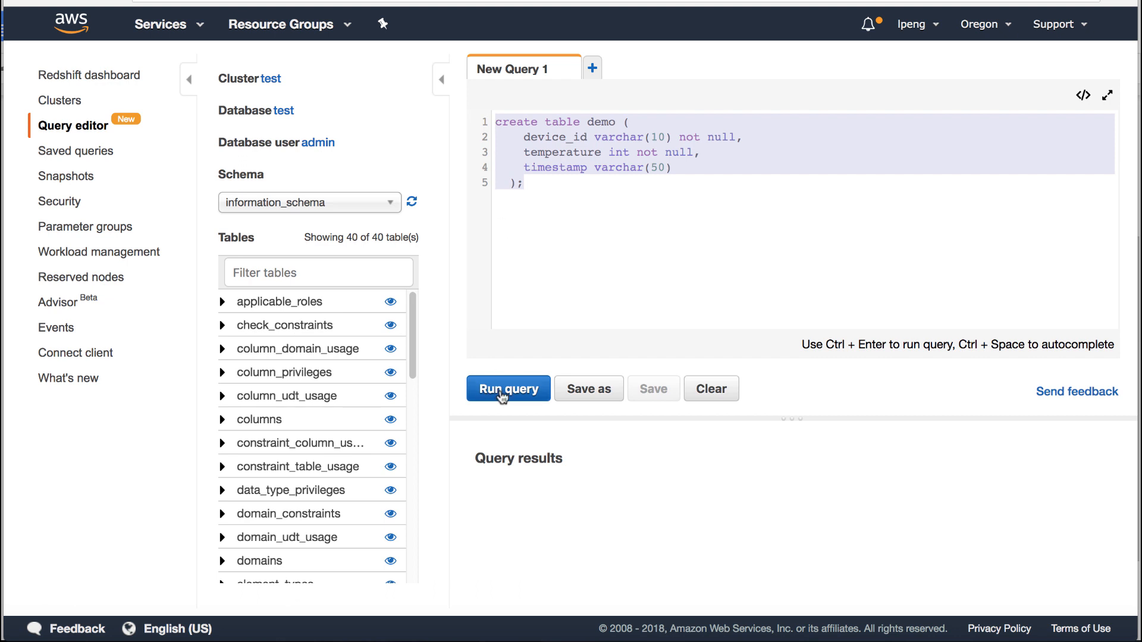
pyautogui.click(508, 388)
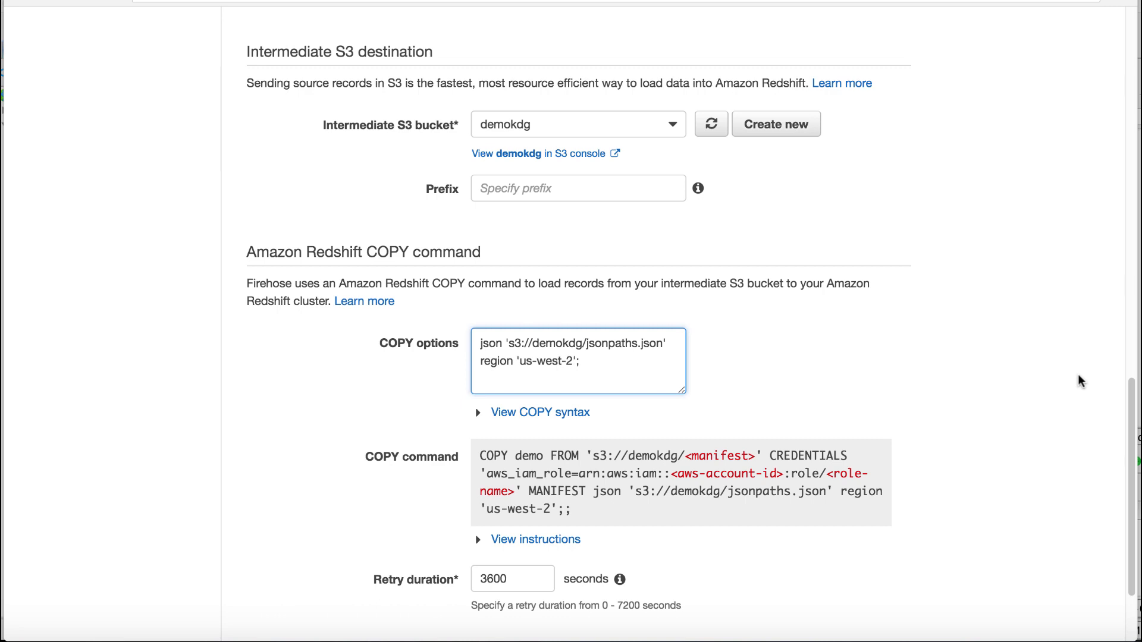
# Step: Accept COPY options json 's3://demokdg/jsonpaths.json' region 'us-west-2' and continue to Configure settings
pyautogui.scroll(-3)
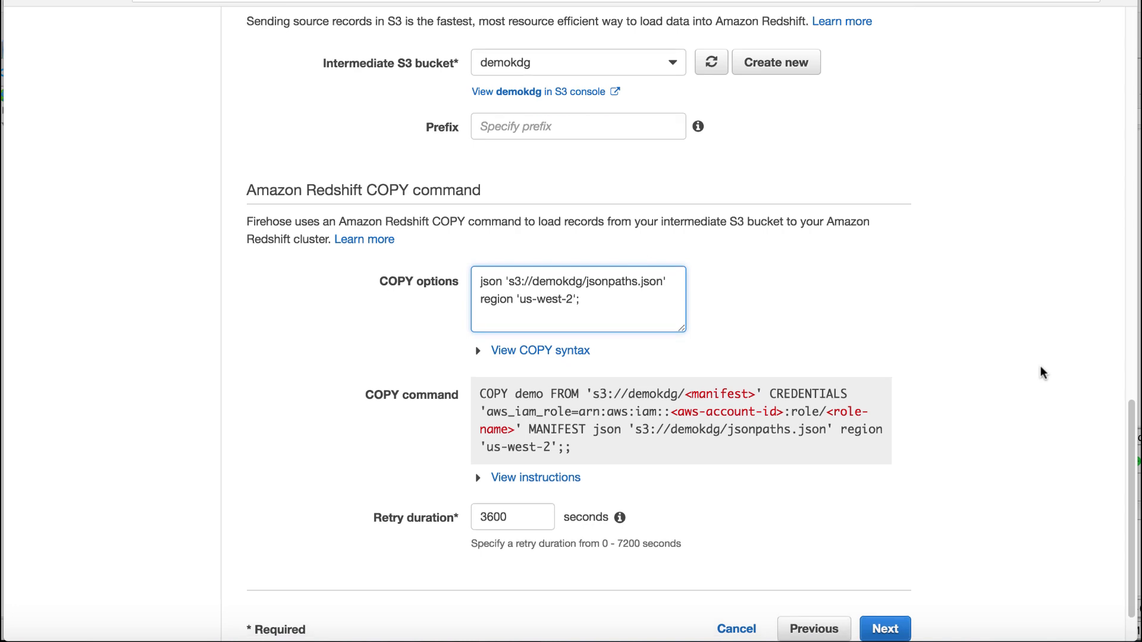
pyautogui.scroll(-3)
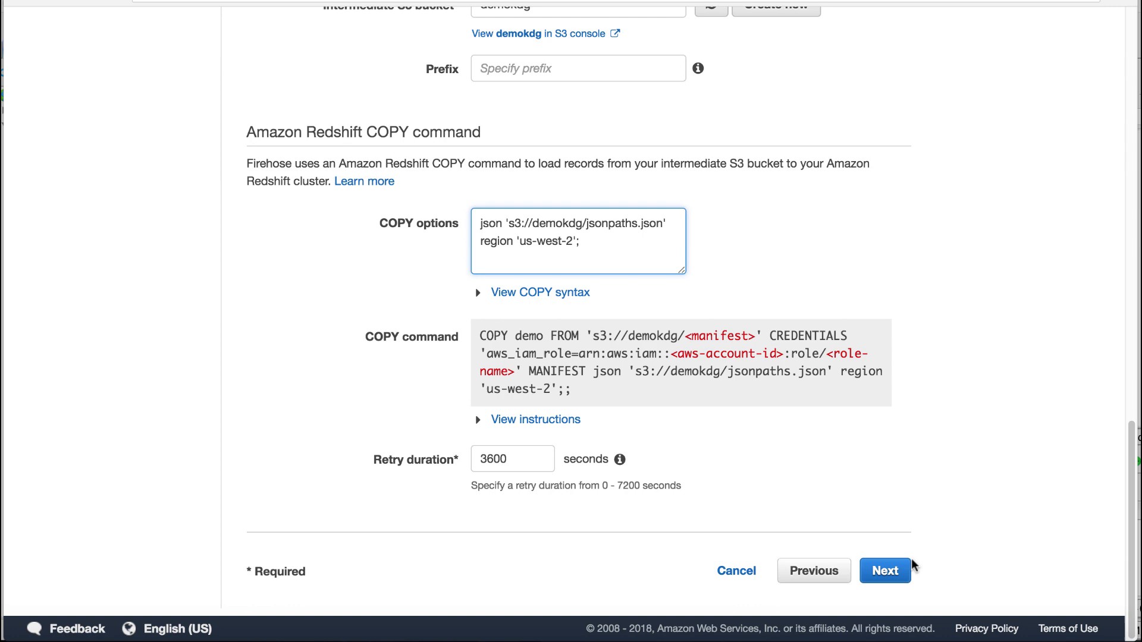
pyautogui.click(884, 570)
pyautogui.write('1')
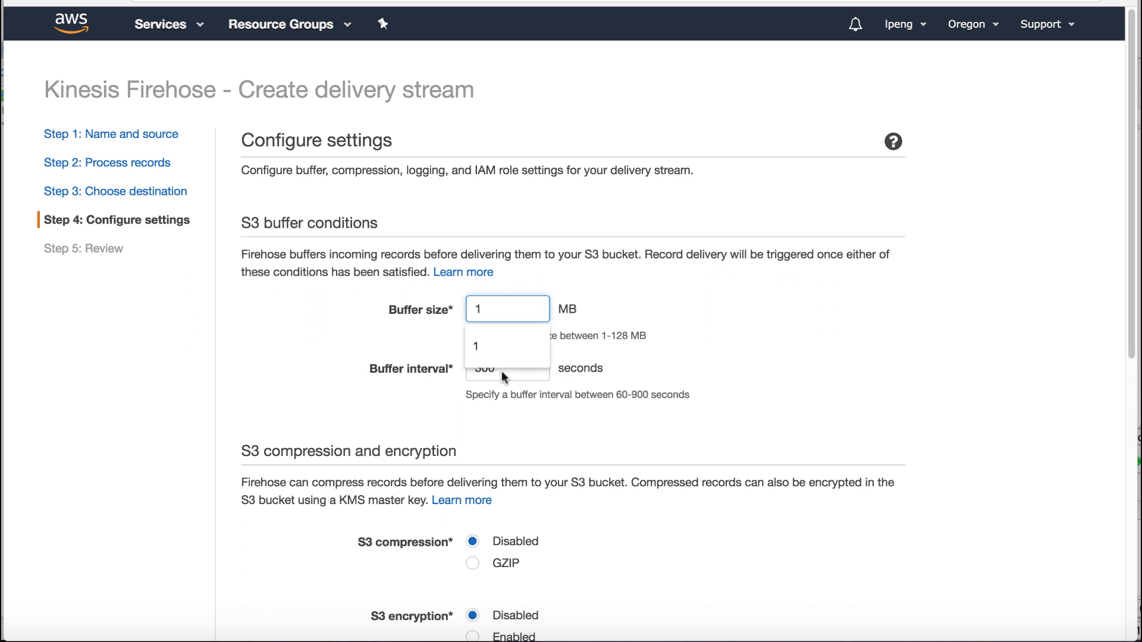
# Step: Set the stream to buffer at 1 MB or 100 seconds
pyautogui.click(507, 368)
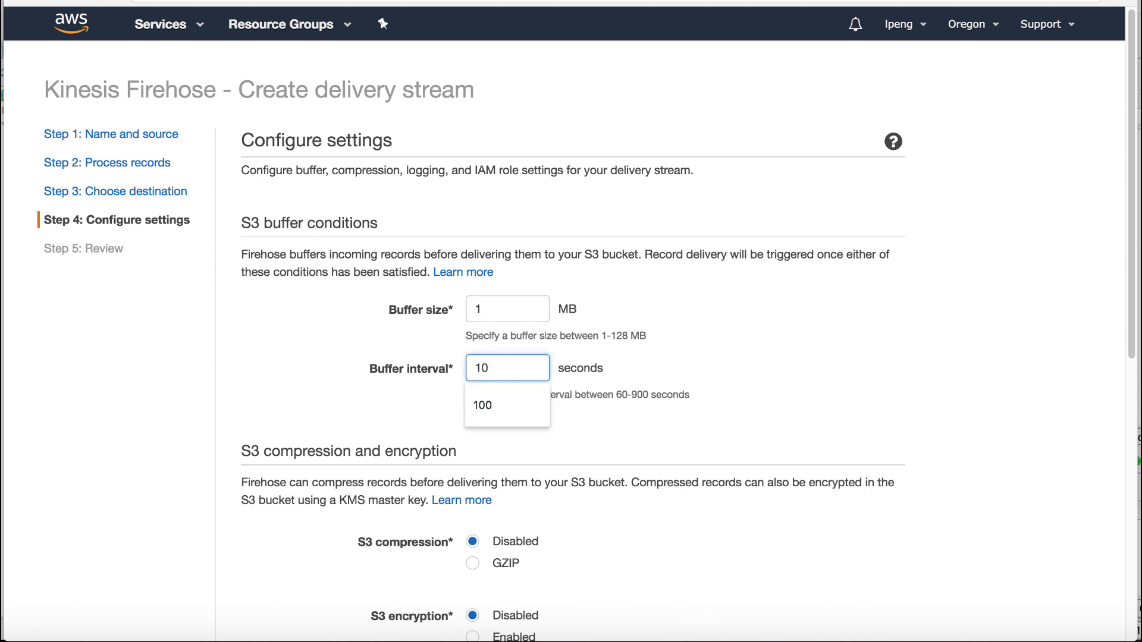
pyautogui.click(481, 405)
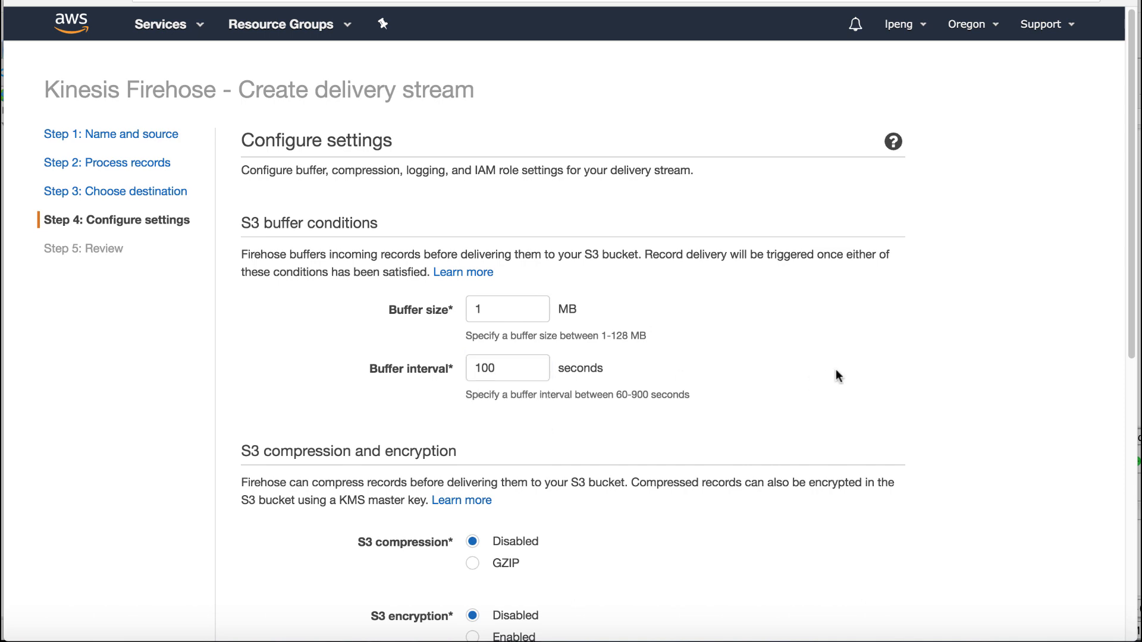
pyautogui.scroll(-3)
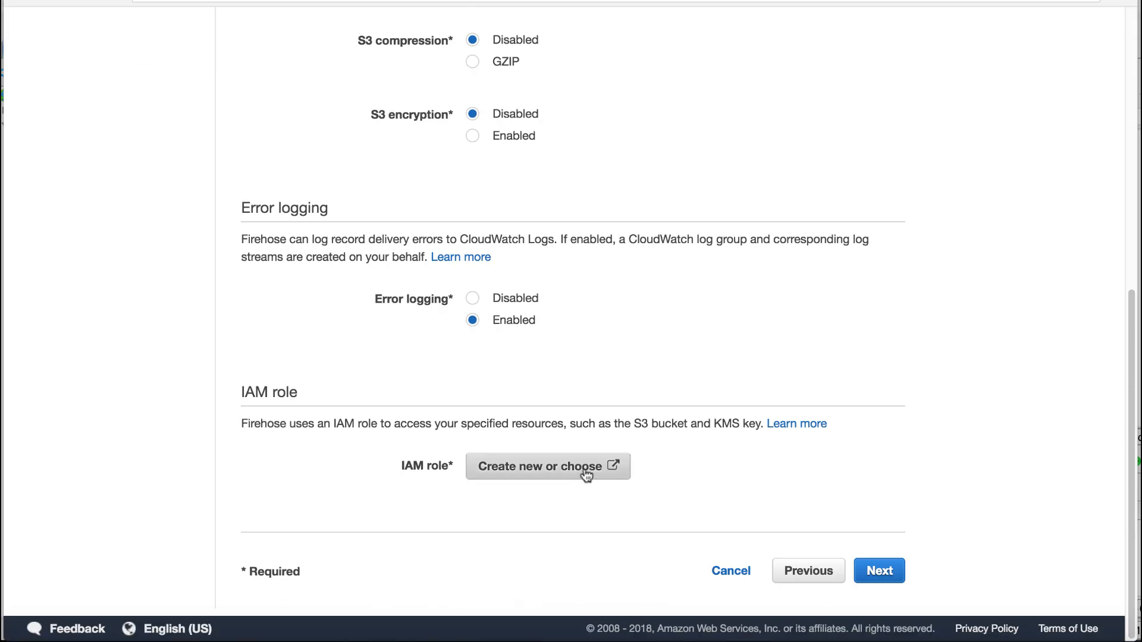
# Step: Create and allow the firehose_delivery_role IAM role, then continue to Review
pyautogui.click(547, 466)
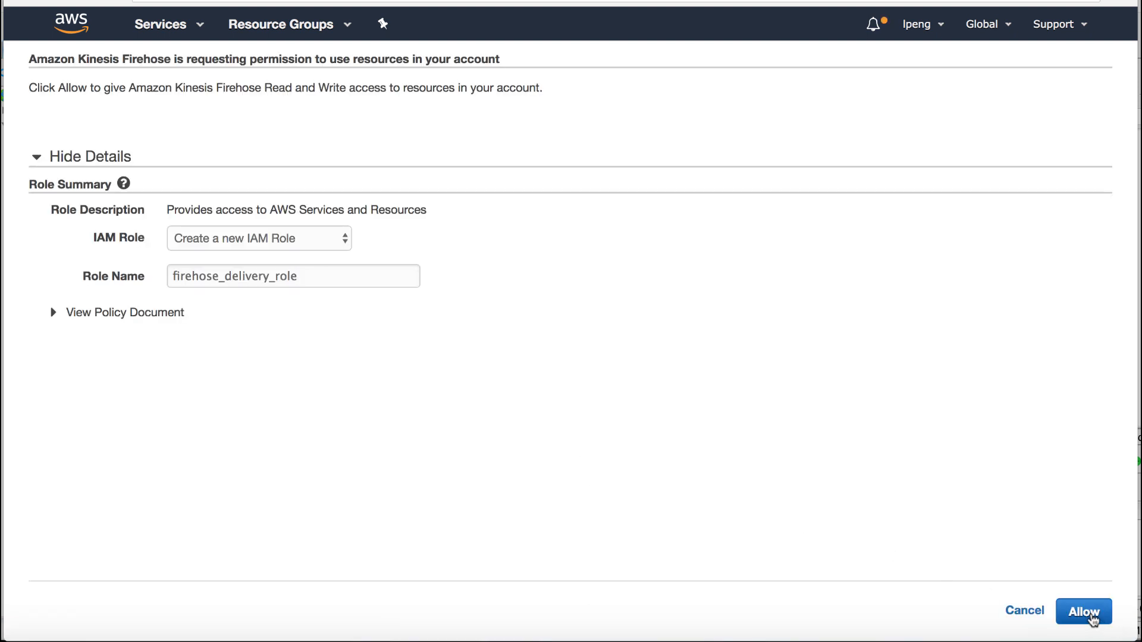
pyautogui.click(1082, 610)
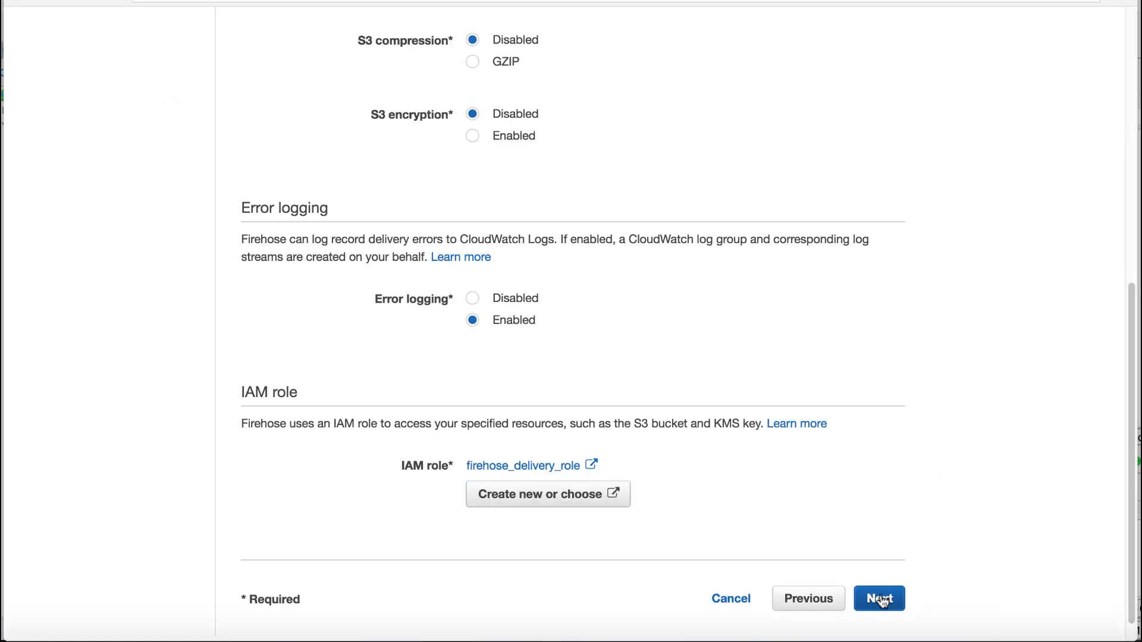
pyautogui.click(878, 598)
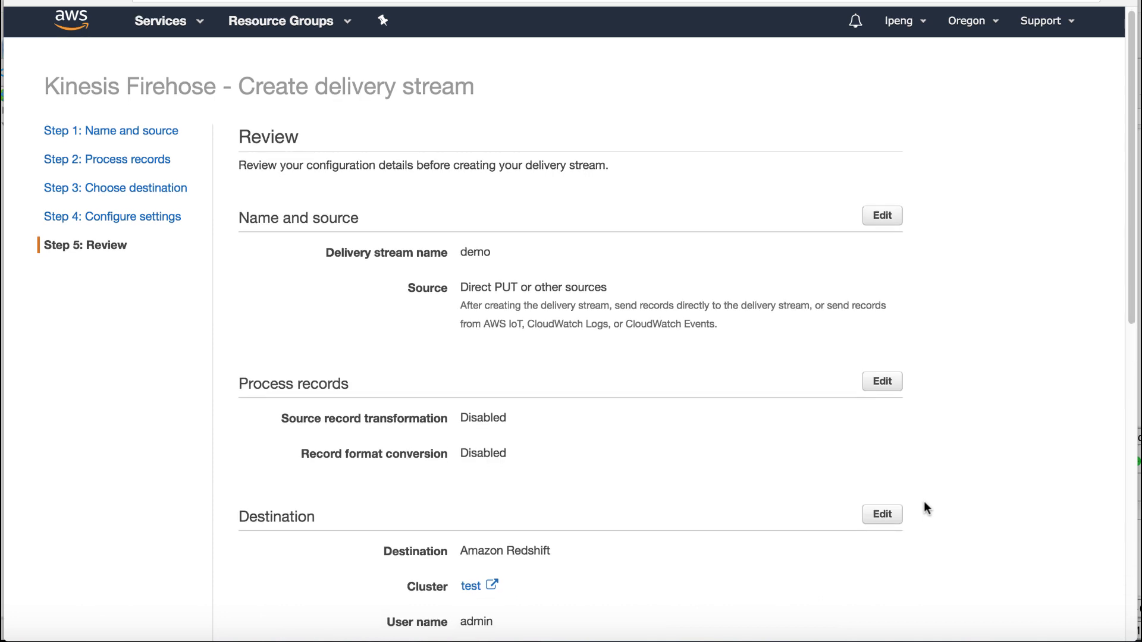
# Step: Submit creation of the demo delivery stream from the Review page
pyautogui.scroll(-3)
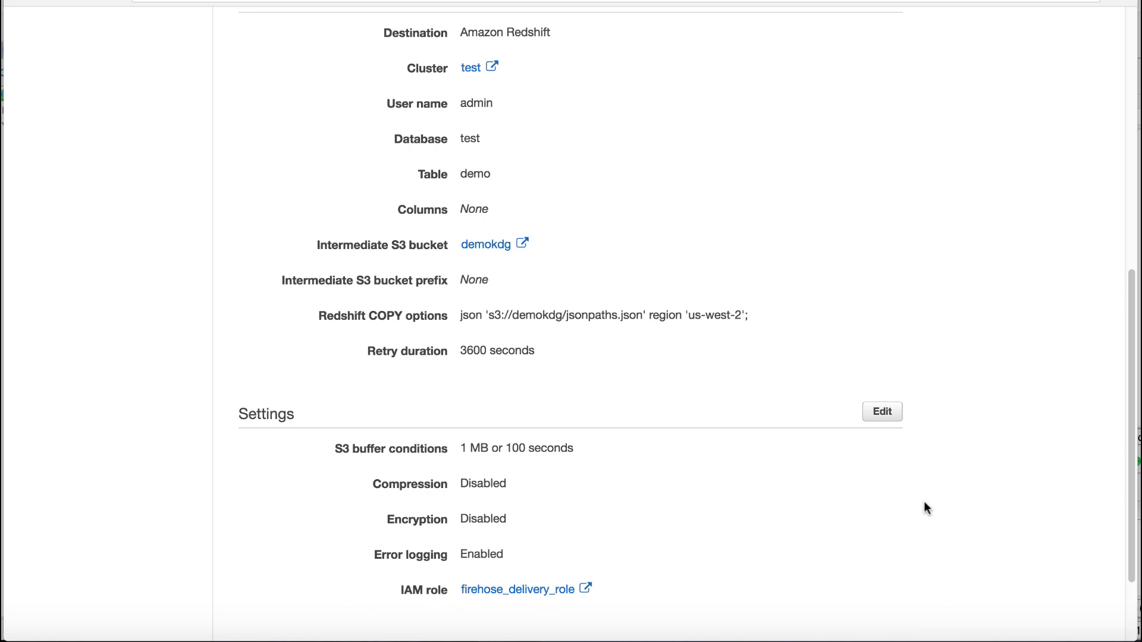
pyautogui.scroll(-3)
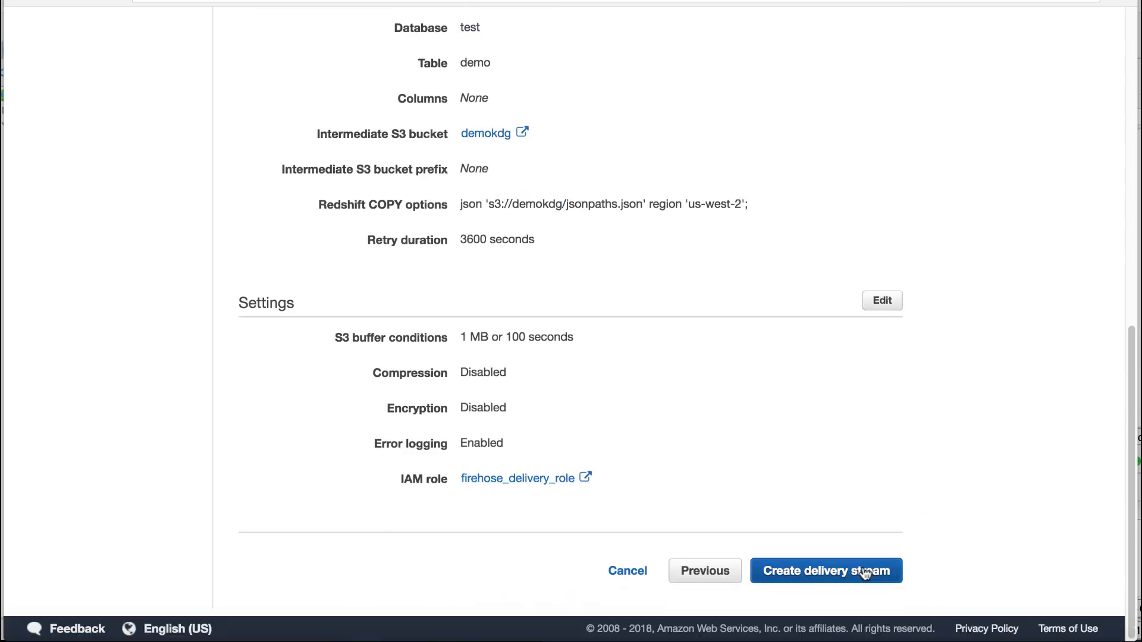
pyautogui.click(825, 570)
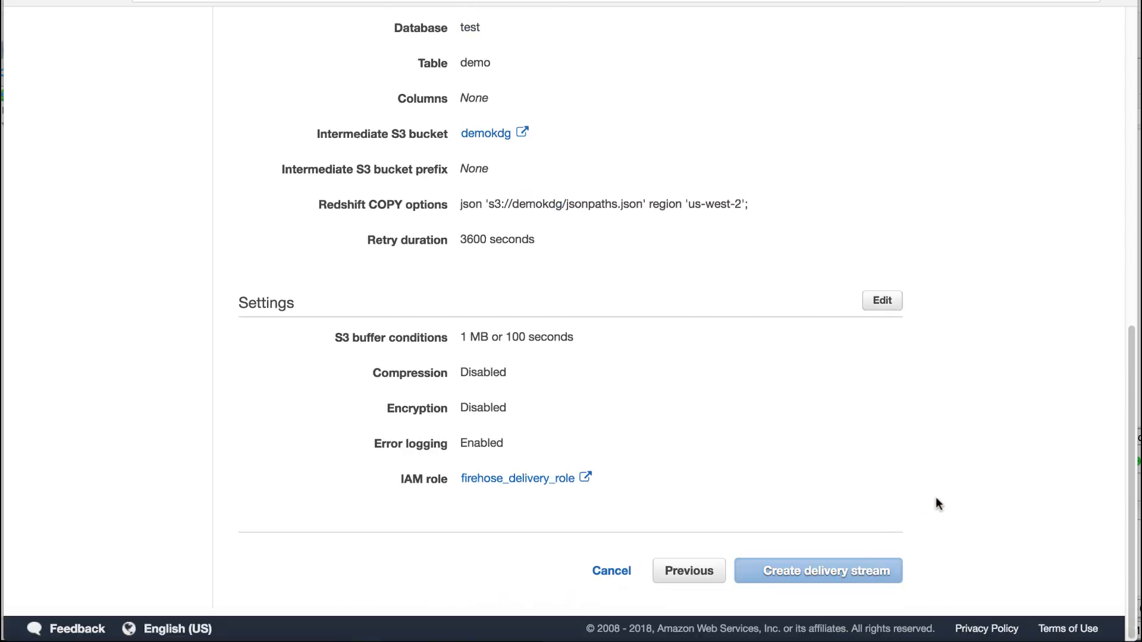
pyautogui.click(817, 569)
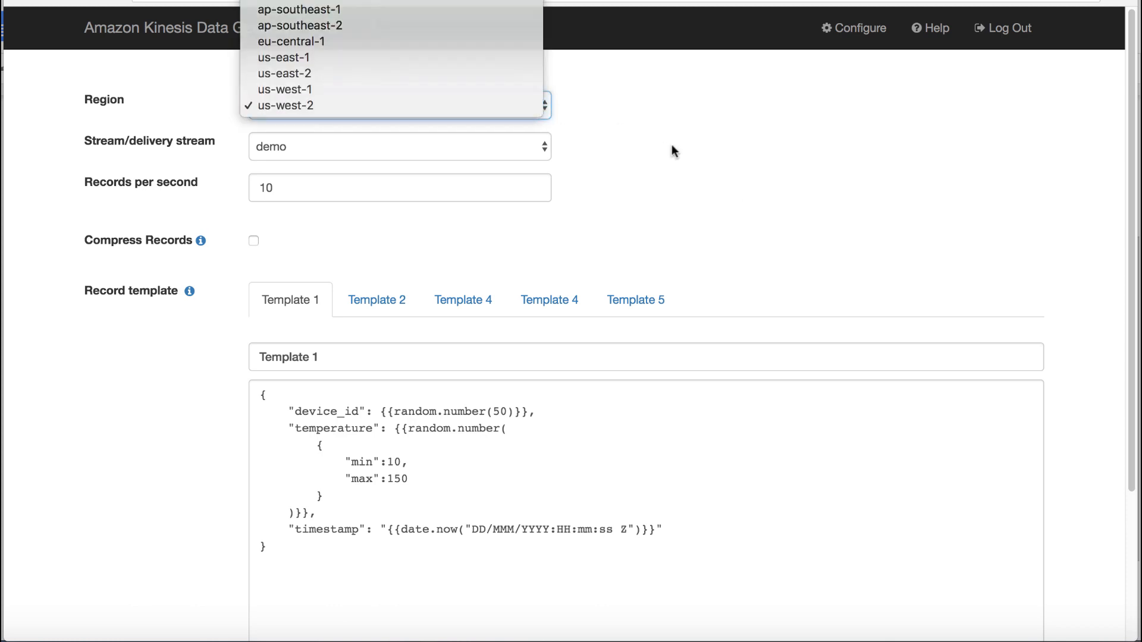
# Step: Send Template 1 sensor records to stream demo in us-west-2, then stop sending
pyautogui.click(284, 105)
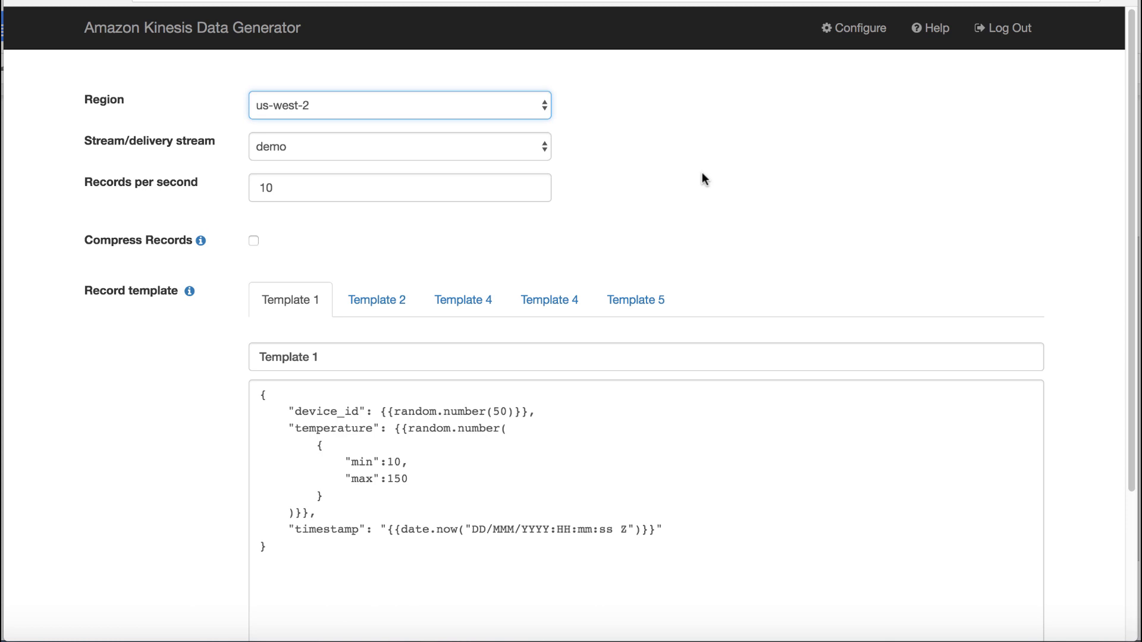
pyautogui.scroll(-3)
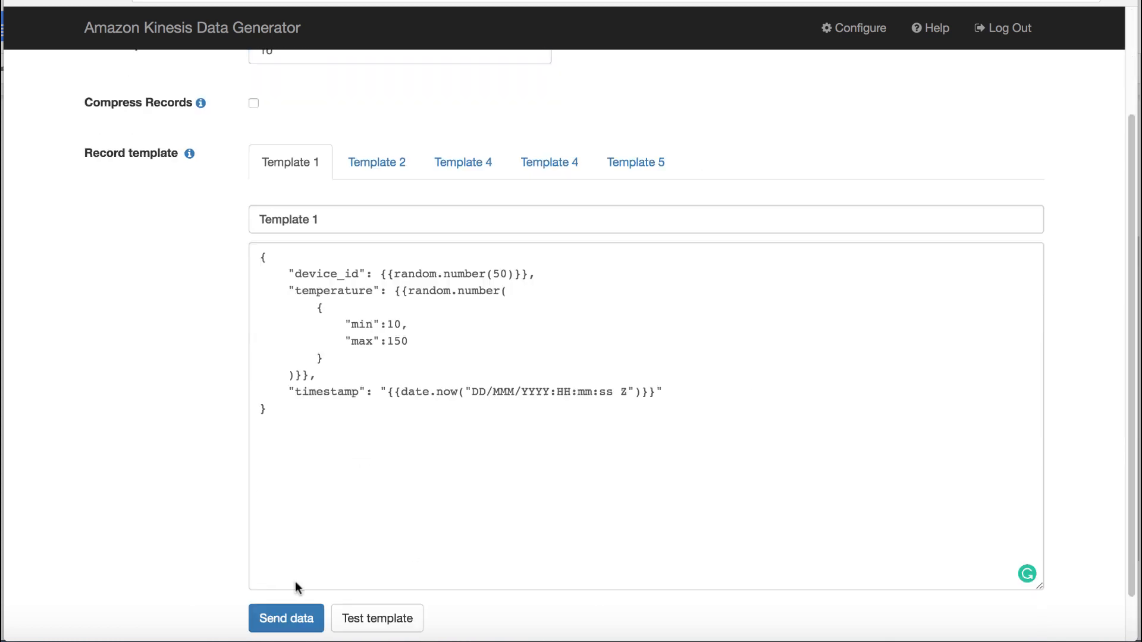
pyautogui.click(286, 617)
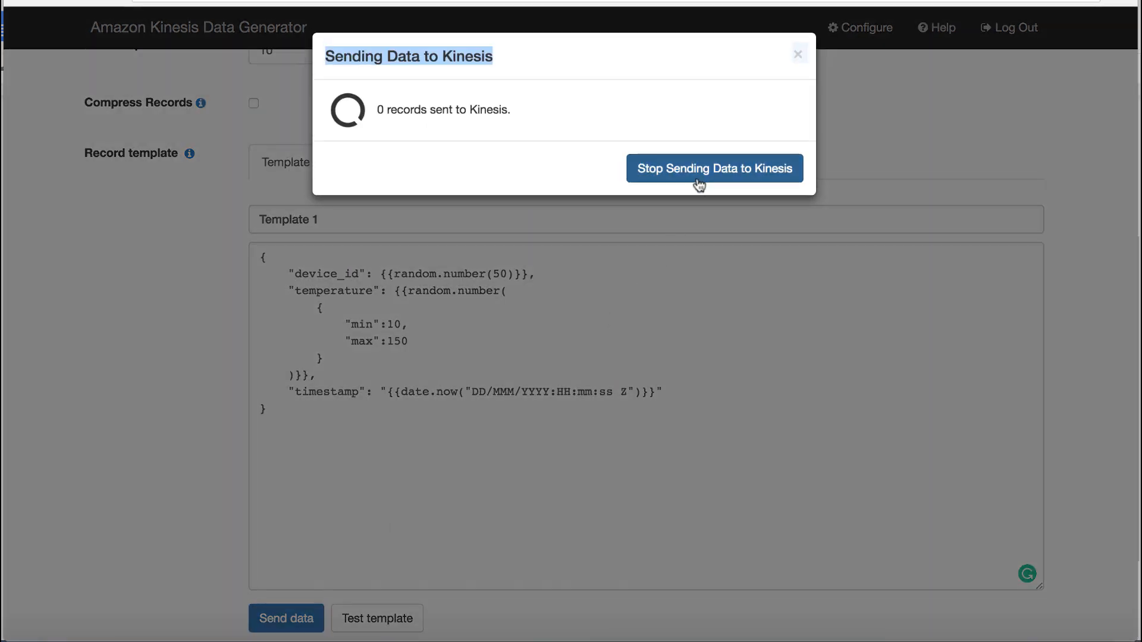
pyautogui.click(713, 168)
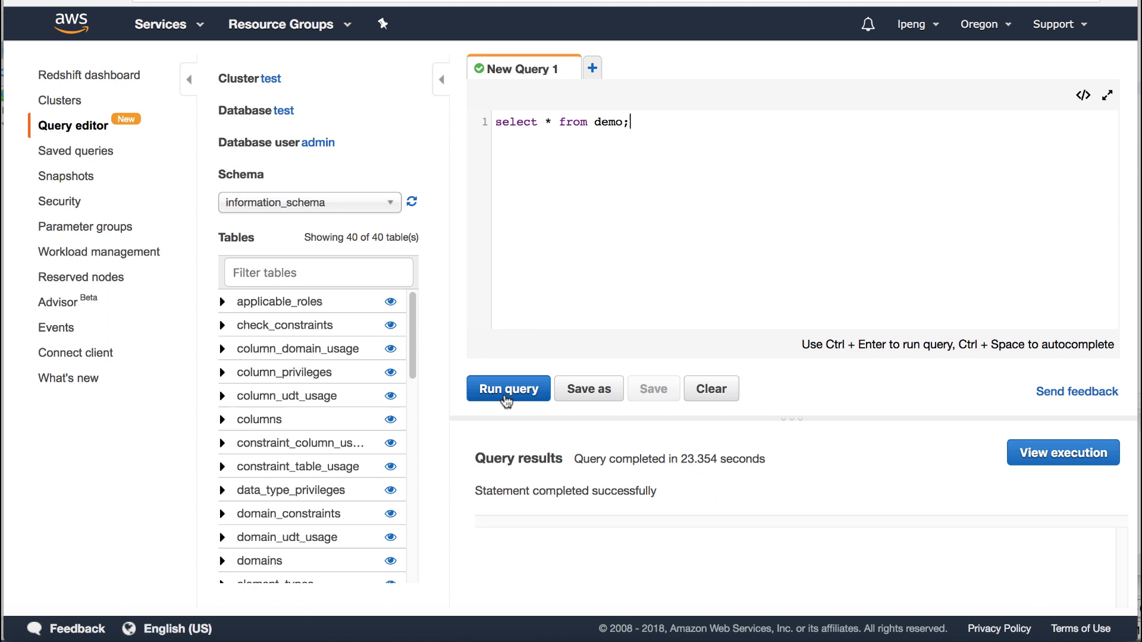
# Step: Run select * from demo and review the 40 returned rows of readings
pyautogui.click(508, 387)
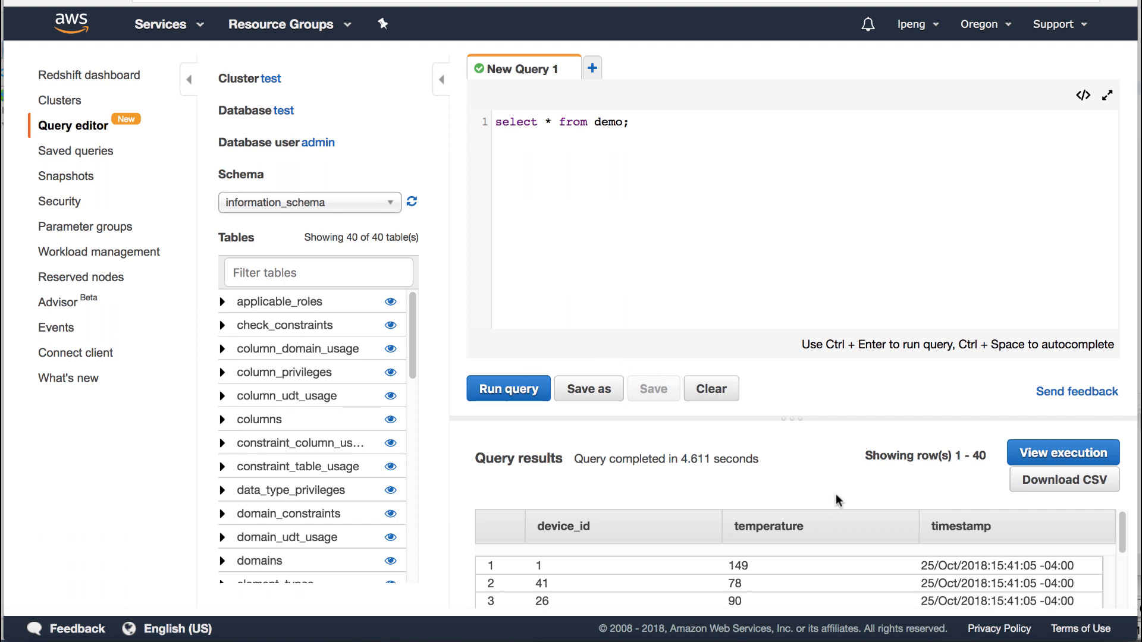
pyautogui.scroll(-3)
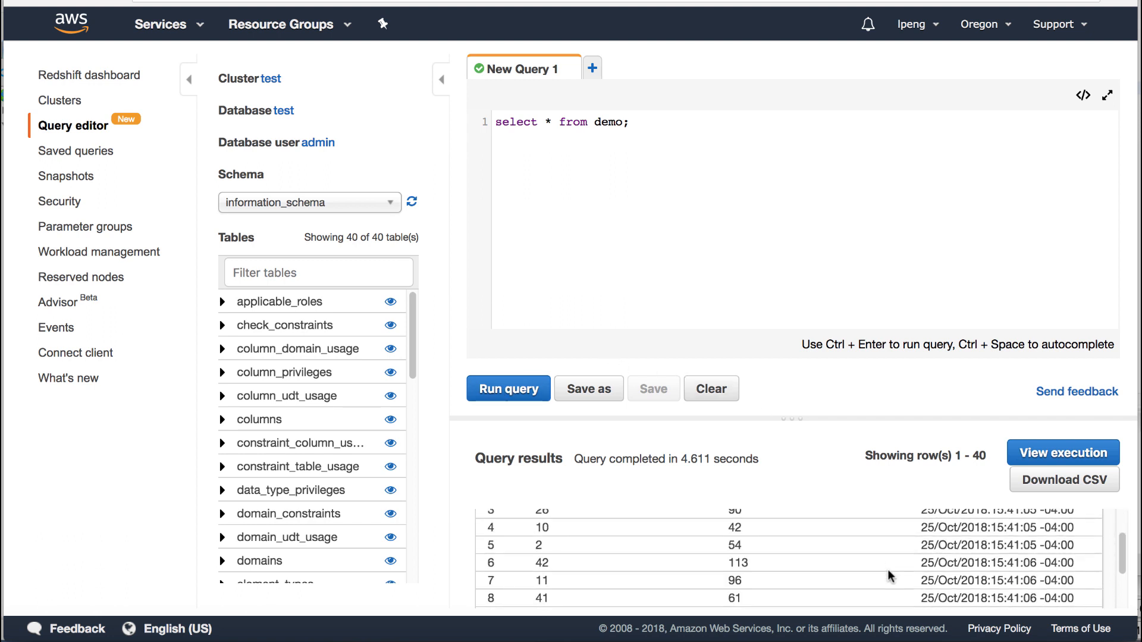
pyautogui.scroll(-3)
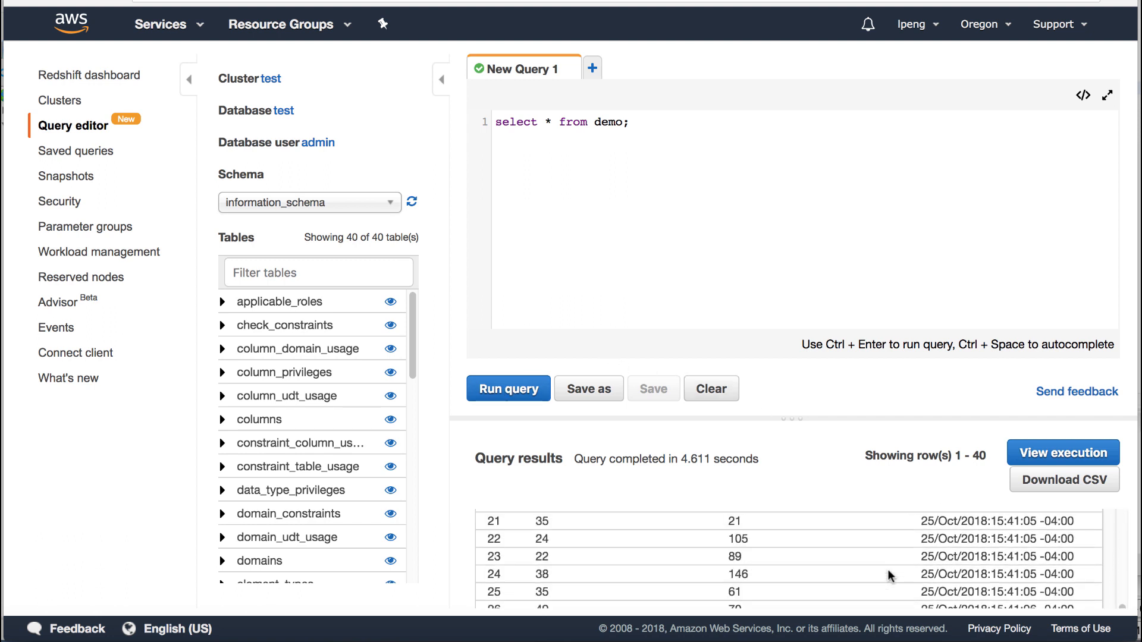
pyautogui.scroll(-3)
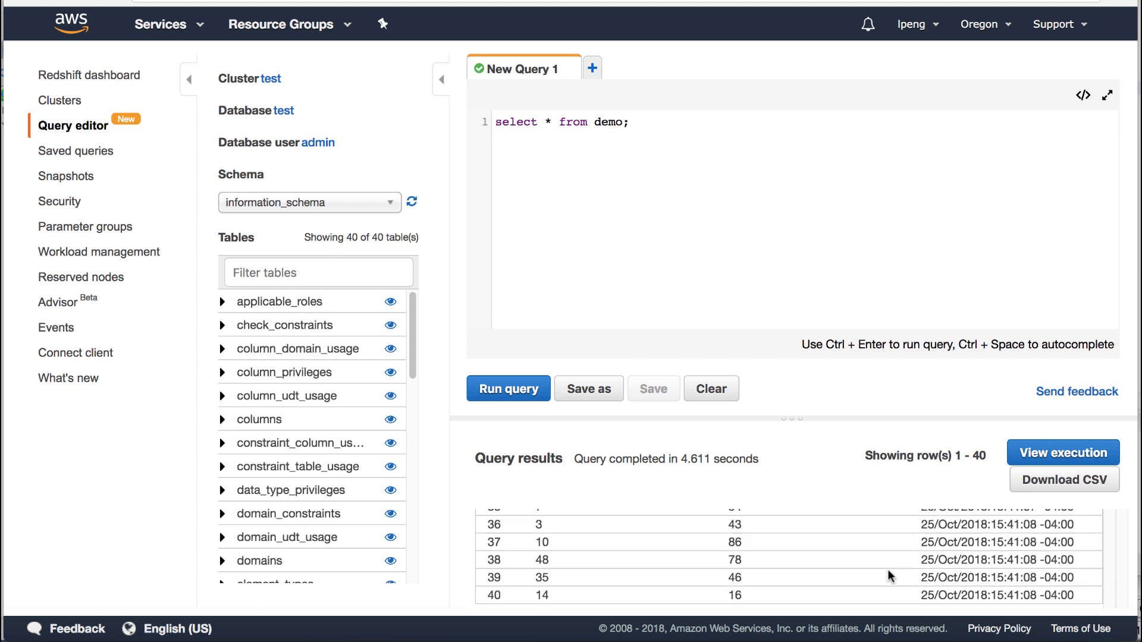
pyautogui.scroll(3)
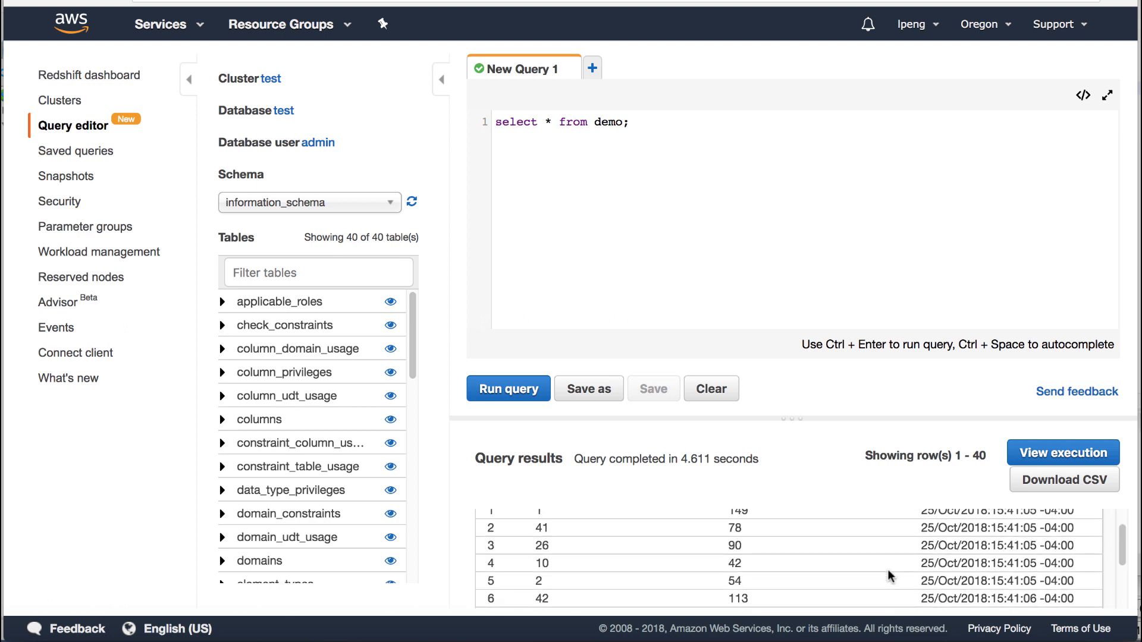
pyautogui.scroll(3)
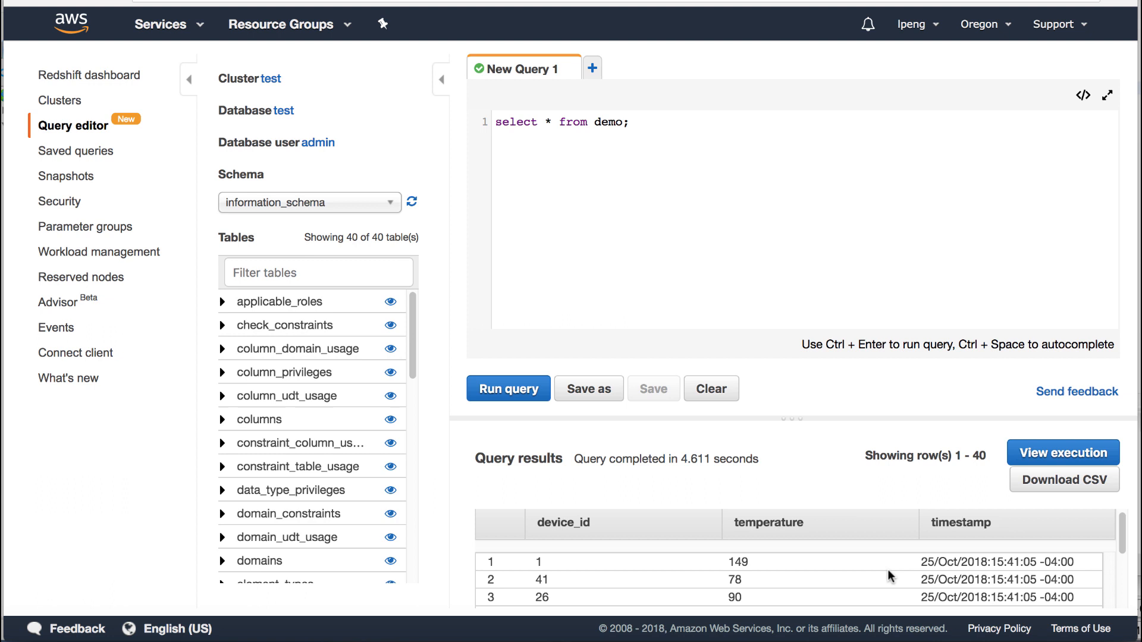
pyautogui.scroll(-3)
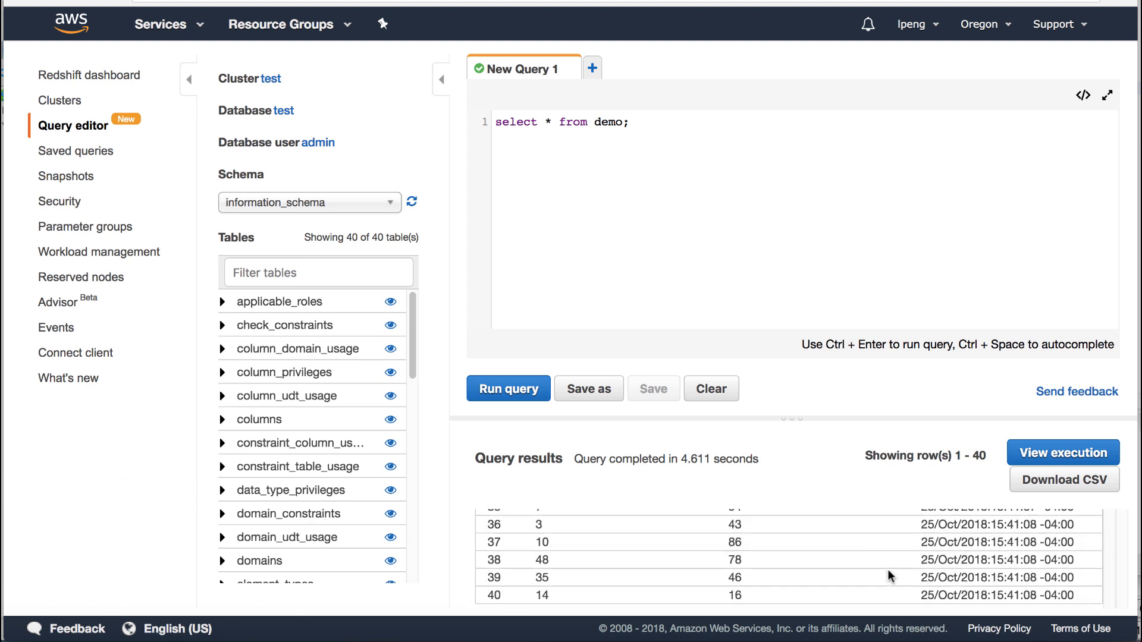
# Step: Go to the Redshift Clusters list
pyautogui.click(60, 100)
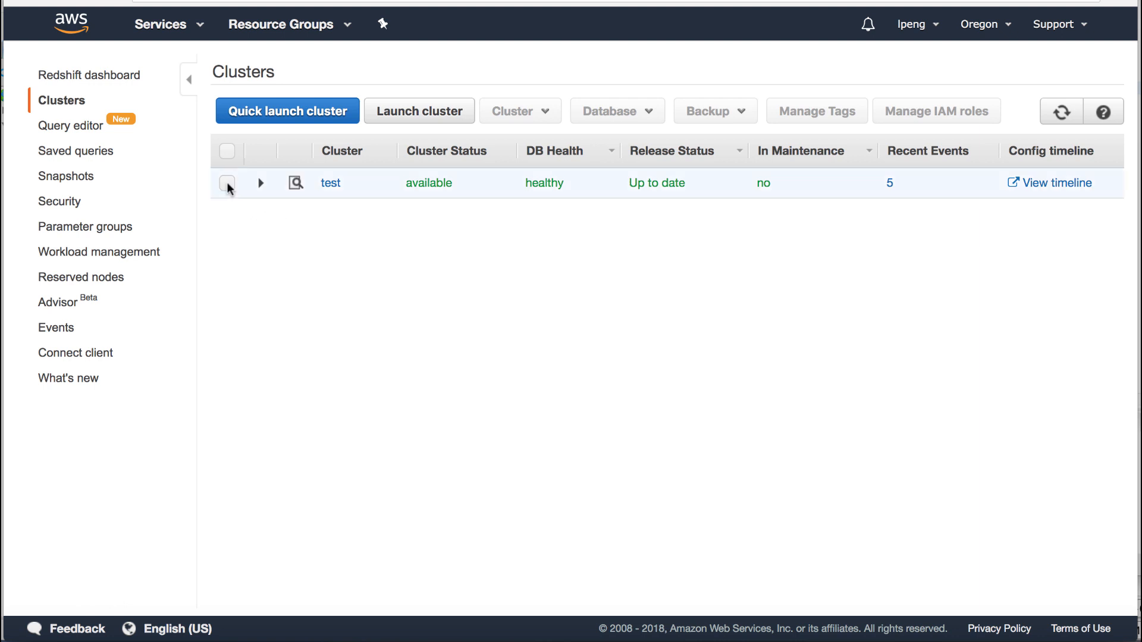
# Step: Delete cluster test with no final snapshot, acknowledging data loss
pyautogui.click(260, 183)
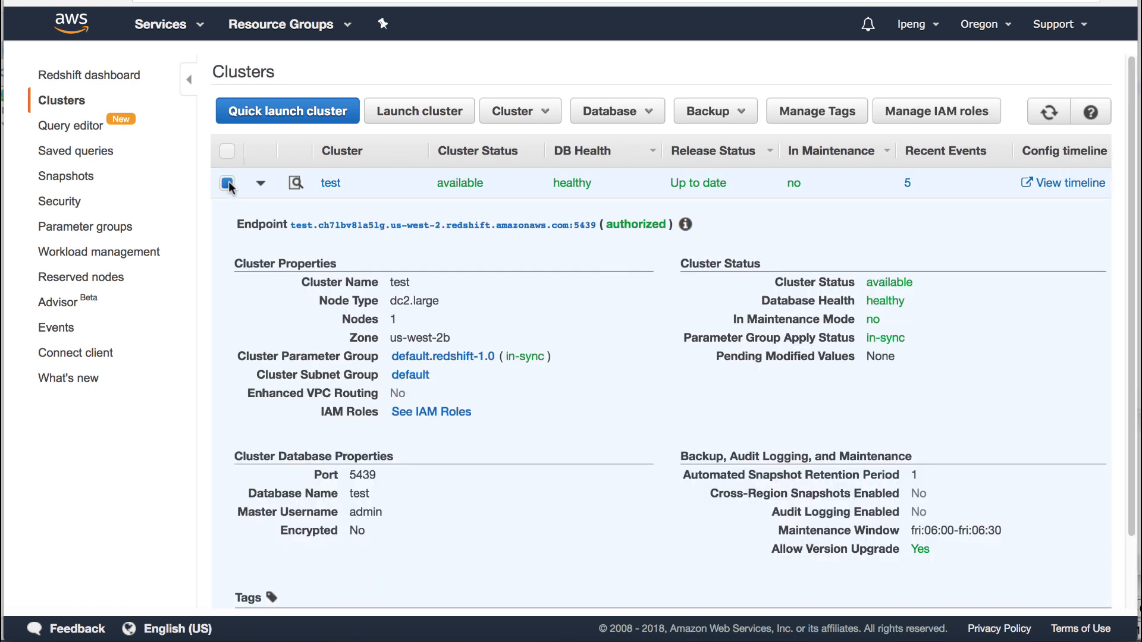
pyautogui.click(519, 110)
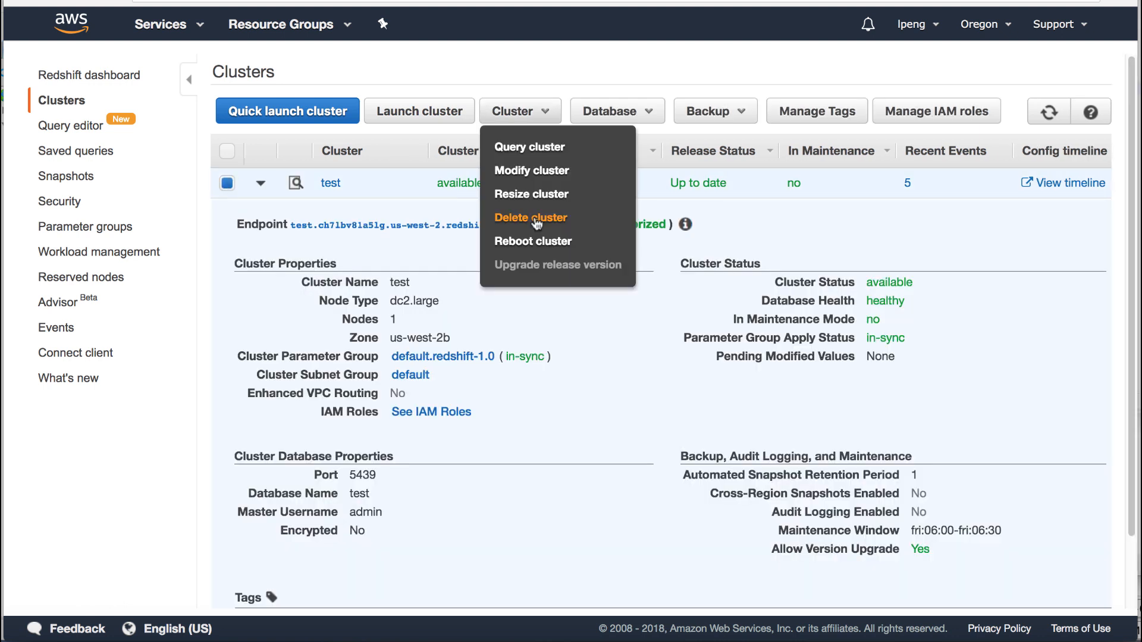
pyautogui.click(530, 218)
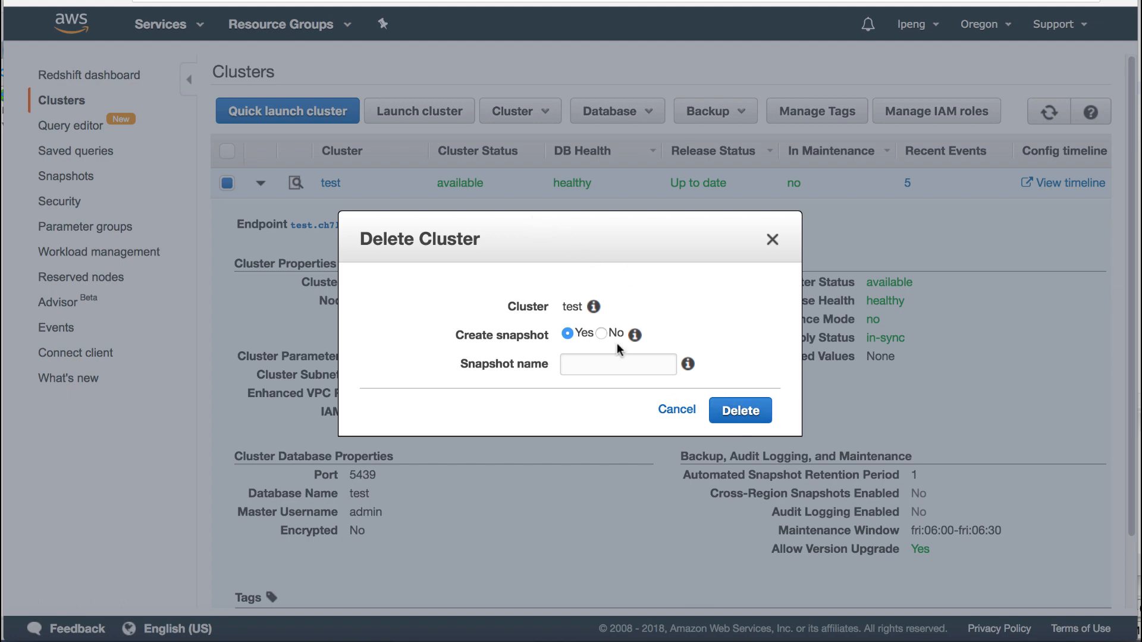
pyautogui.click(600, 333)
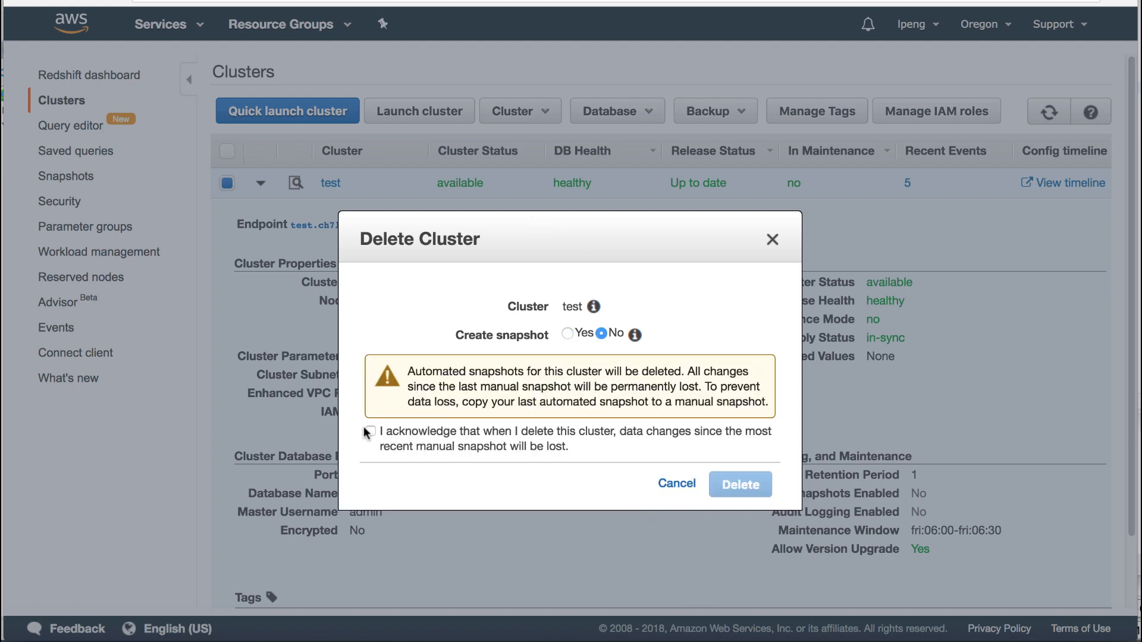
pyautogui.click(740, 484)
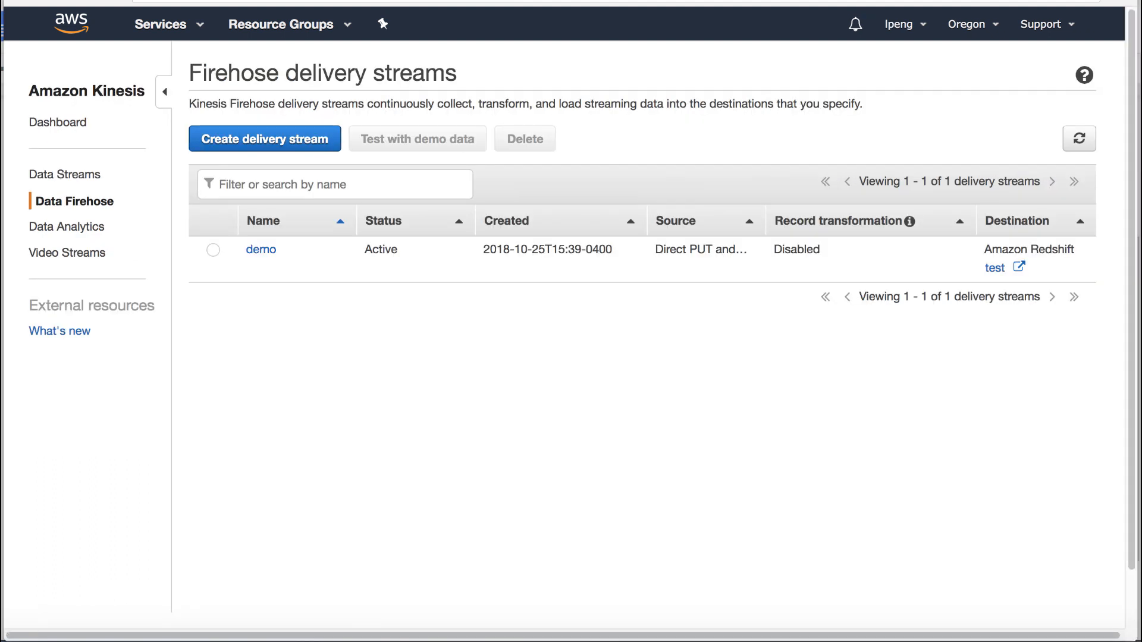
# Step: Delete the demo Firehose delivery stream and confirm
pyautogui.click(213, 249)
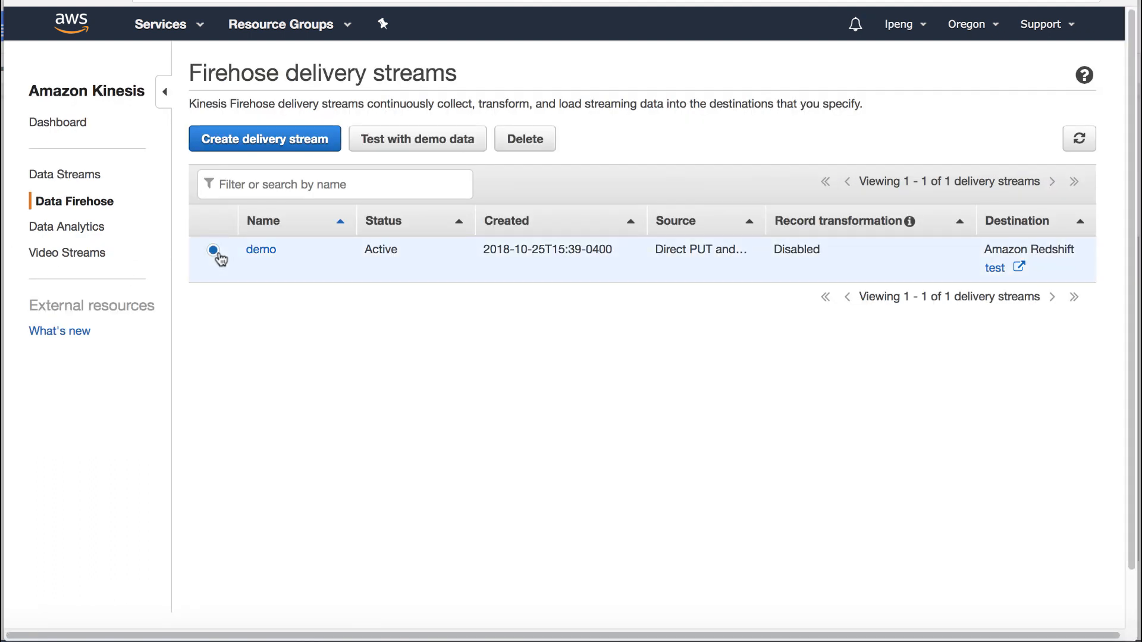
pyautogui.click(524, 138)
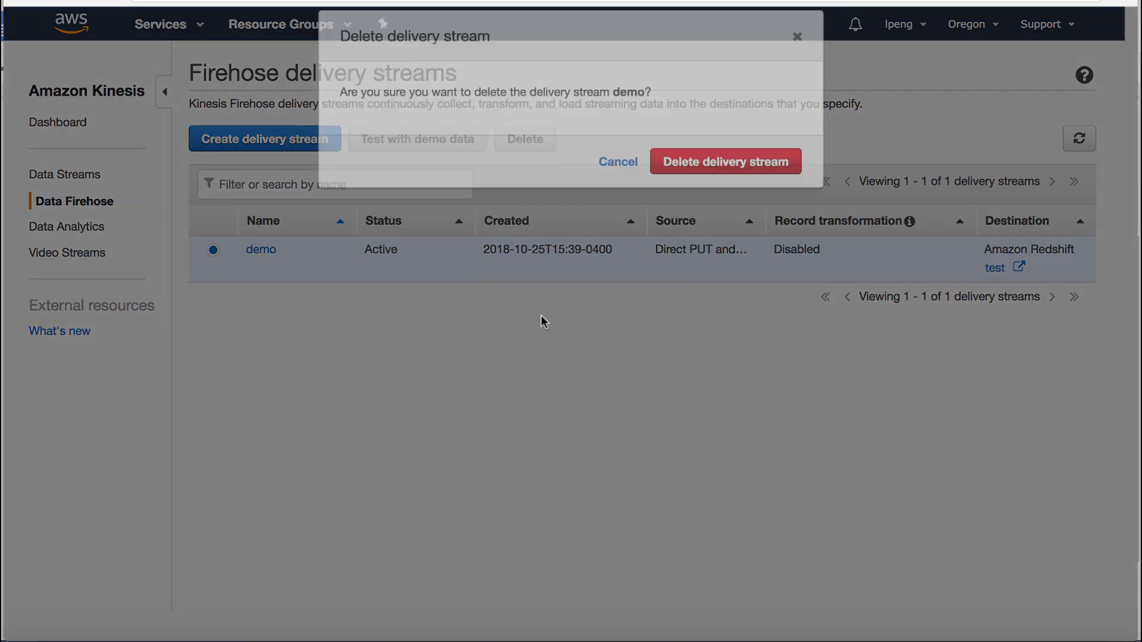
pyautogui.click(724, 161)
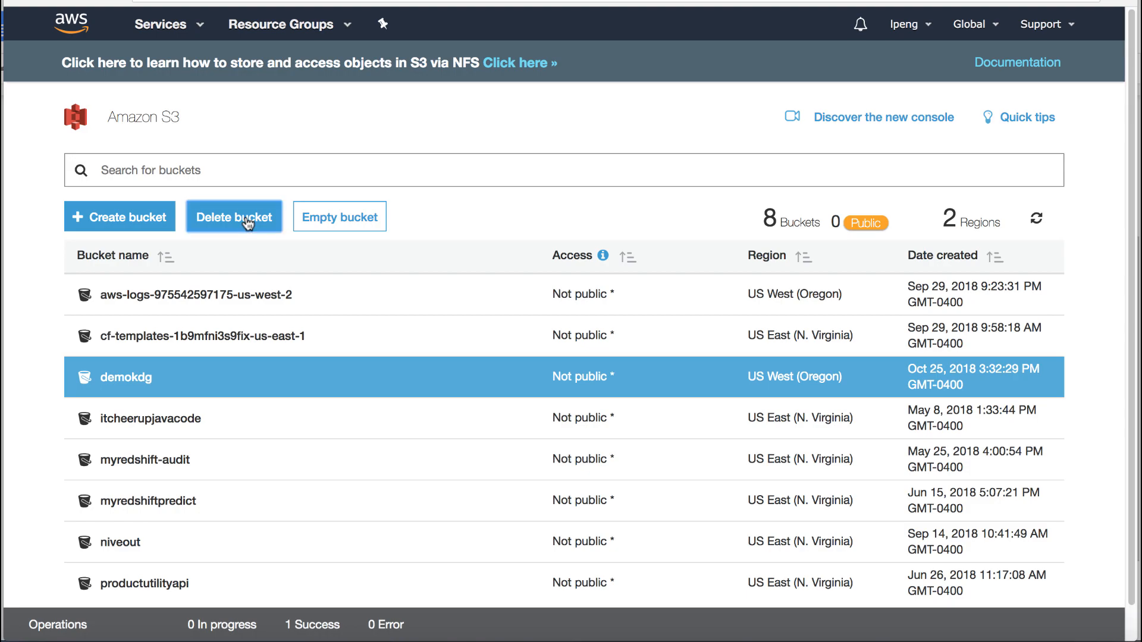
# Step: Start deleting bucket demokdg, entering its name as confirmation
pyautogui.click(234, 217)
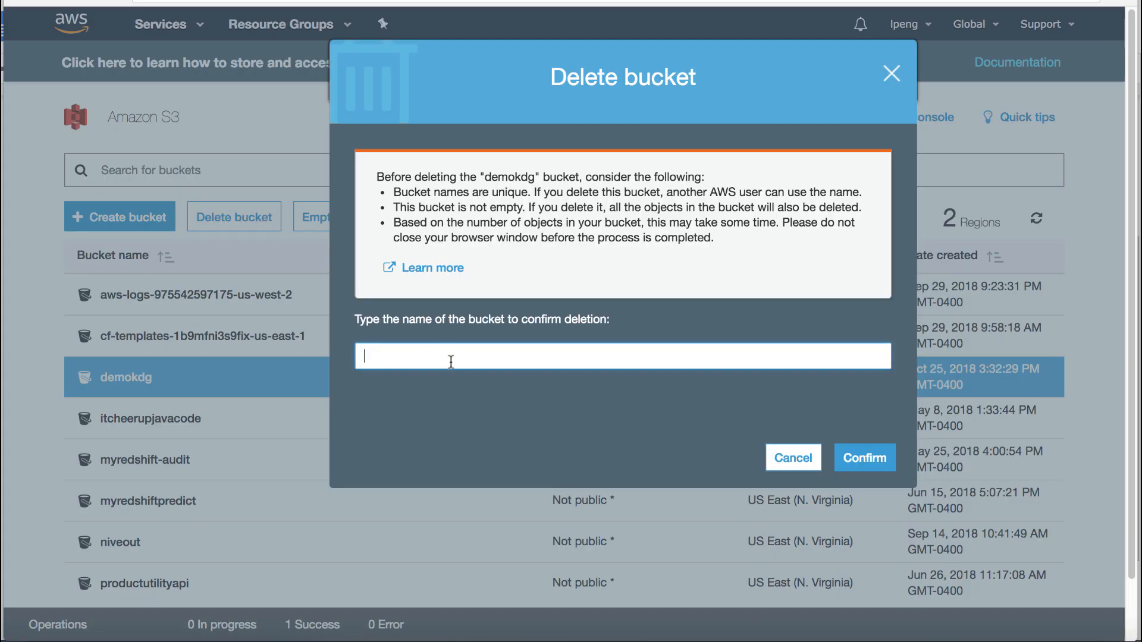
pyautogui.write('demo')
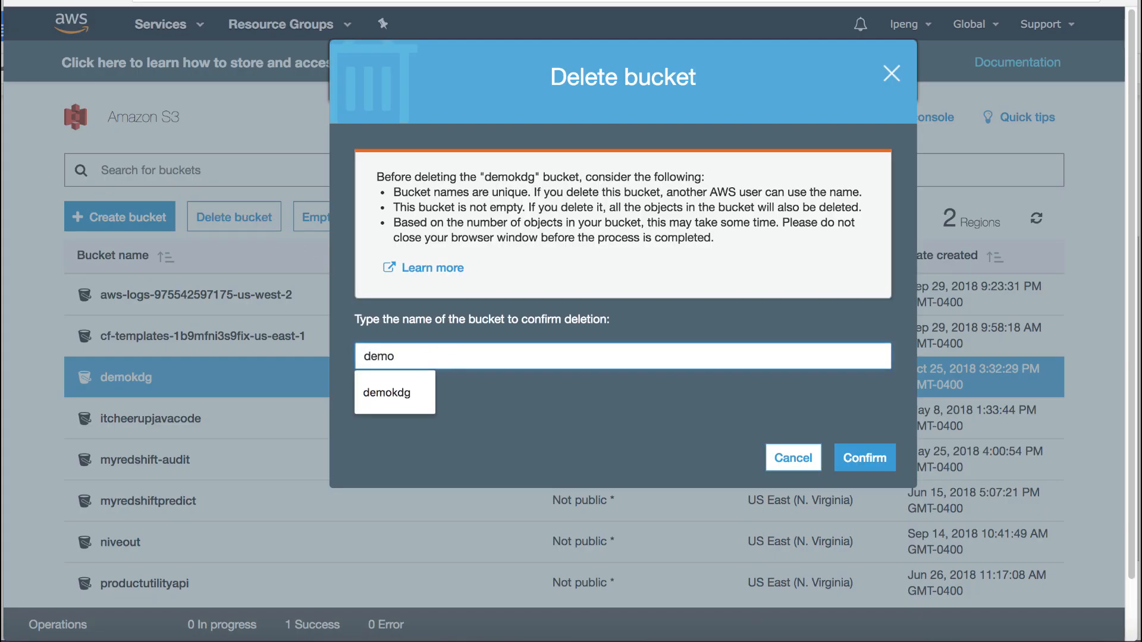